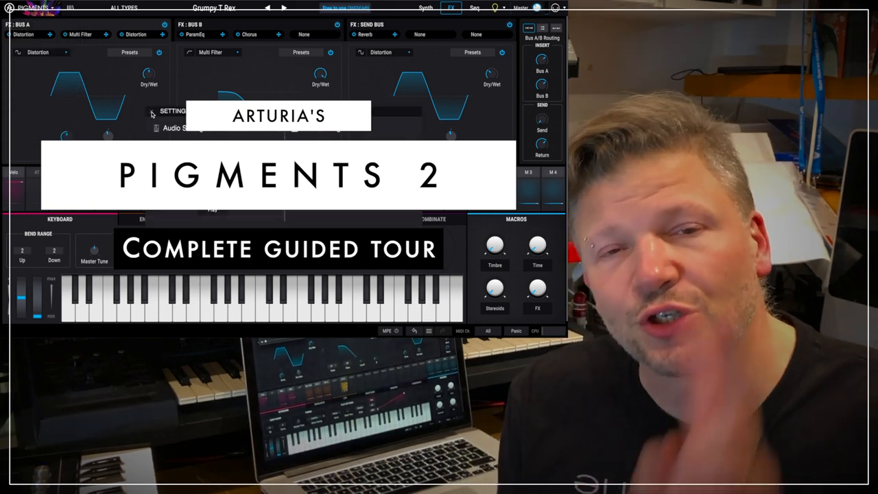
Load the Sampler Engine tutorial preset, go one step forward, then close the tutorial popup.
click(33, 8)
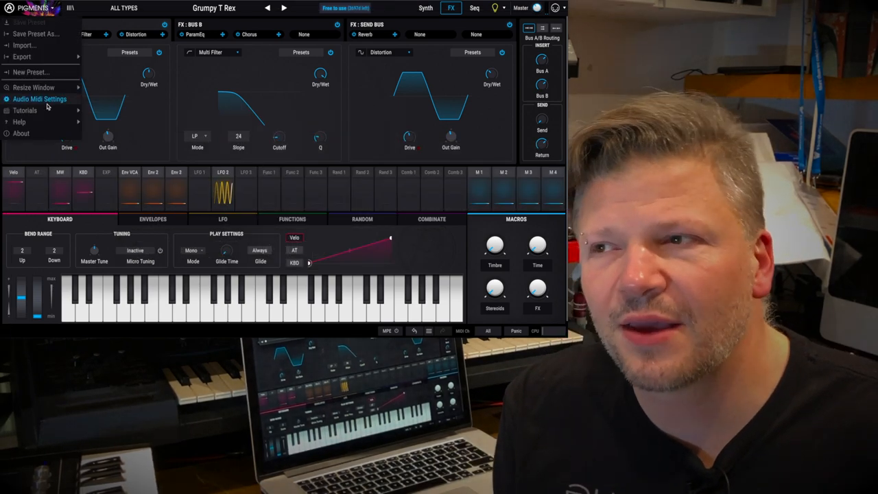
click(25, 110)
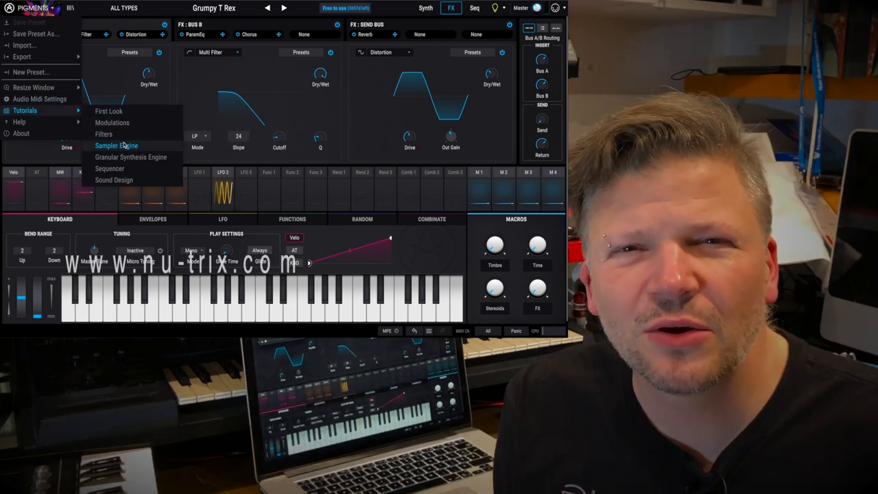
mouse_move(131, 157)
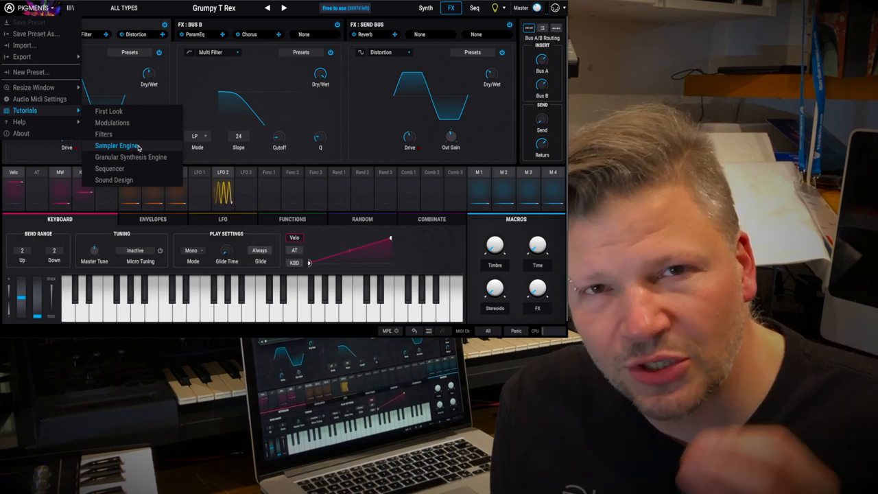
click(116, 145)
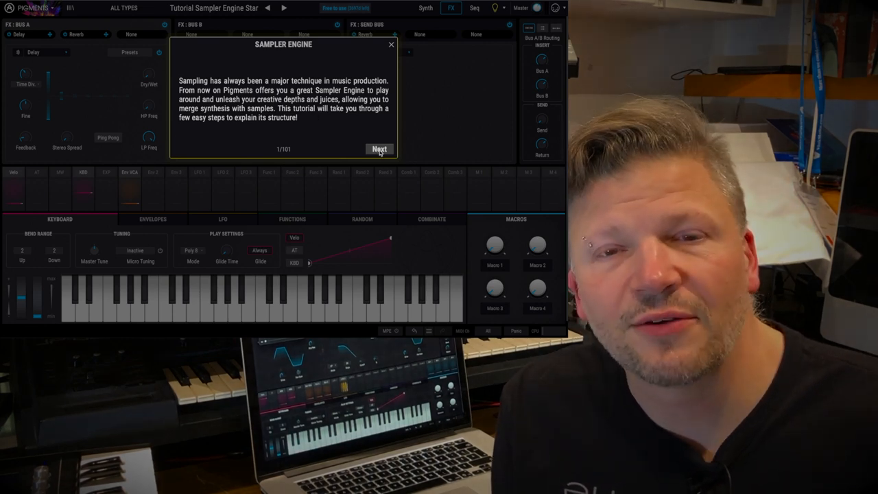
click(380, 149)
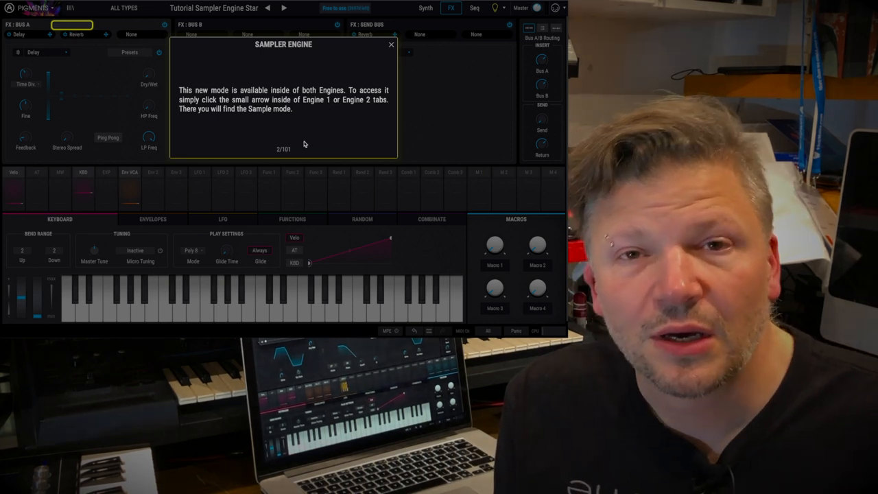
mouse_move(76, 29)
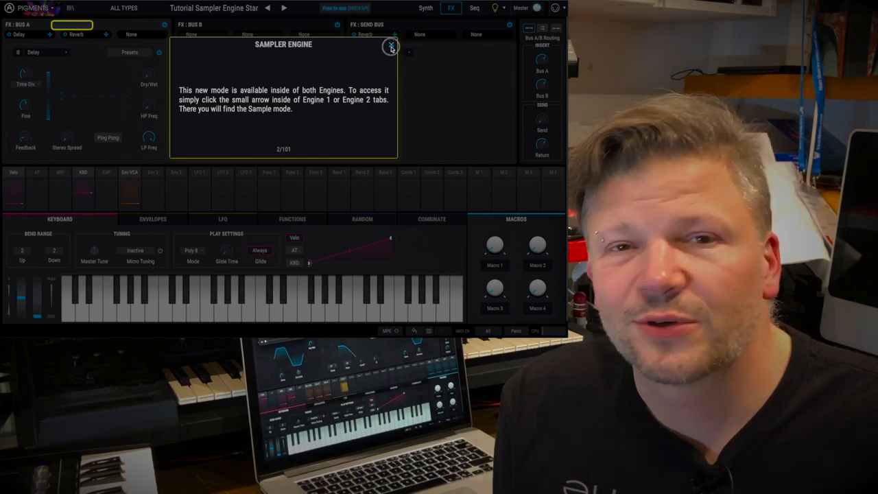
click(392, 47)
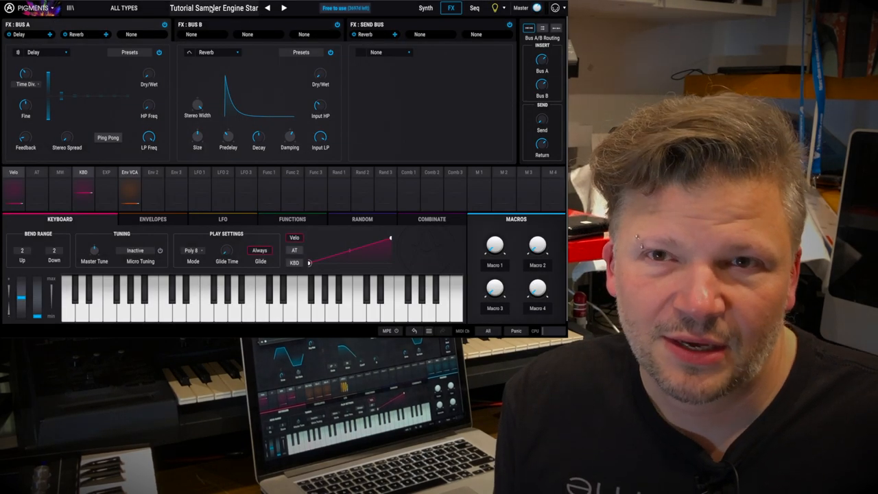
Reload the Grumpy T Rex preset, keeping its FX page in view.
click(426, 8)
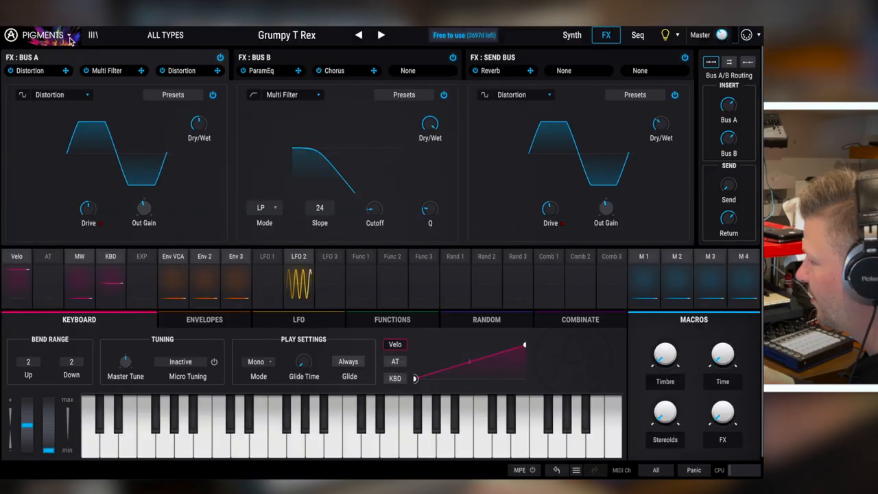
Launch the Sampler Engine tutorial again and advance to its next step.
click(43, 35)
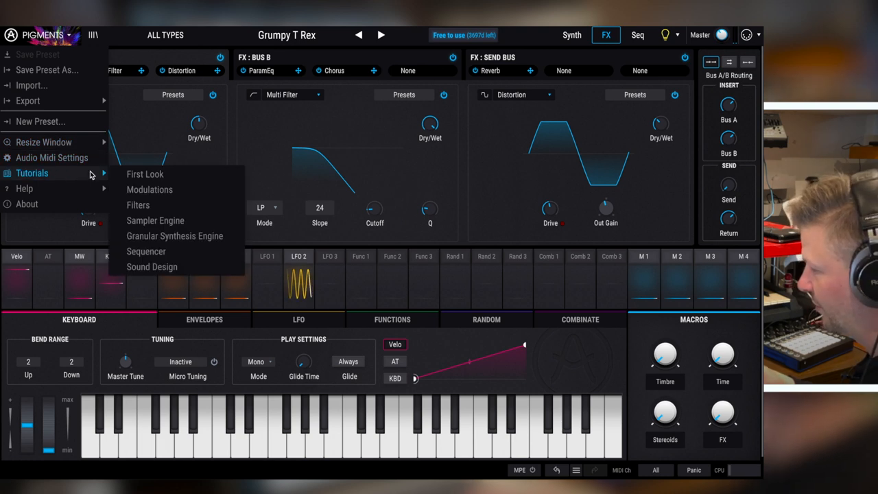
mouse_move(138, 204)
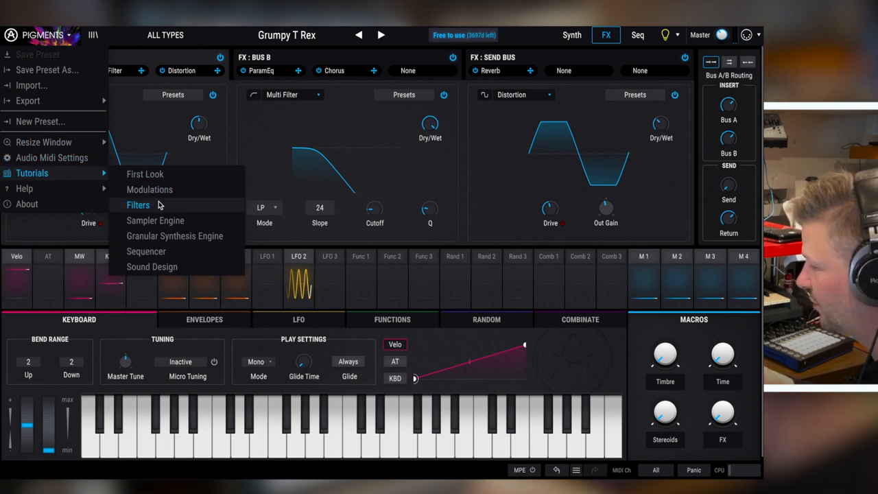
mouse_move(175, 236)
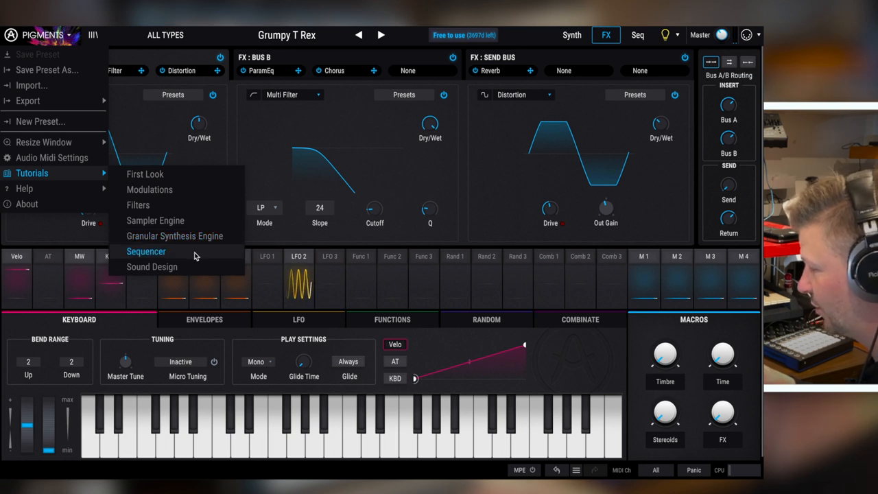
mouse_move(195, 269)
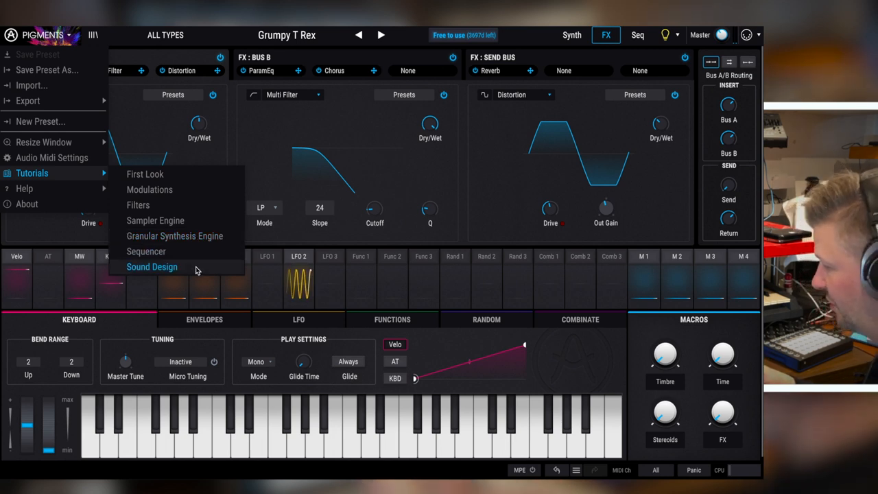
mouse_move(189, 220)
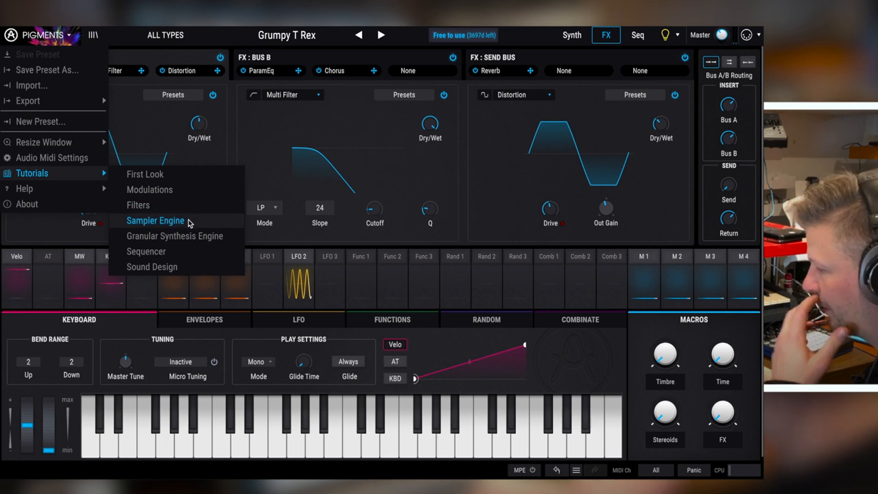
click(155, 221)
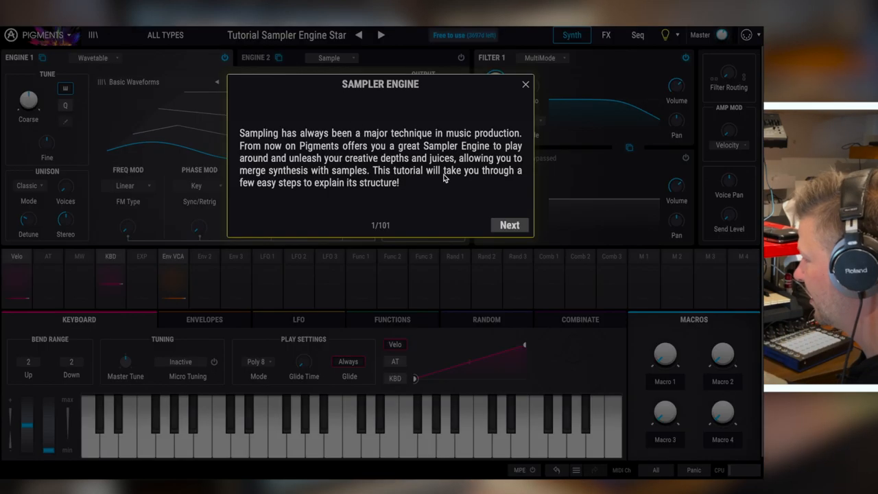
click(509, 225)
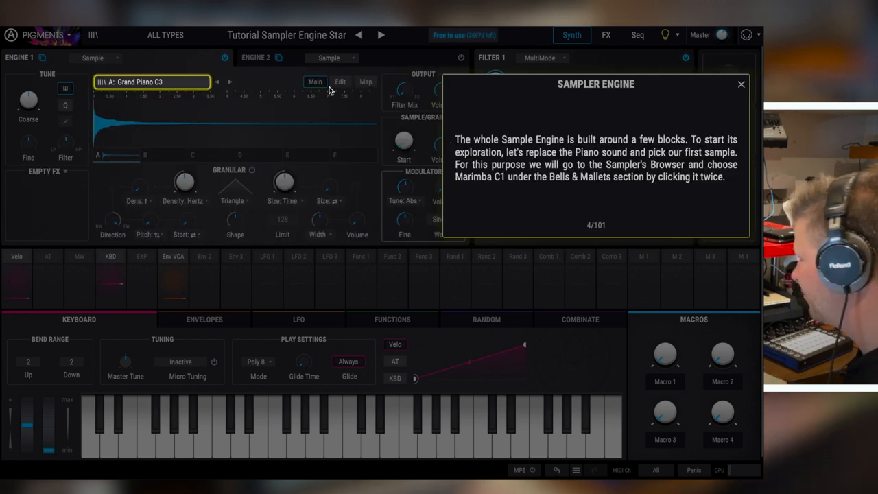
Swap the piano sample for Marimba C1 and close the tutorial popup.
click(151, 81)
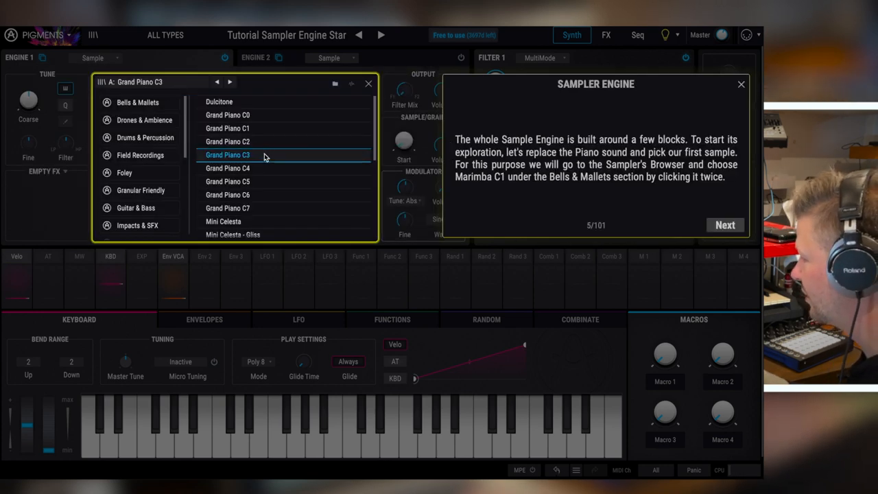
click(725, 224)
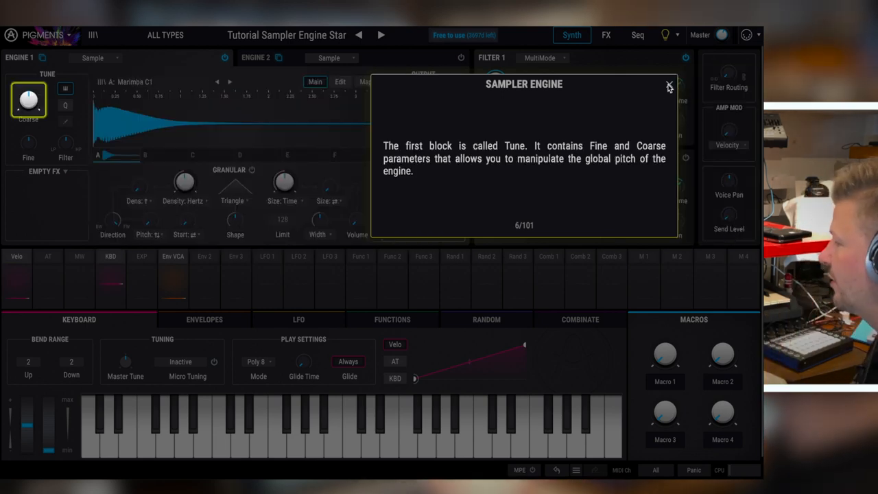
click(669, 88)
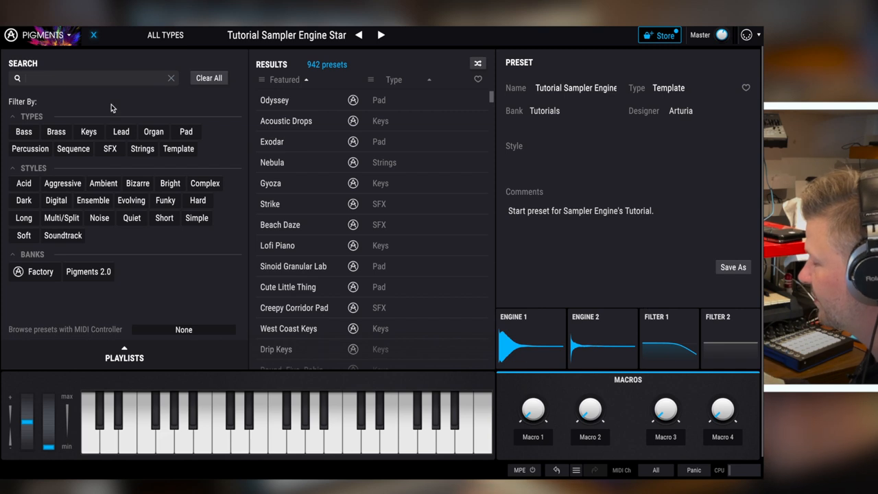
mouse_move(357, 90)
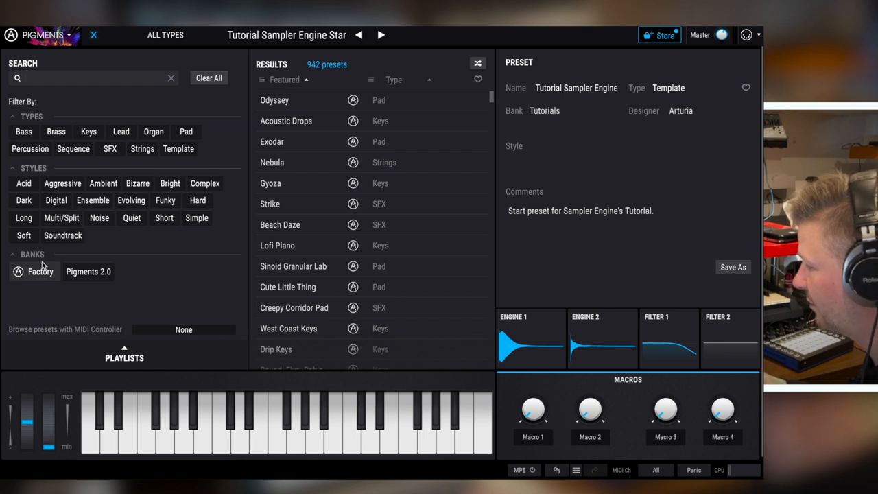
click(87, 271)
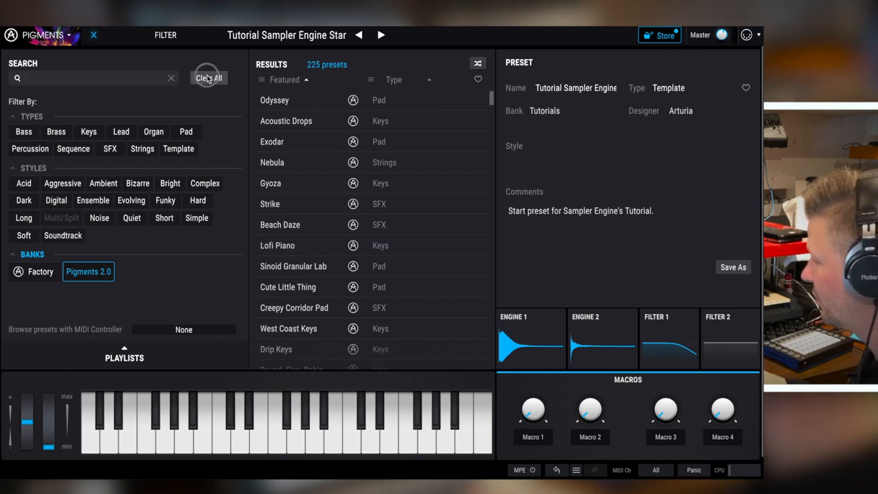
click(209, 77)
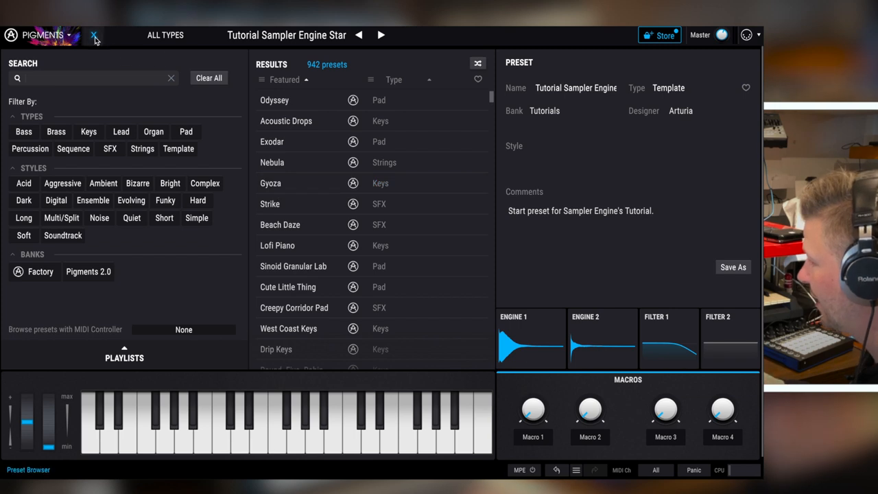
click(94, 35)
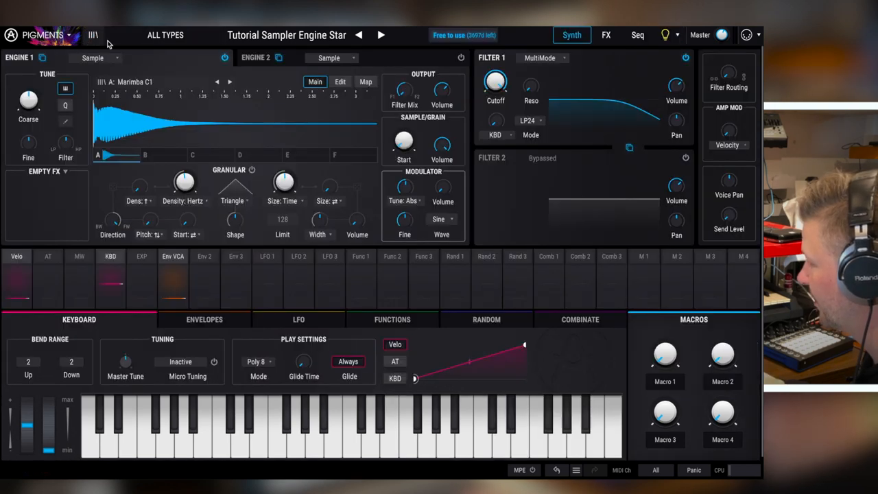
Load Metalanog, tour its Seq and FX pages, then show Function 1 on Synth.
click(165, 35)
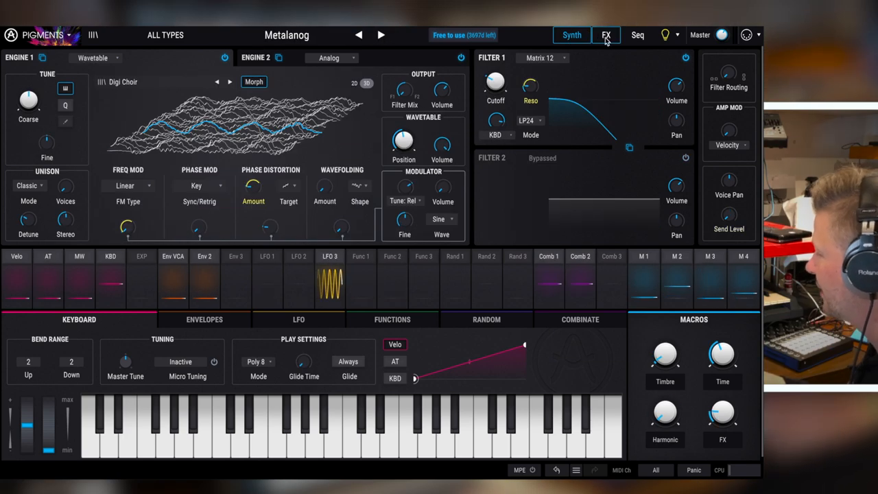
click(637, 35)
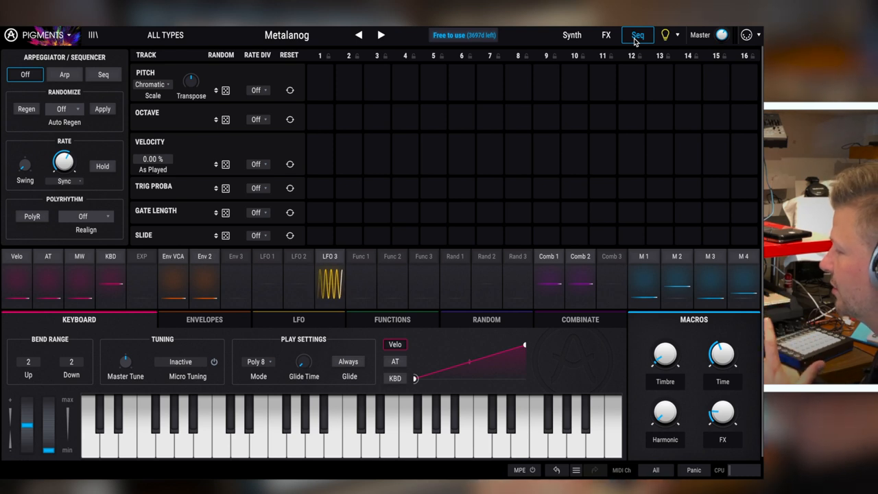
click(572, 35)
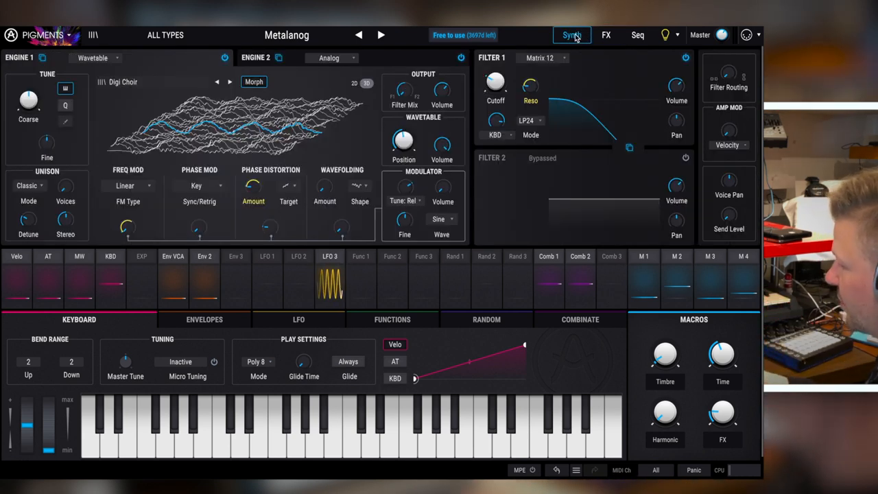
click(637, 35)
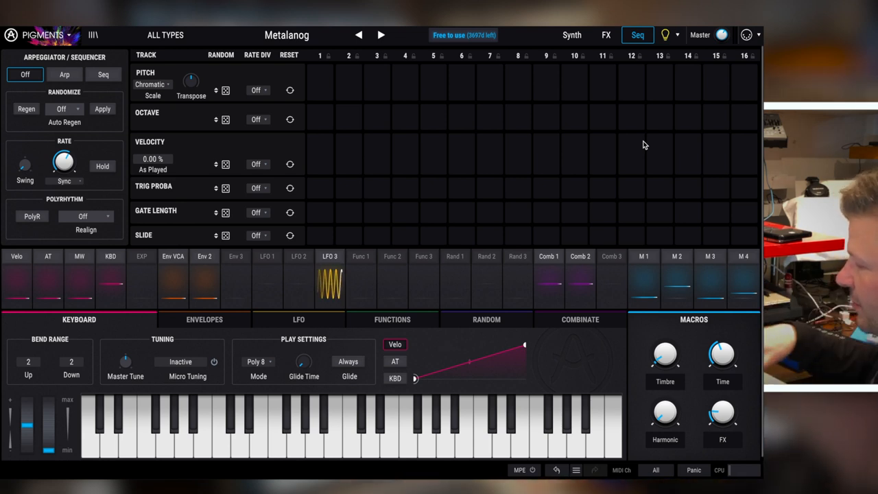
click(571, 35)
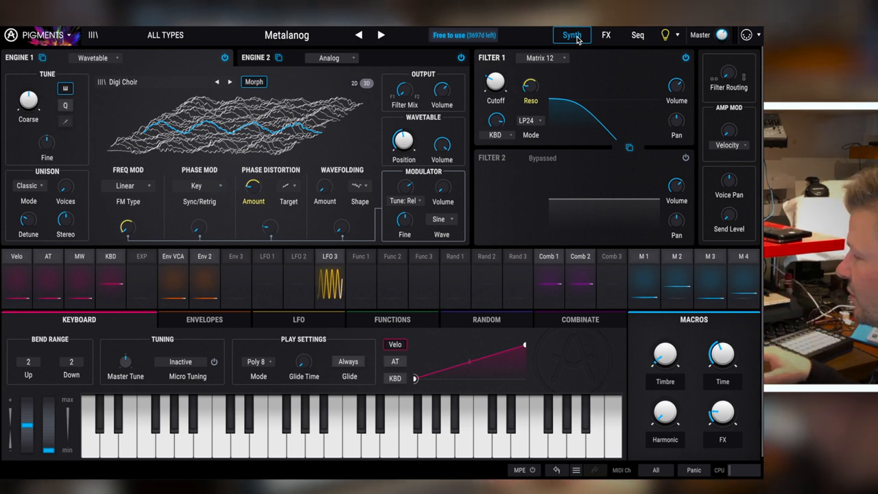
click(606, 35)
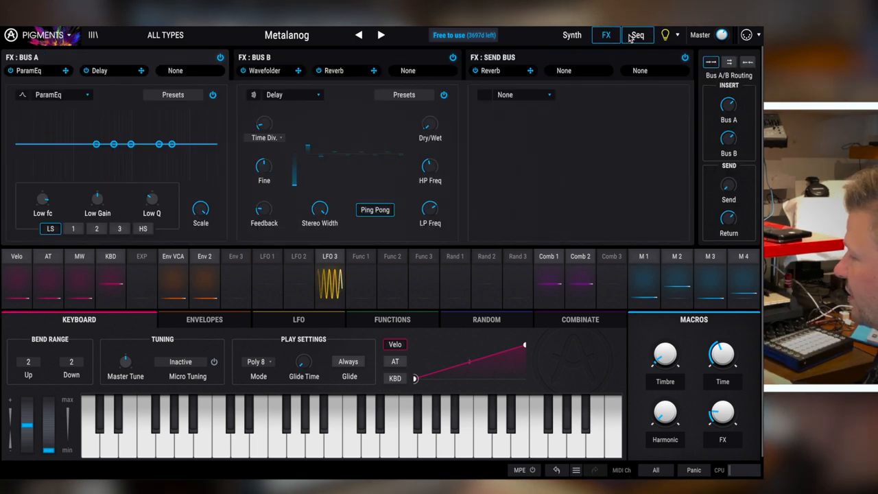
click(571, 35)
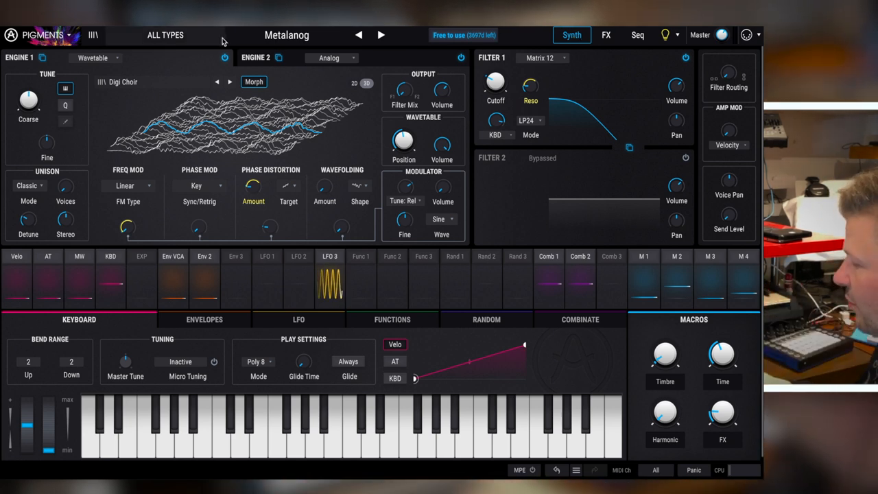
click(391, 319)
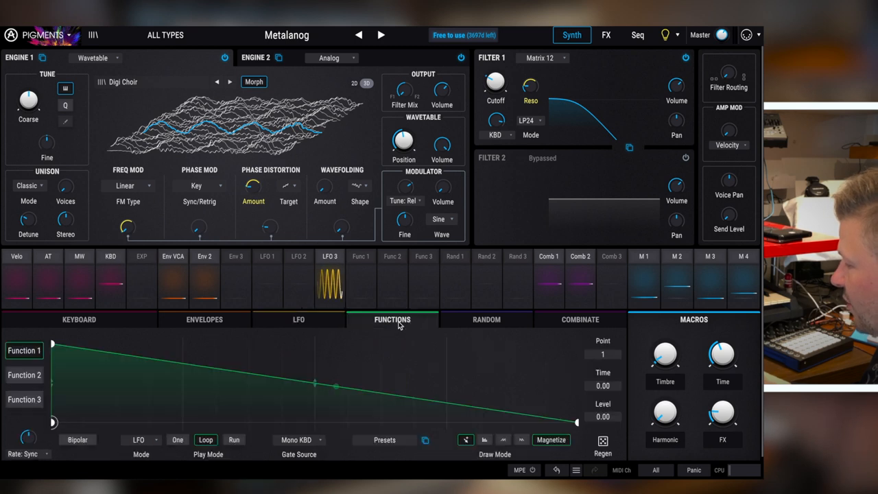
Check the modulator tabs, then reveal Metalanog's sound design tips and preset notes.
click(580, 320)
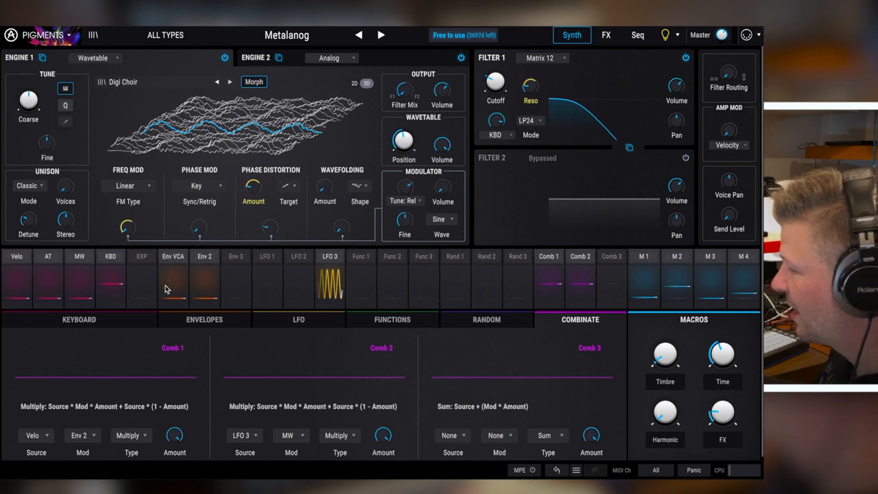
click(78, 319)
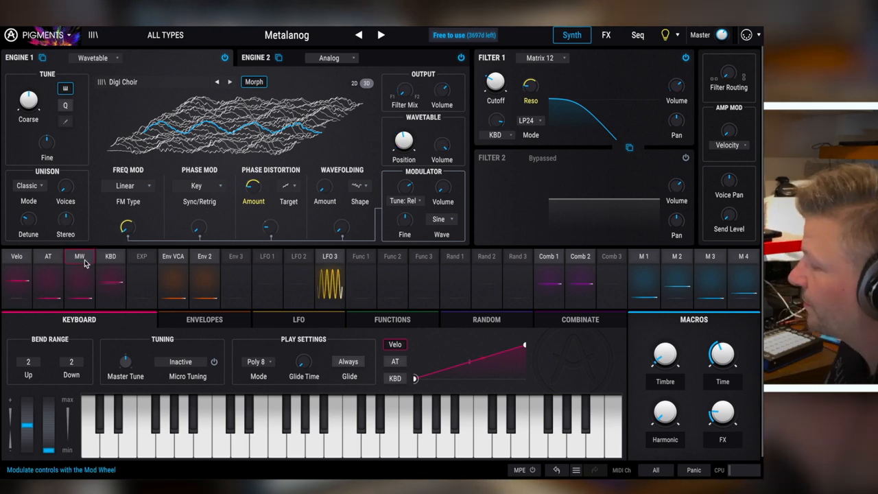
click(665, 35)
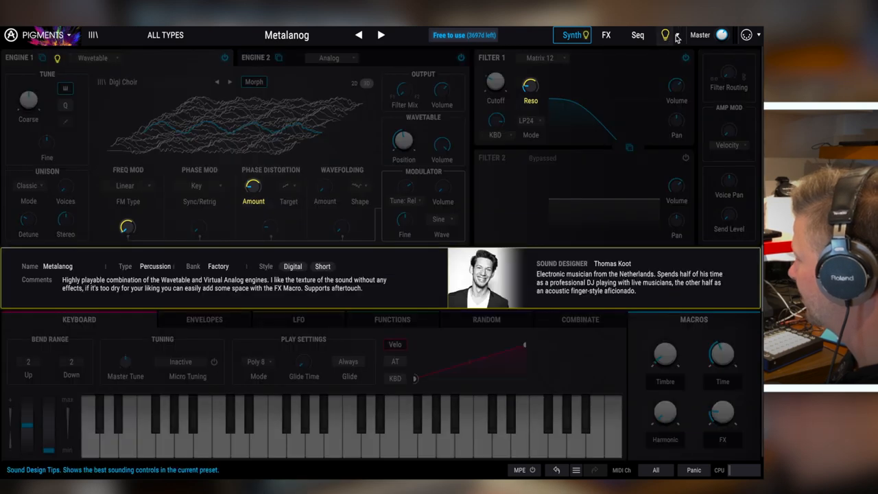
Uncheck Show Tips and step forward to the Metallic Fuze preset.
click(676, 35)
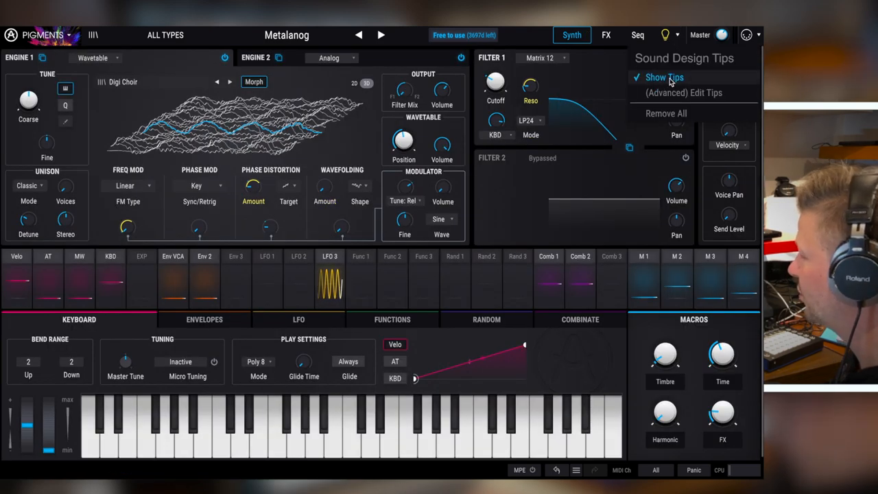
mouse_move(31, 318)
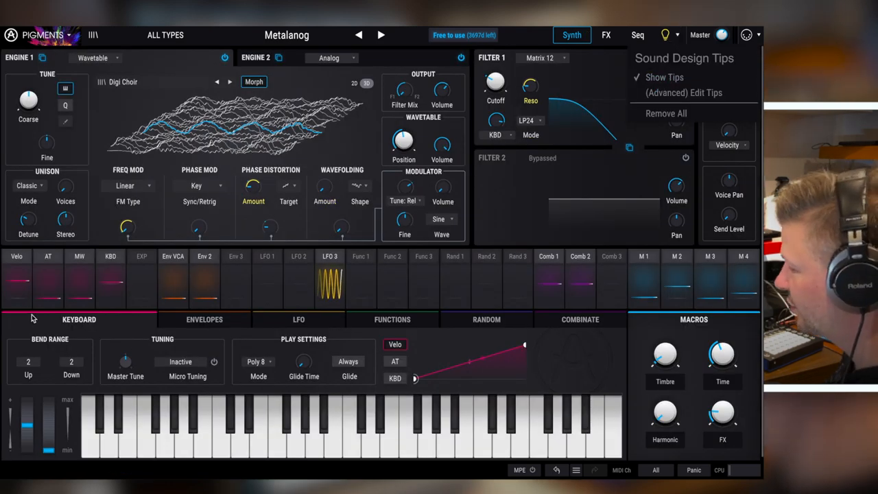
click(48, 256)
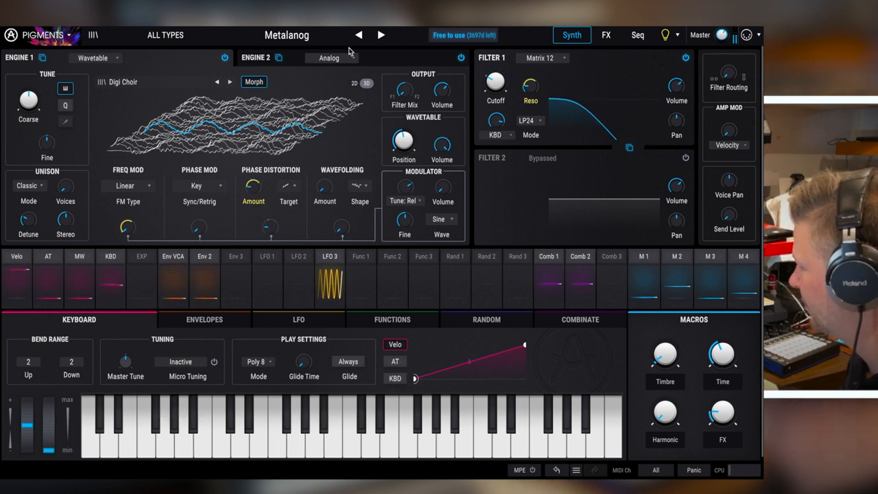
click(382, 35)
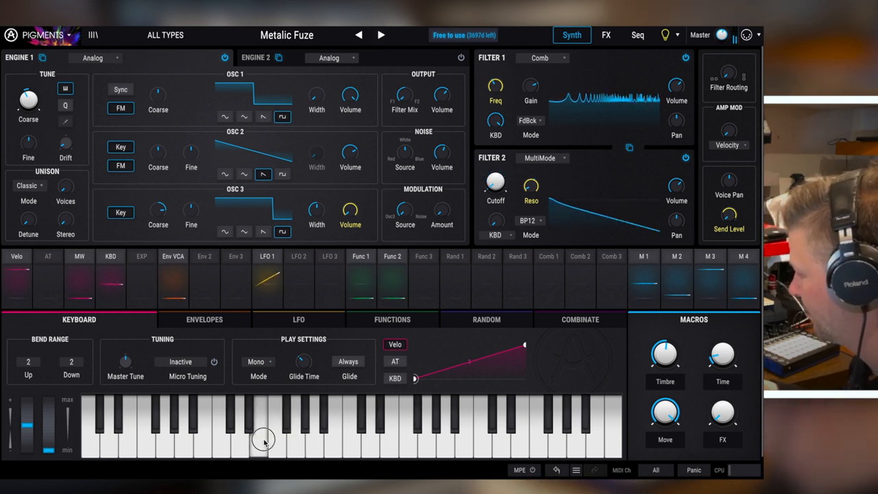
click(264, 439)
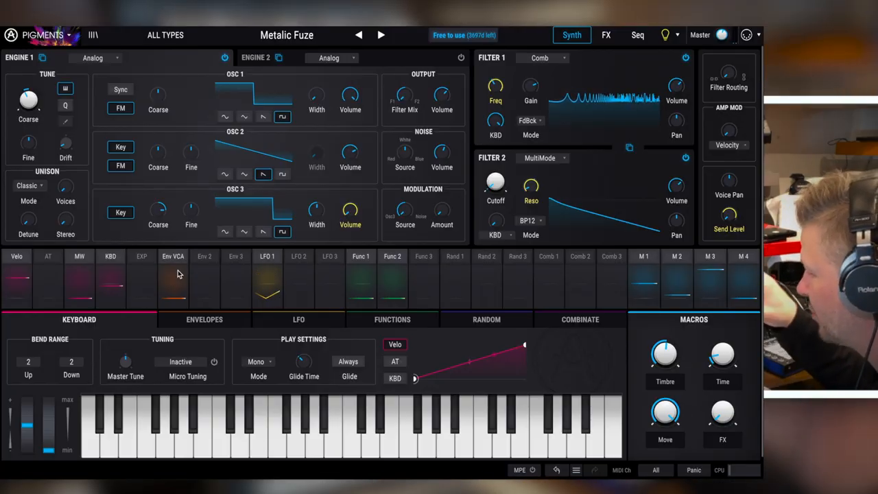
mouse_move(48, 261)
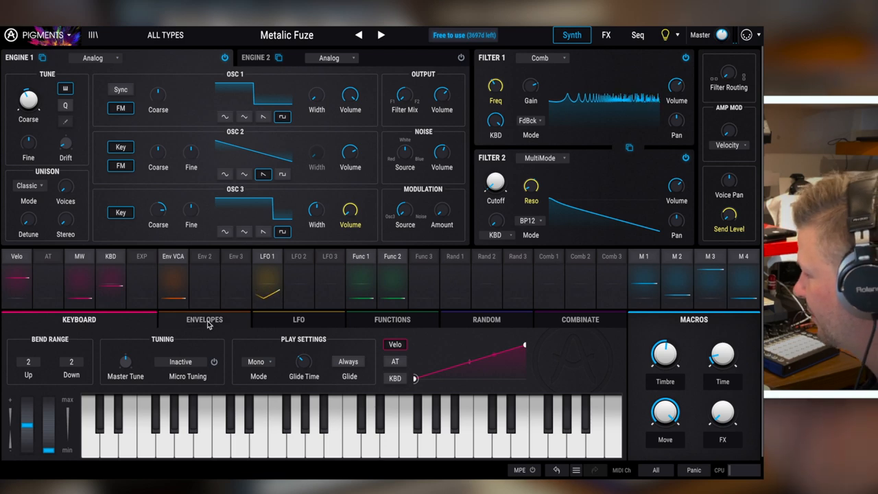
In the LFO modulators, reshape LFO 1's waveform and set its synced rate to 2/1.
click(204, 319)
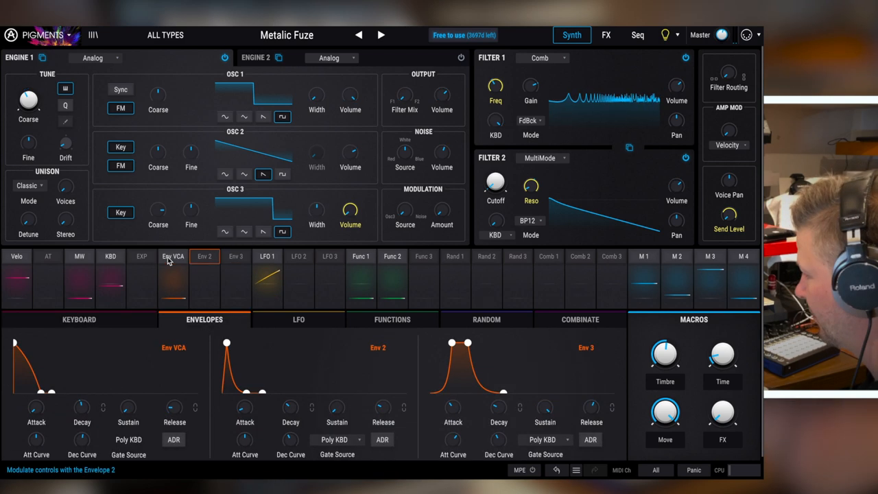
click(173, 256)
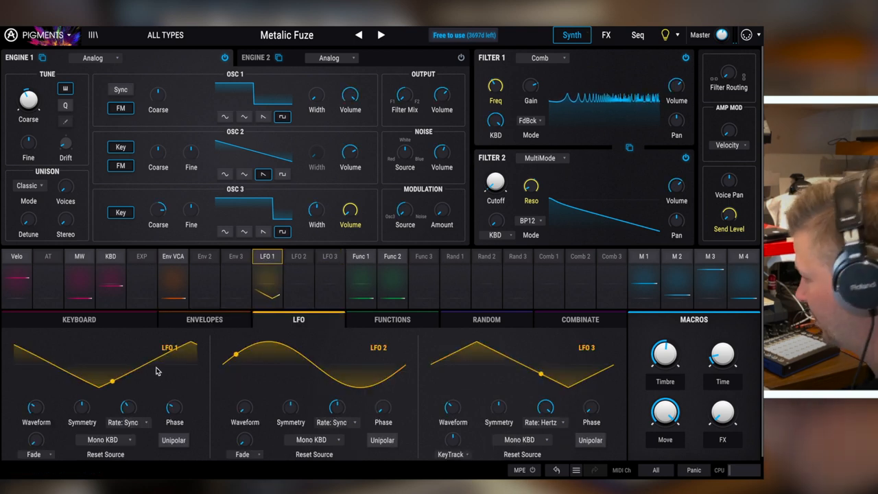
drag(81, 409, 81, 394)
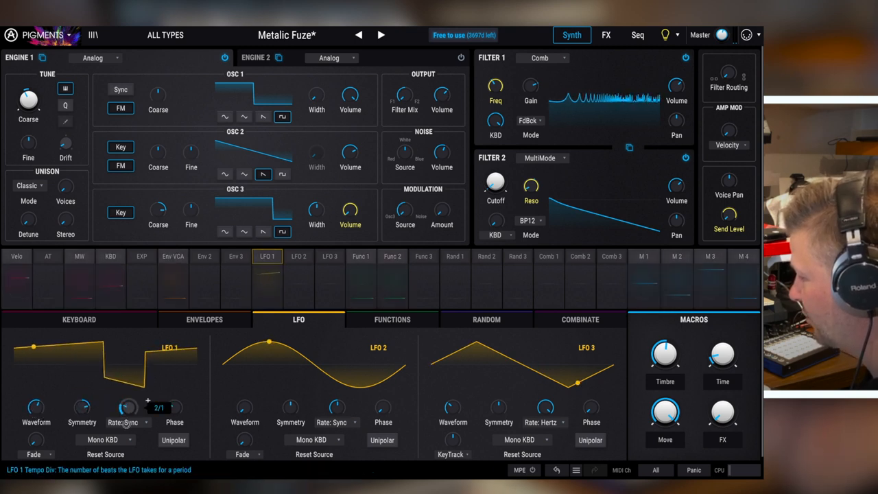
drag(173, 407, 174, 384)
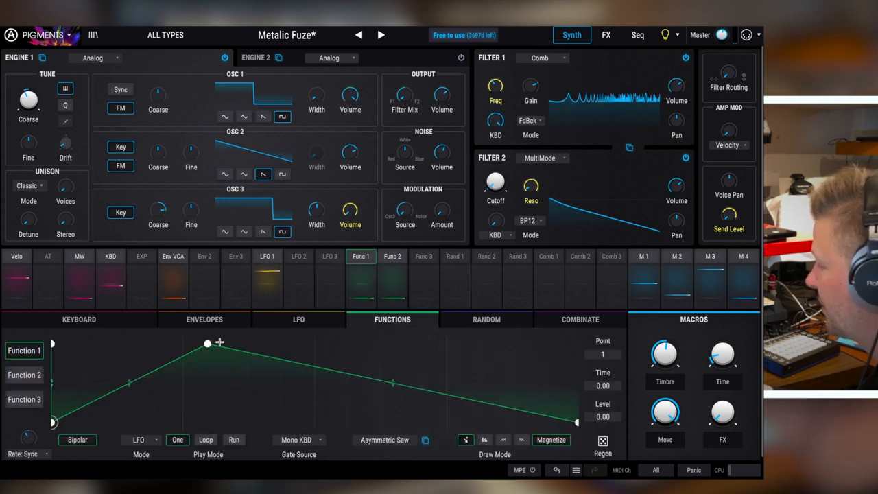
Add a breakpoint and a rounded hump to Function 1, then view the Random modulators.
drag(207, 343, 306, 355)
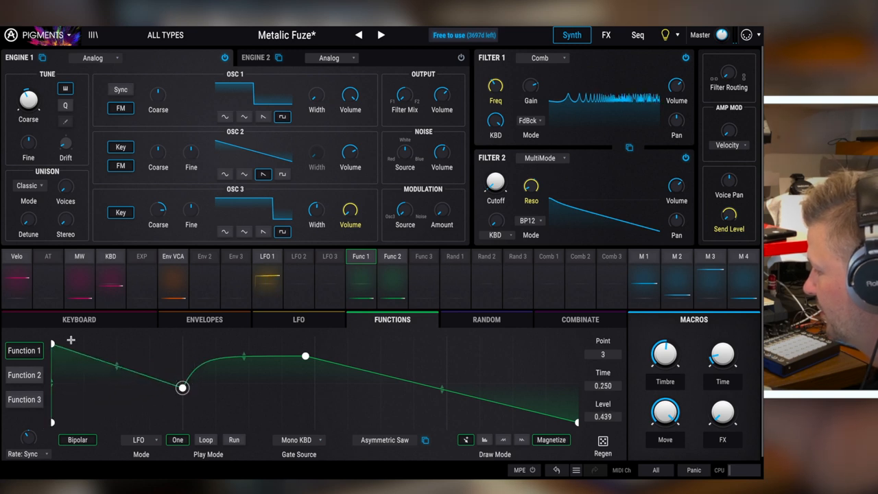
drag(182, 388, 238, 387)
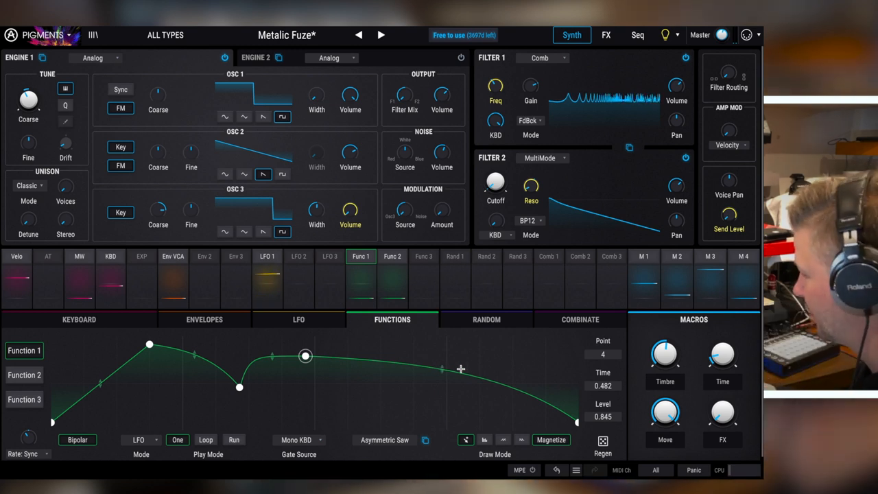
click(486, 319)
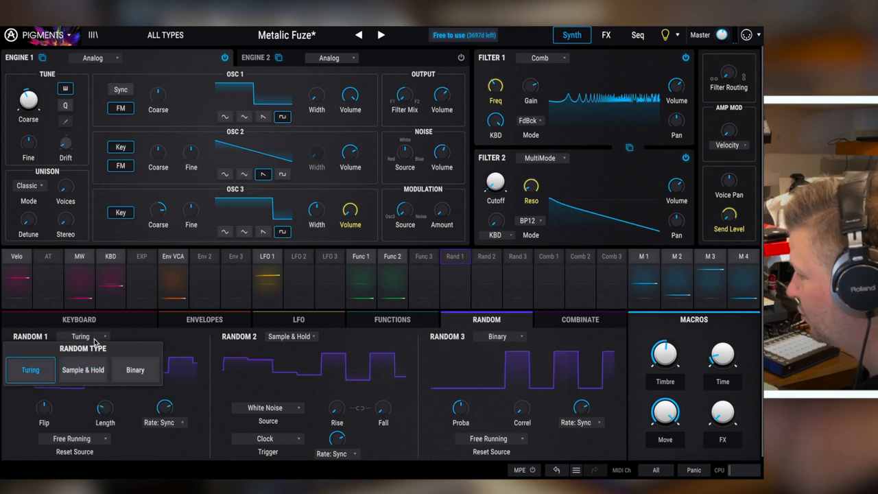
Try Sample & Hold on Random 1, settle on Turing, then view the Combinate modulators.
click(83, 370)
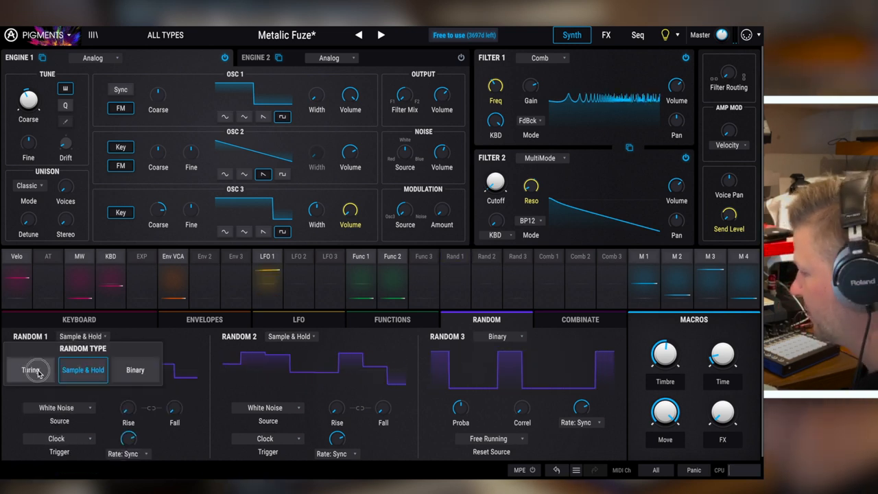
click(31, 369)
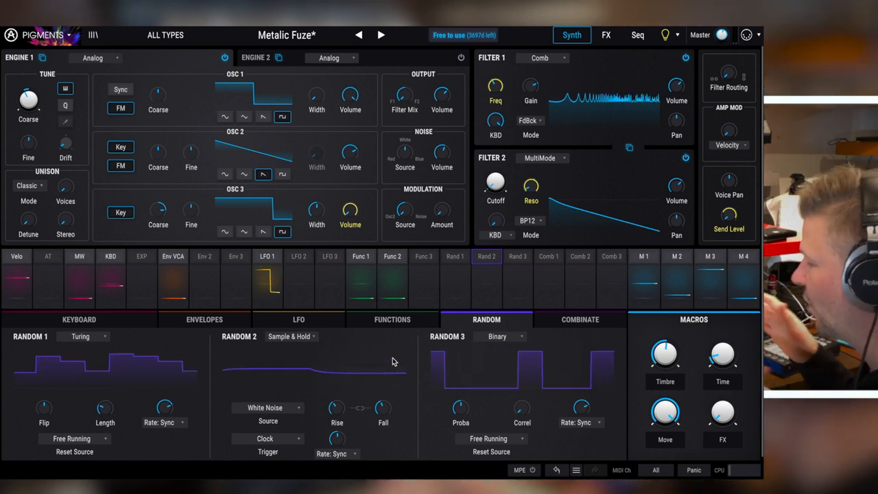
click(455, 256)
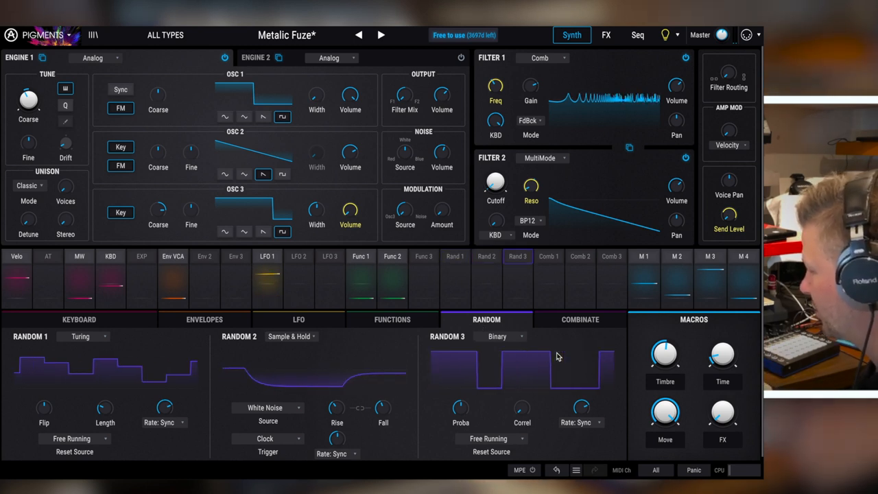
click(580, 319)
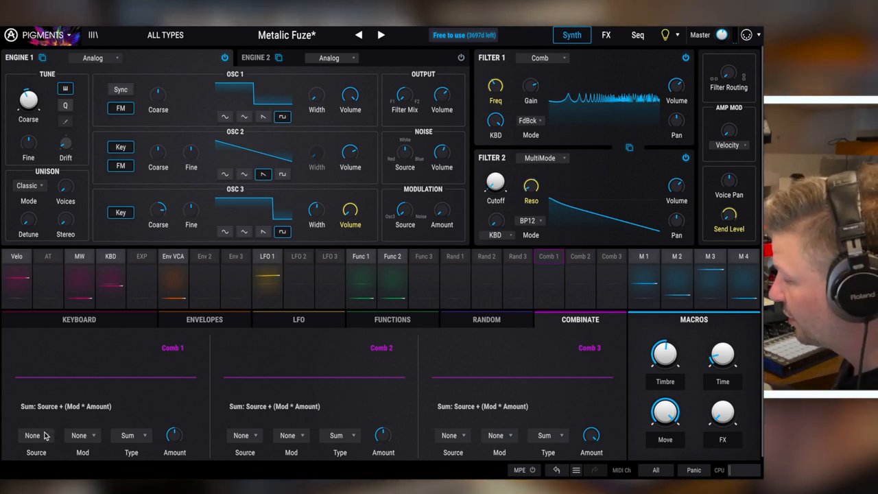
Set Combinate 1 to source Env 2, modulator LFO 1, adjusted amount, and Crossfade type.
click(36, 435)
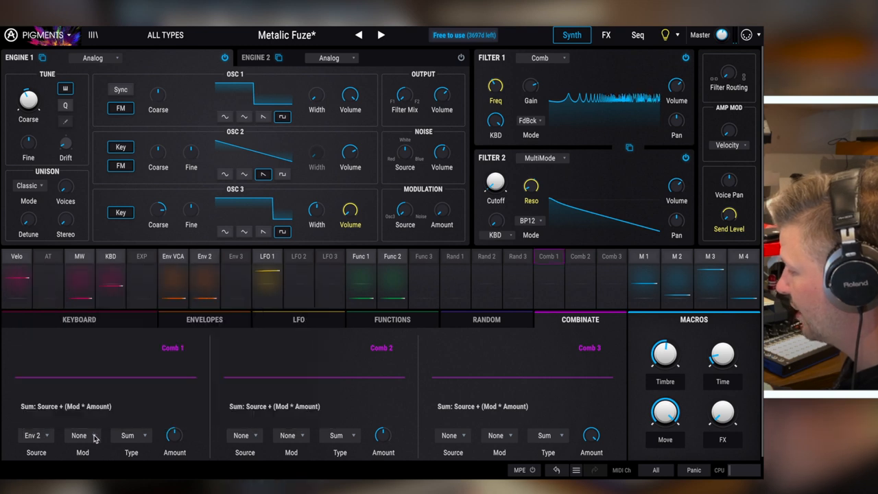
click(78, 435)
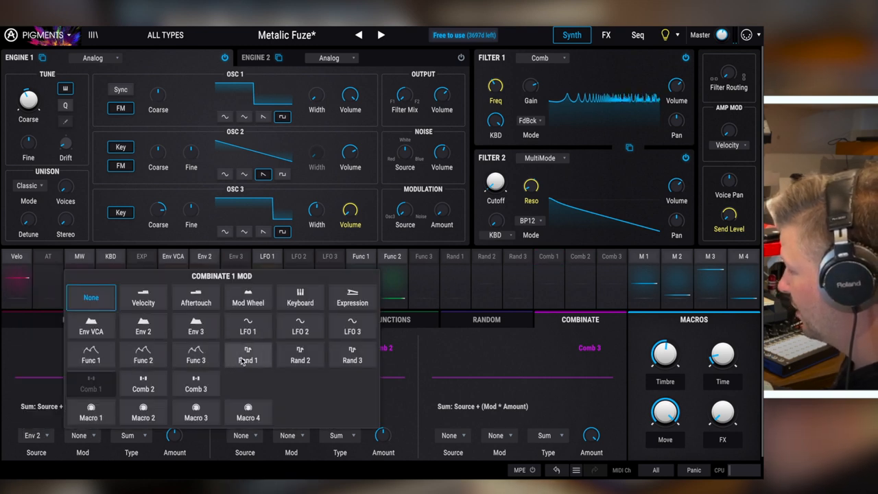
click(248, 326)
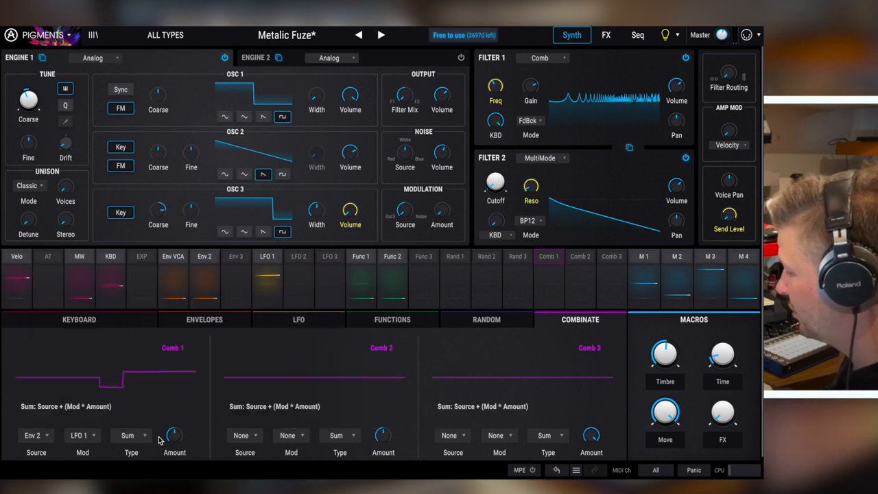
drag(174, 434, 174, 425)
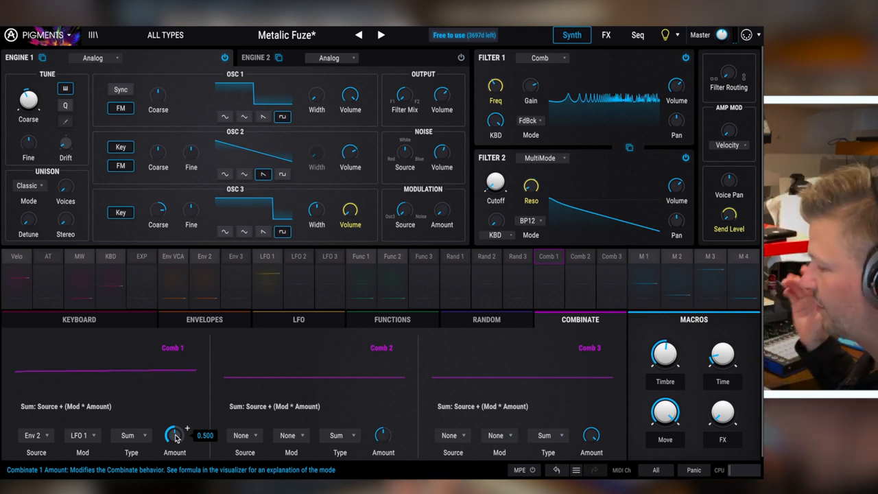
click(131, 435)
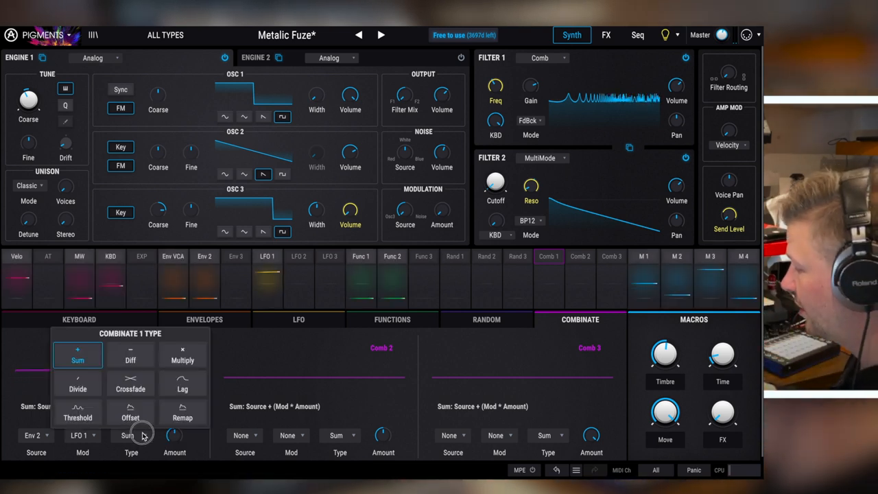
click(130, 383)
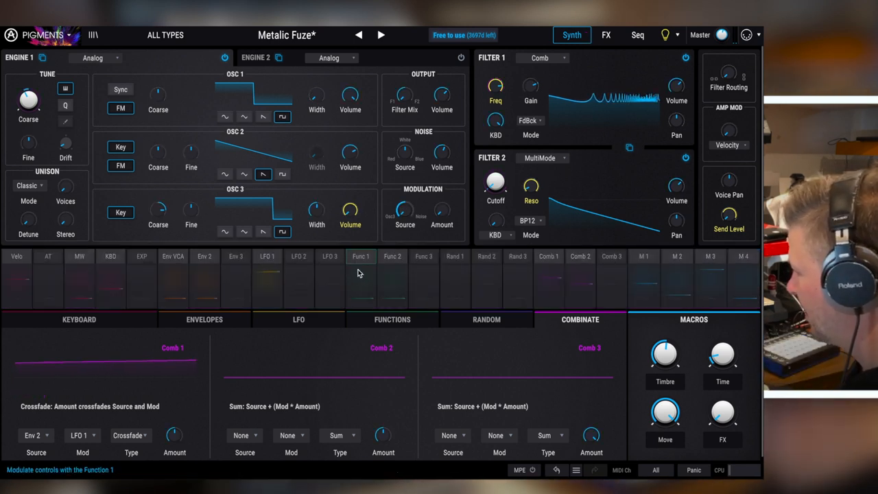
Revisit the Functions and Envelopes modulators, then show the LFOs and select LFO 1.
click(391, 319)
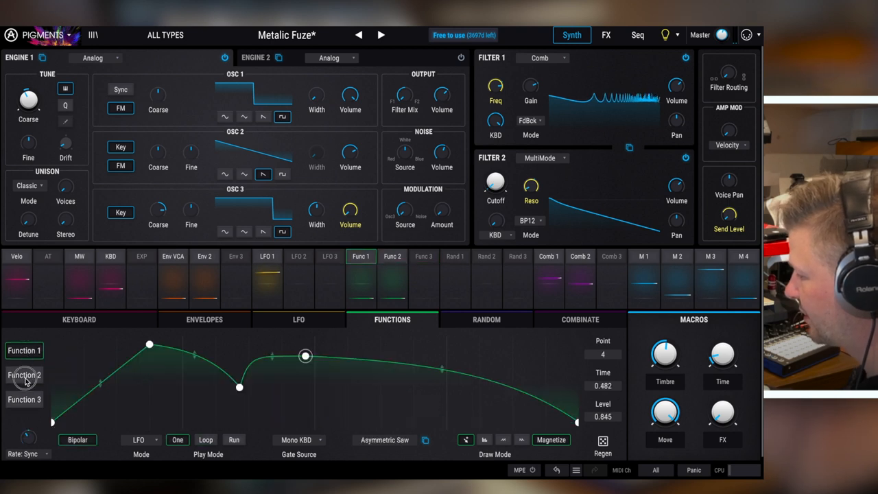
click(204, 319)
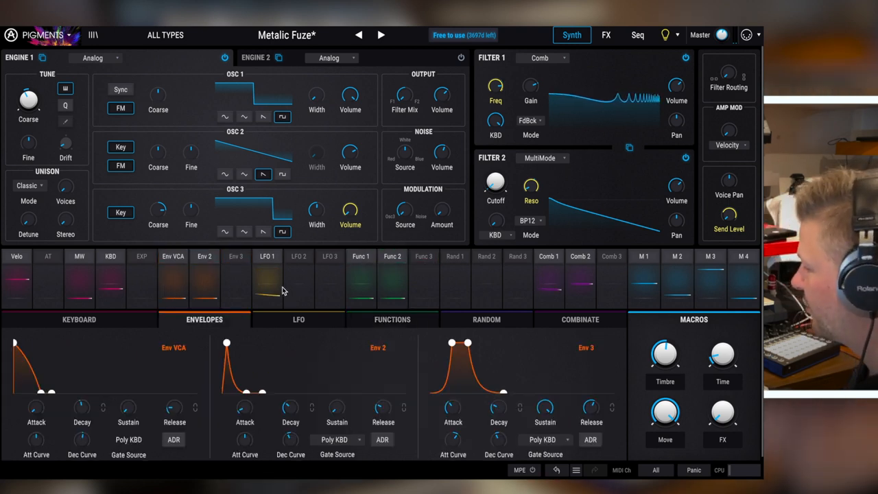
click(298, 319)
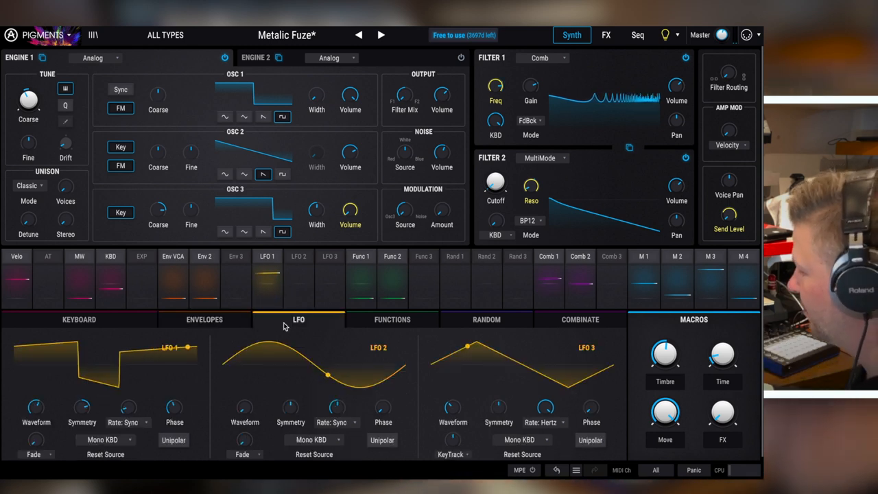
click(267, 256)
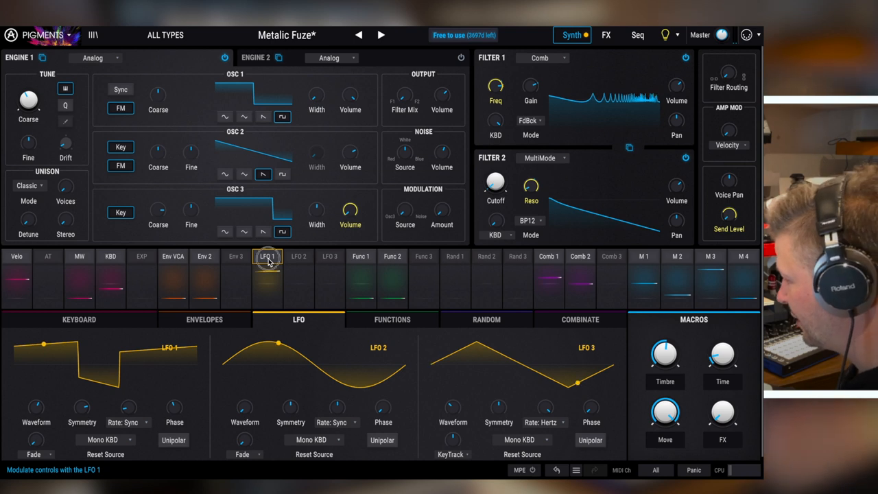
Delete LFO 1's F1 FREQ routing, then bring up the effects buses.
click(268, 256)
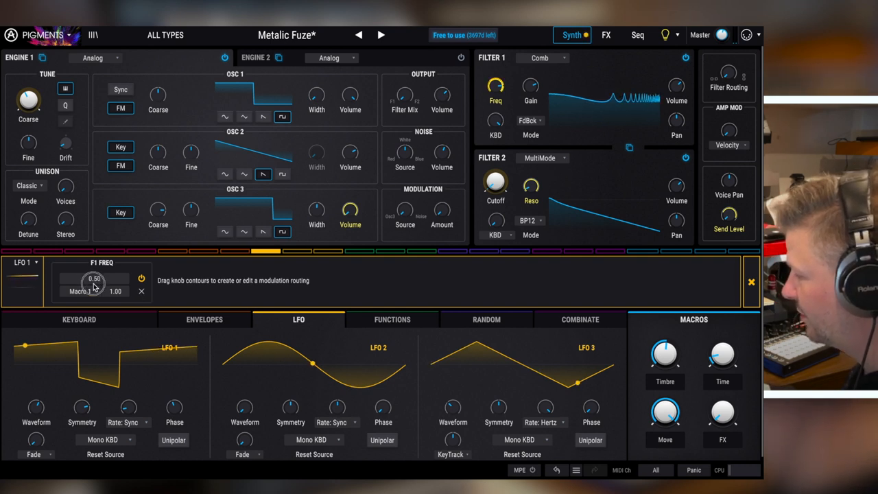
click(80, 291)
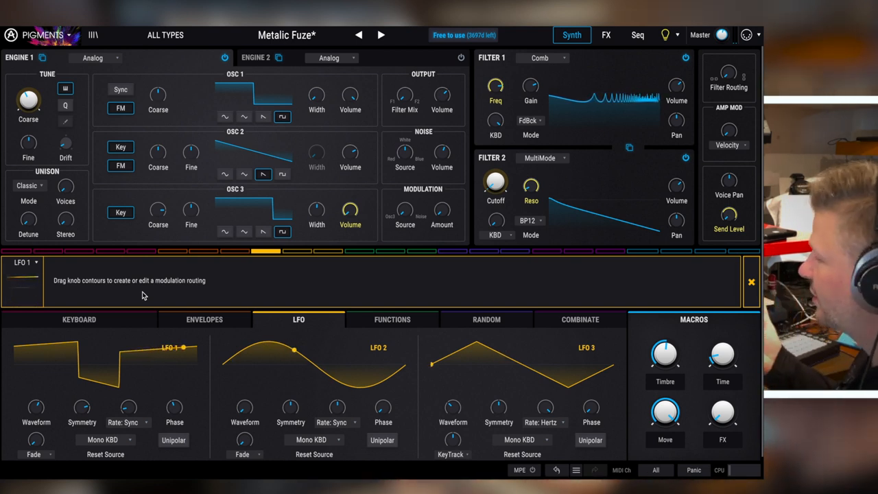
mouse_move(121, 90)
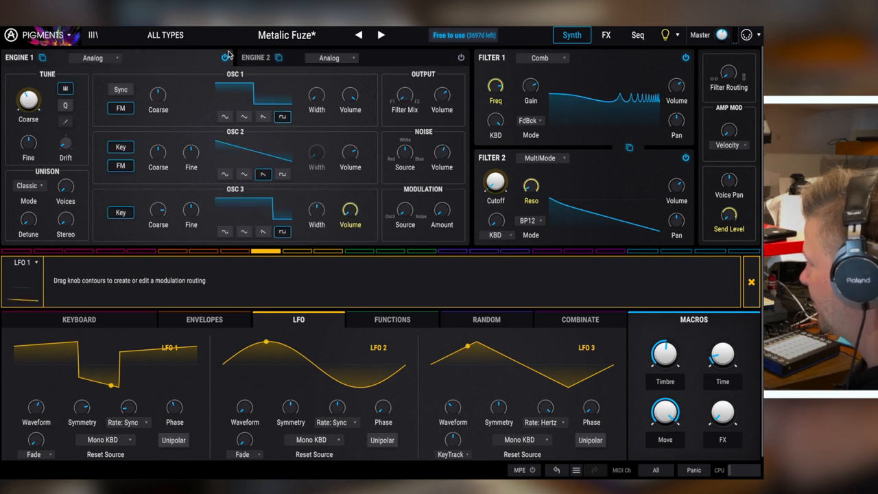
click(606, 35)
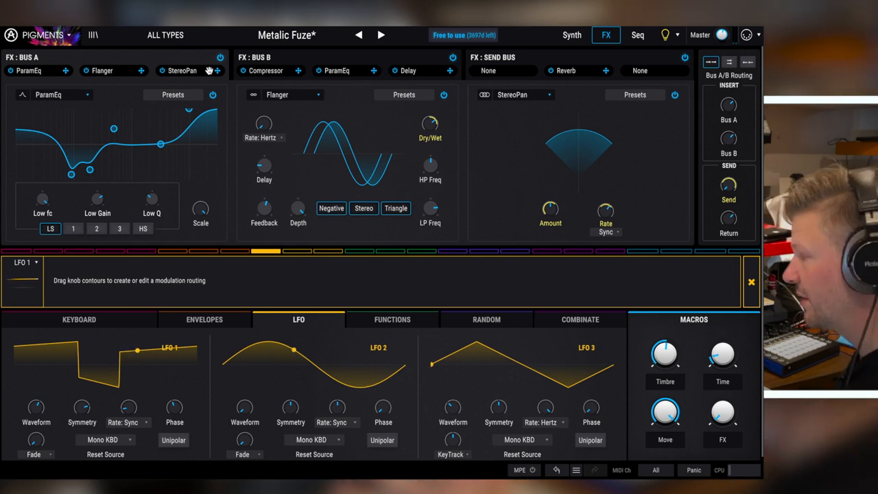
On the Seq page, try Arp mode, then Seq mode, then turn it Off.
click(638, 34)
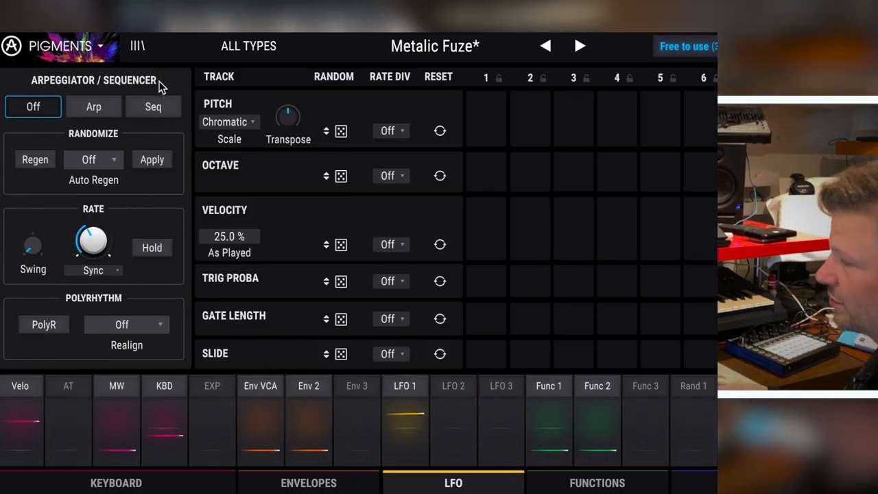
click(93, 106)
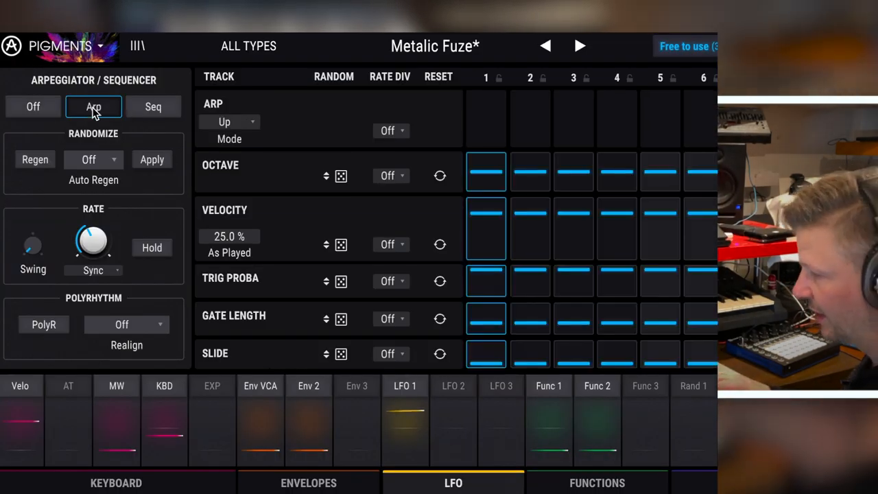
click(153, 107)
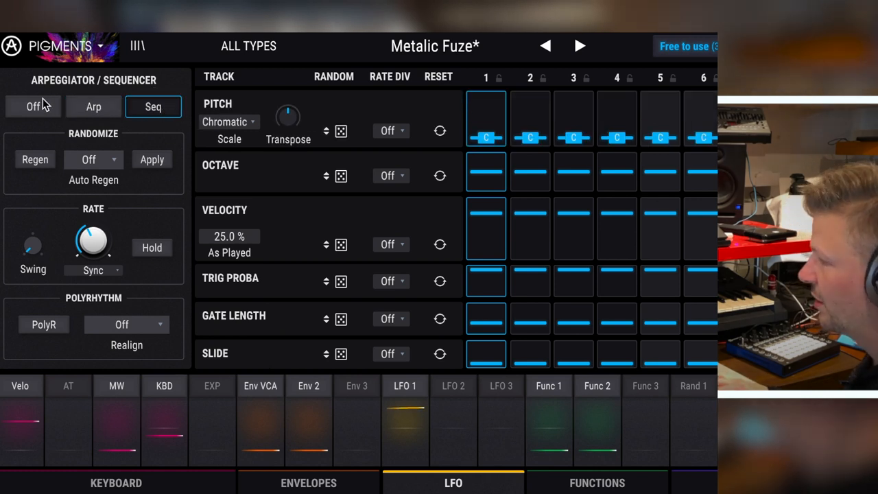
click(33, 106)
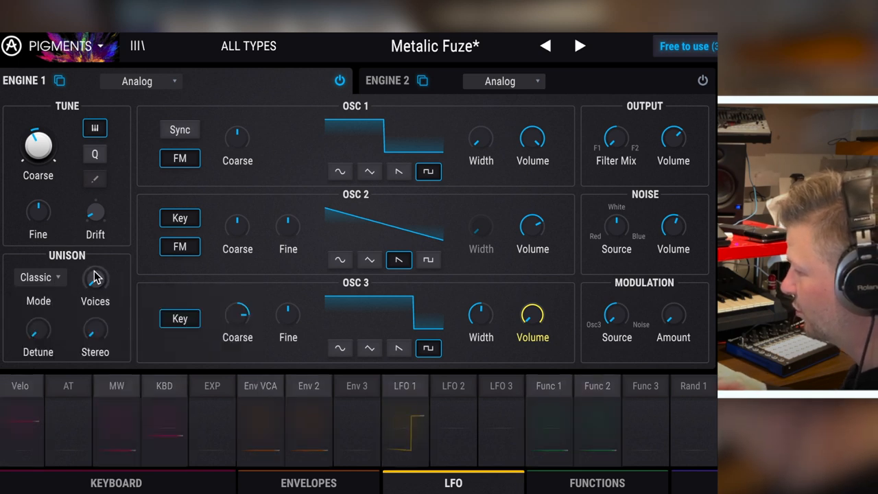
Toggle OSC 1 hard sync and nudge its pulse width to about 0.52.
drag(96, 278, 96, 275)
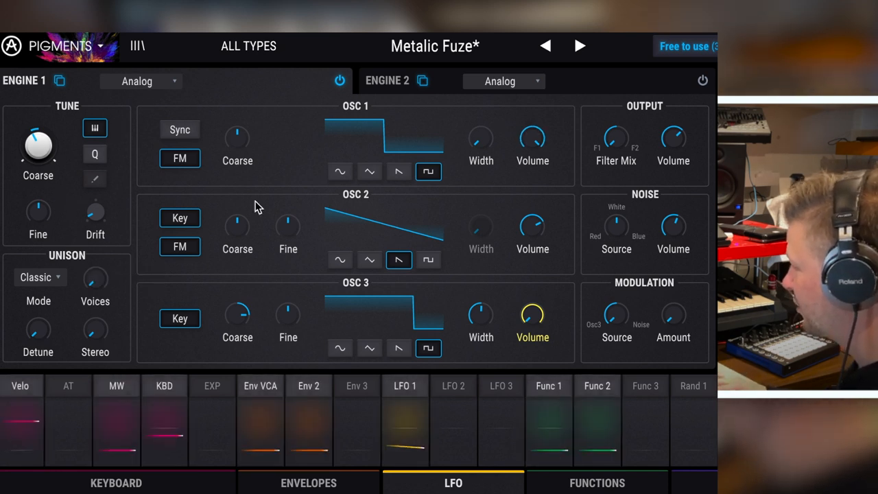
mouse_move(353, 146)
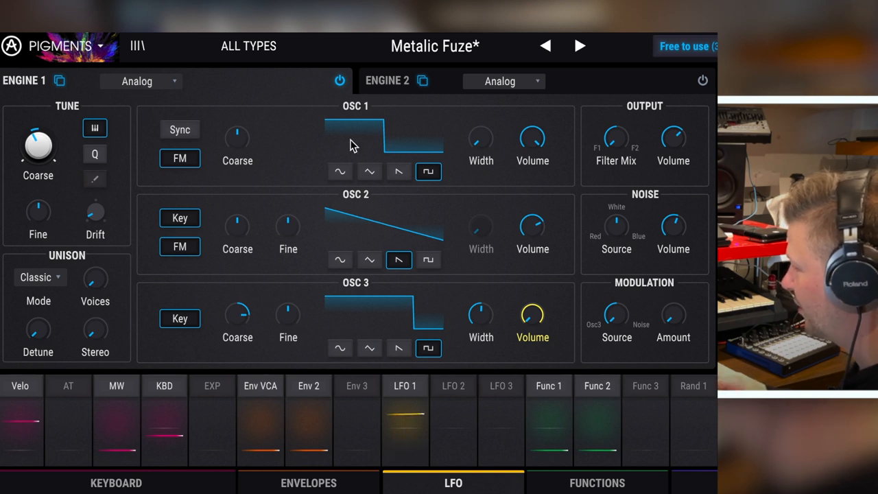
mouse_move(353, 318)
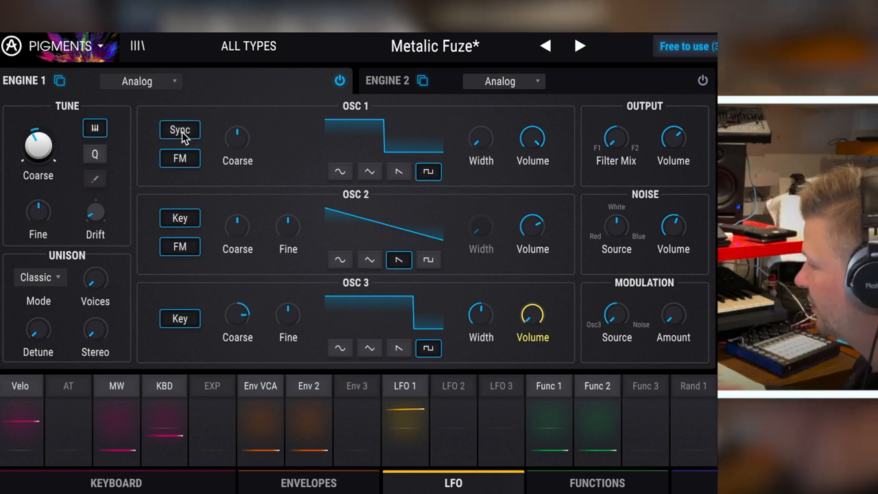
click(179, 130)
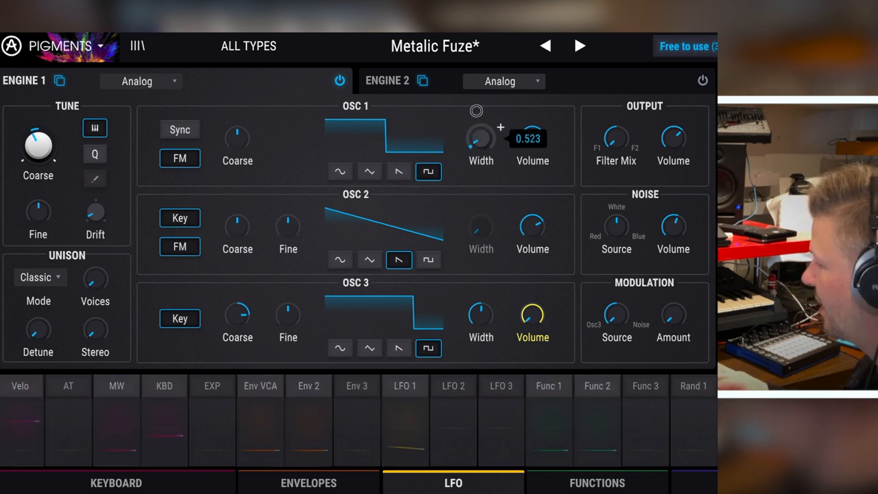
drag(477, 141, 471, 125)
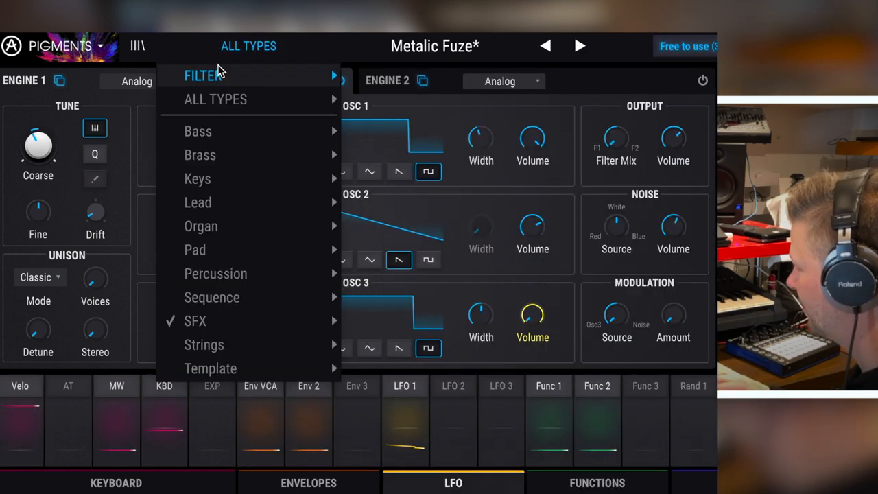
mouse_move(201, 226)
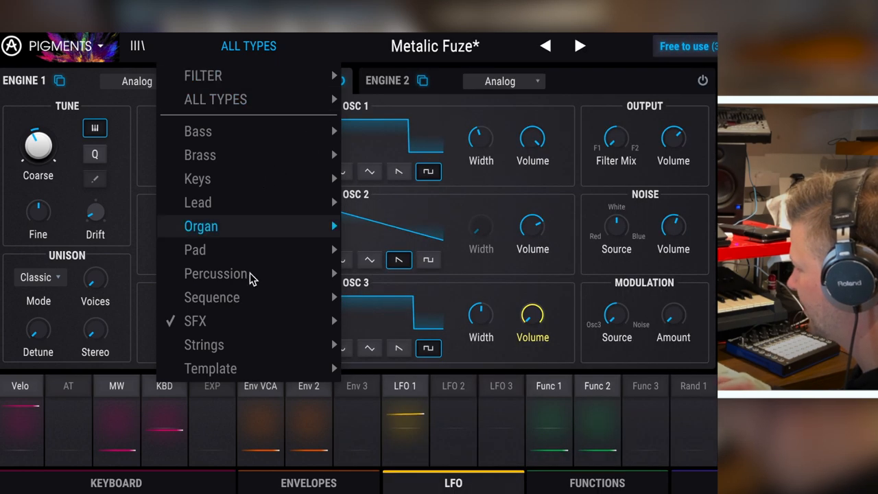
mouse_move(210, 369)
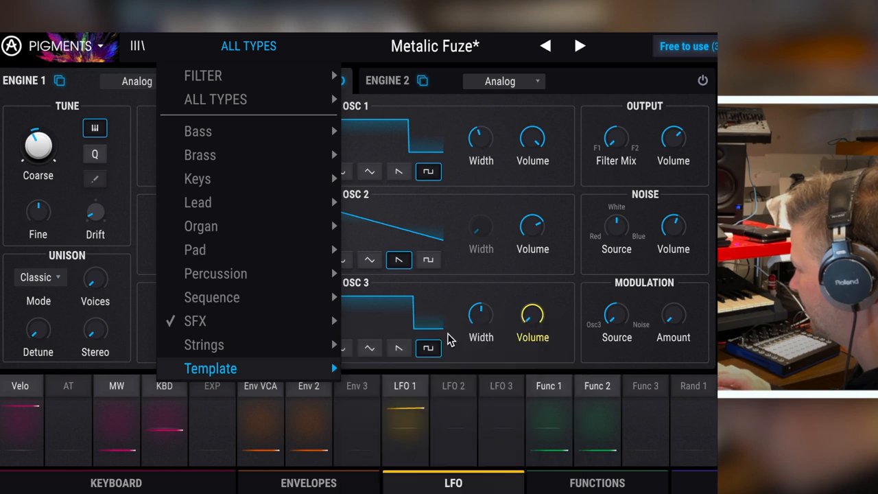
Load the Analog Triple VCO preset from the Template type.
click(211, 369)
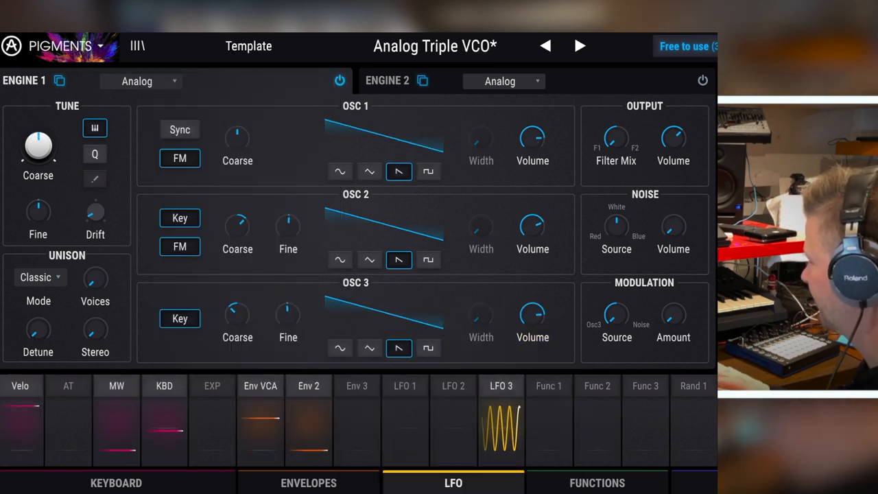
Set OSC 1 to a square wave with wider width and retune OSC 2's coarse pitch.
click(428, 172)
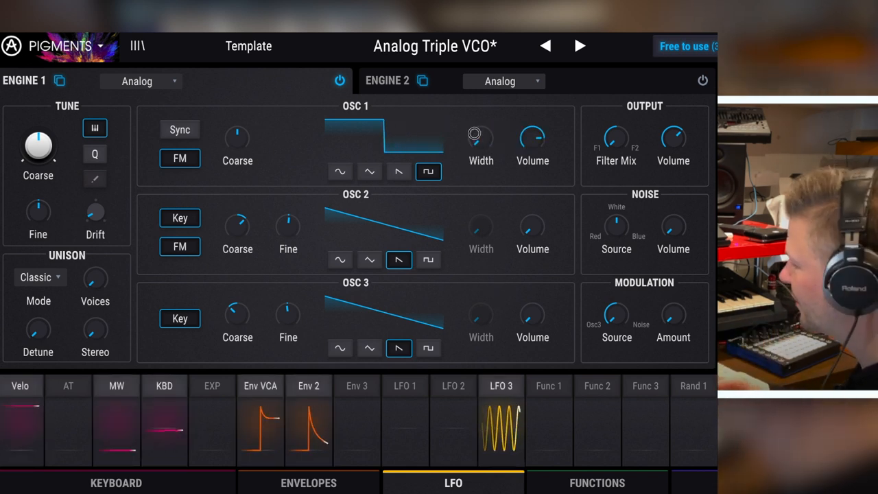
drag(480, 137, 472, 157)
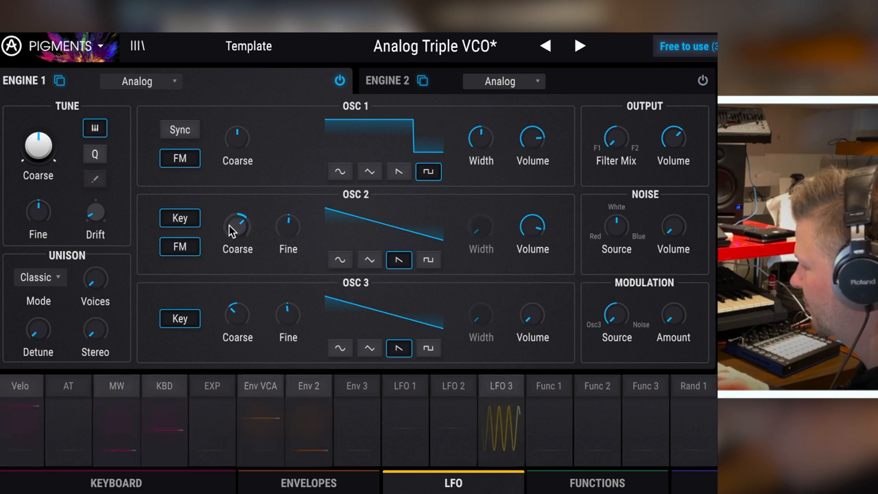
drag(238, 223, 237, 219)
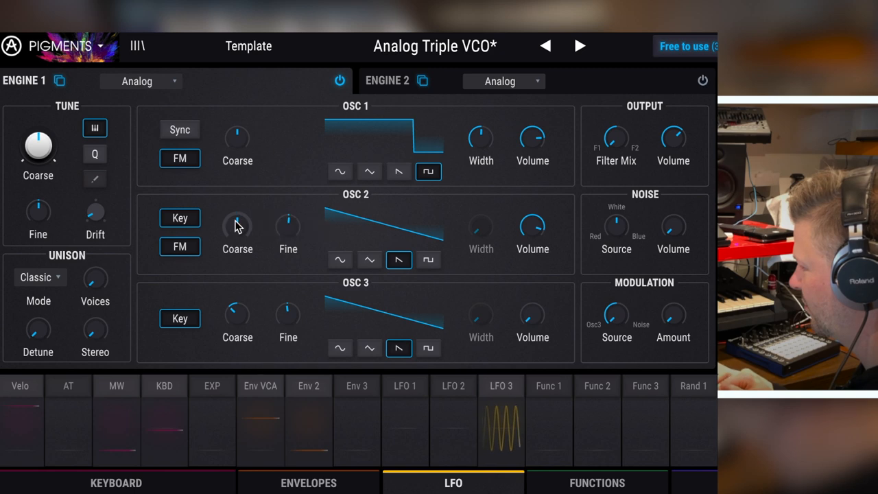
click(339, 347)
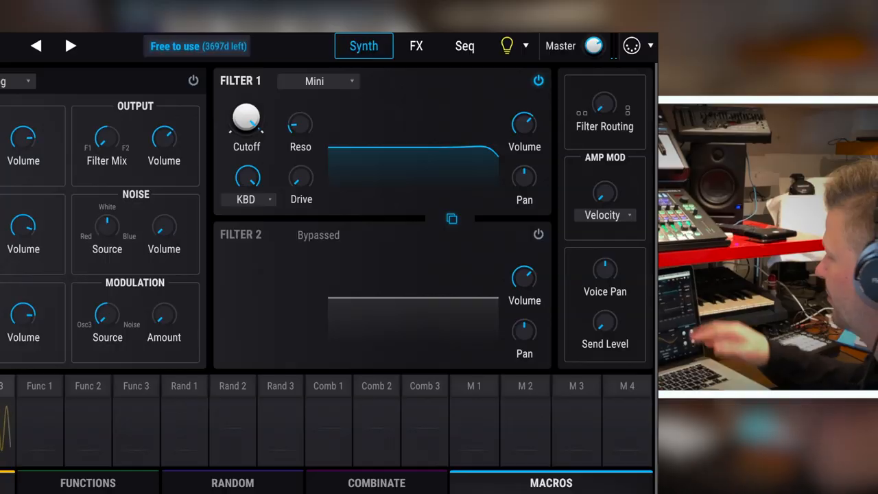
Browse the Filter 1 type list, then set Filter 1 to Matrix 12.
click(318, 81)
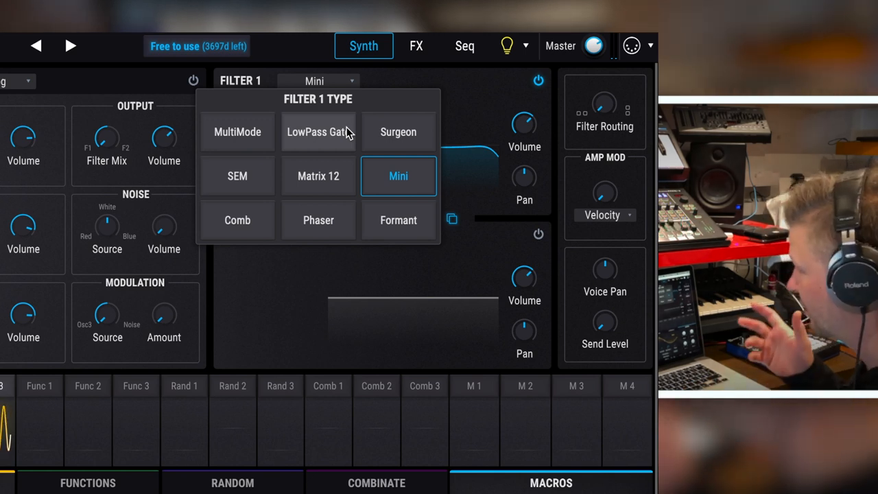
mouse_move(237, 176)
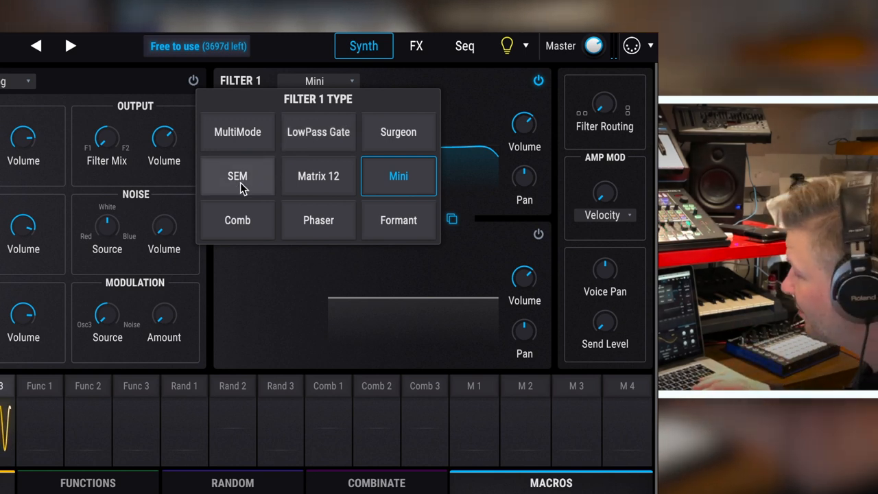
mouse_move(318, 177)
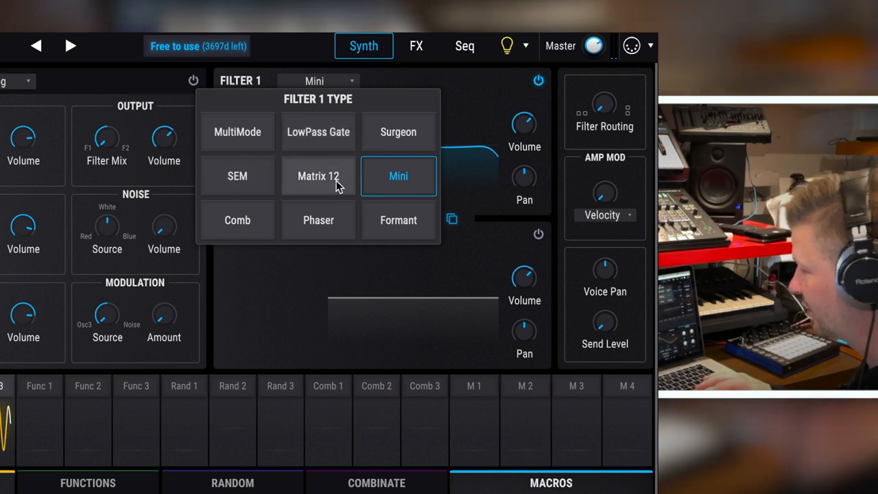
mouse_move(402, 180)
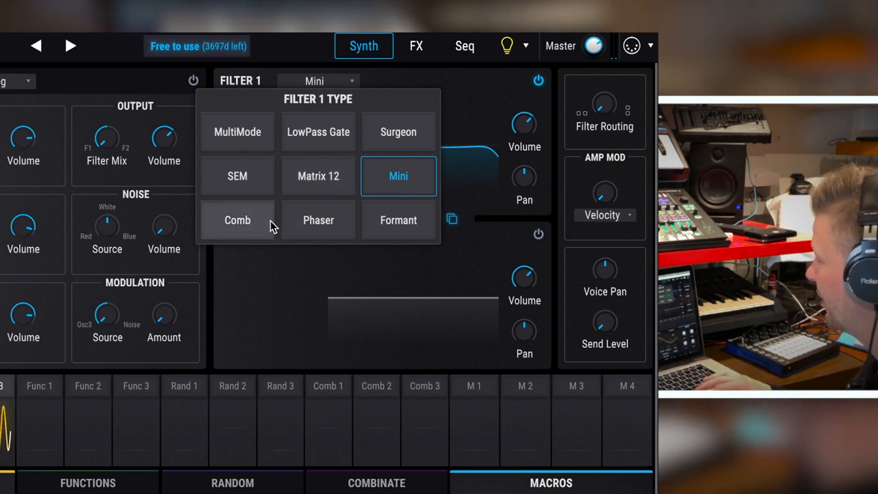
mouse_move(237, 132)
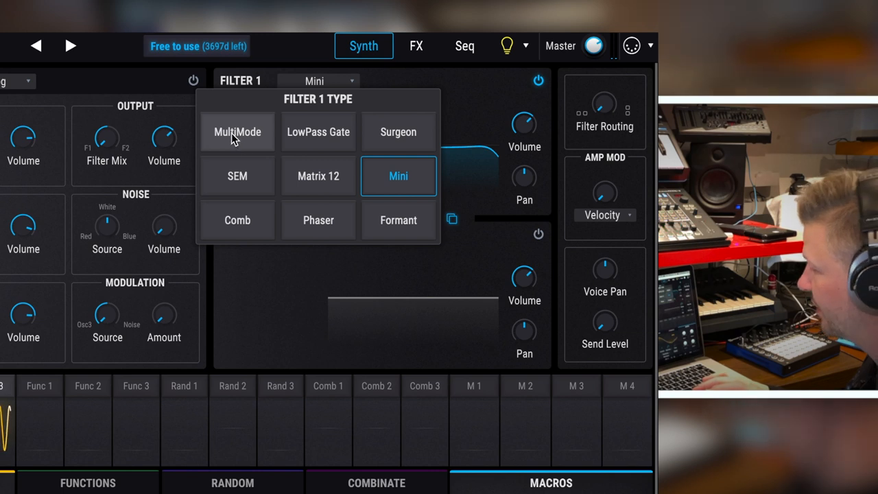
mouse_move(399, 132)
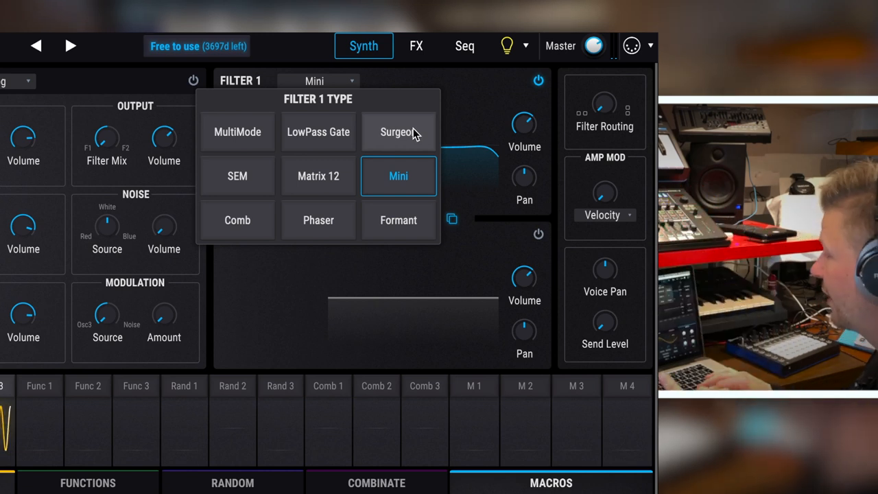
mouse_move(336, 225)
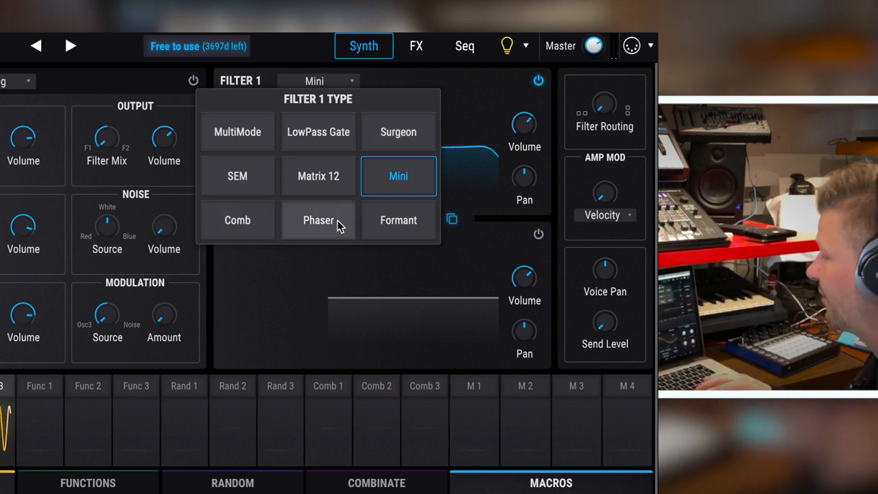
mouse_move(398, 220)
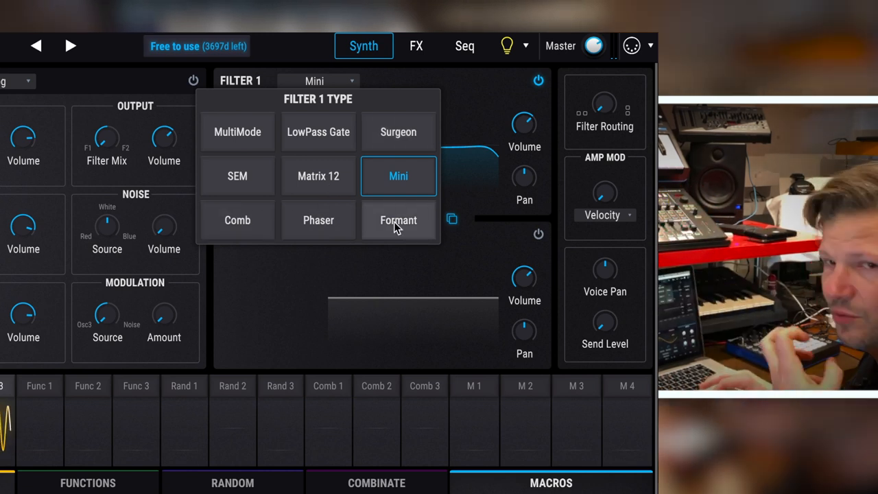
mouse_move(460, 200)
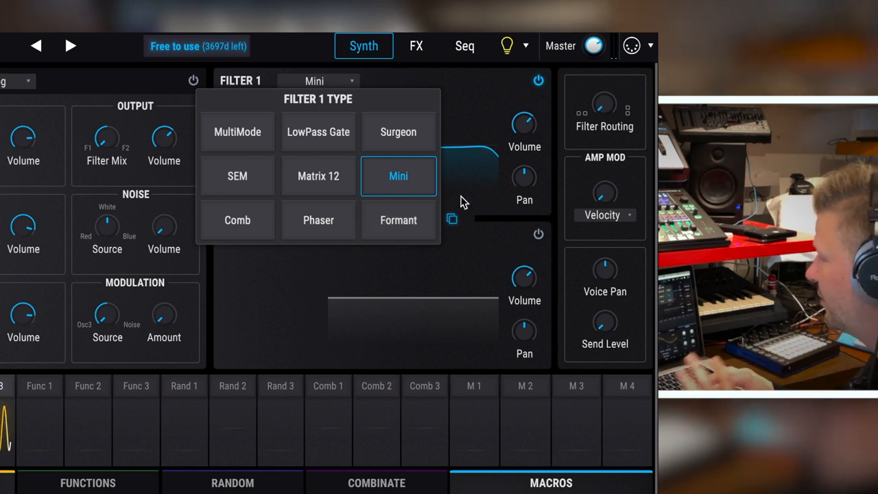
mouse_move(395, 156)
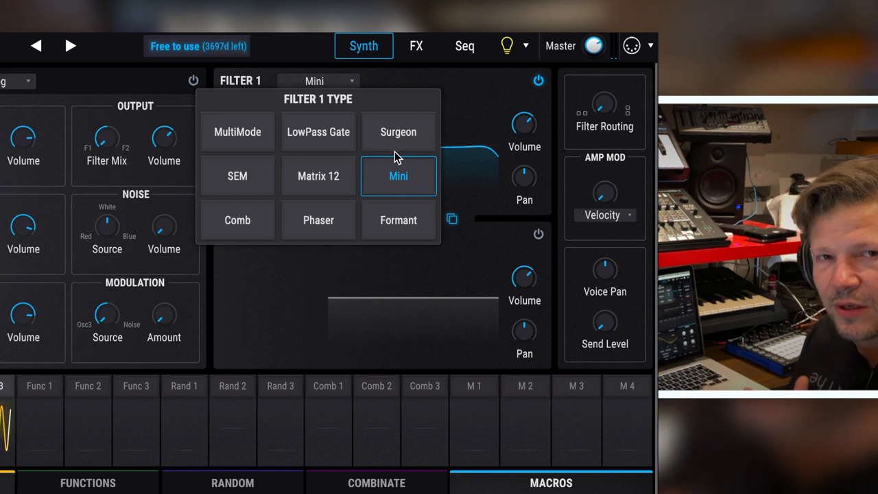
click(398, 176)
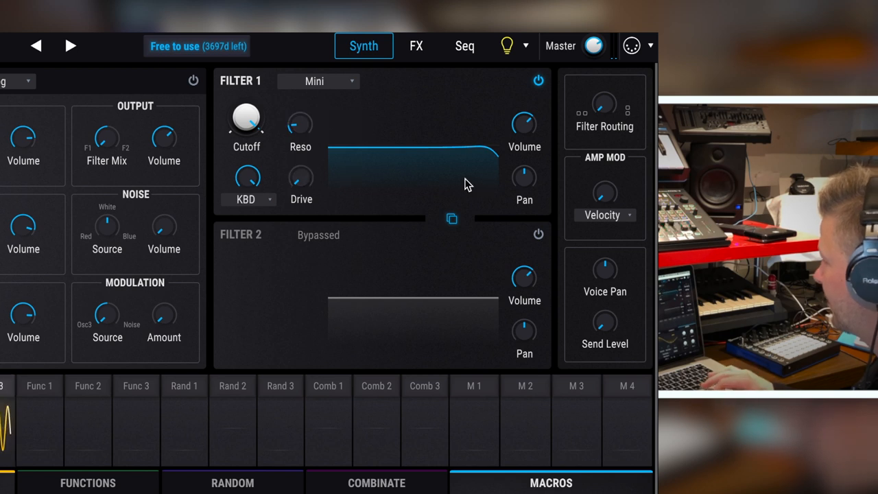
click(317, 81)
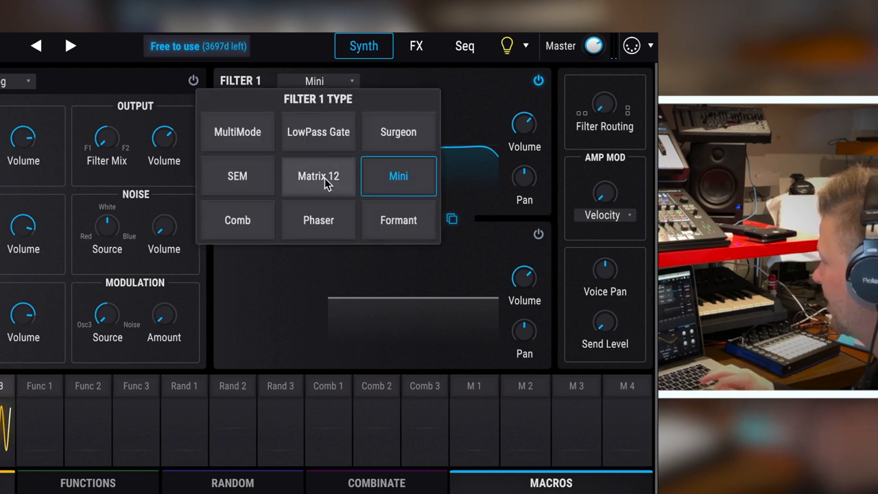
click(318, 176)
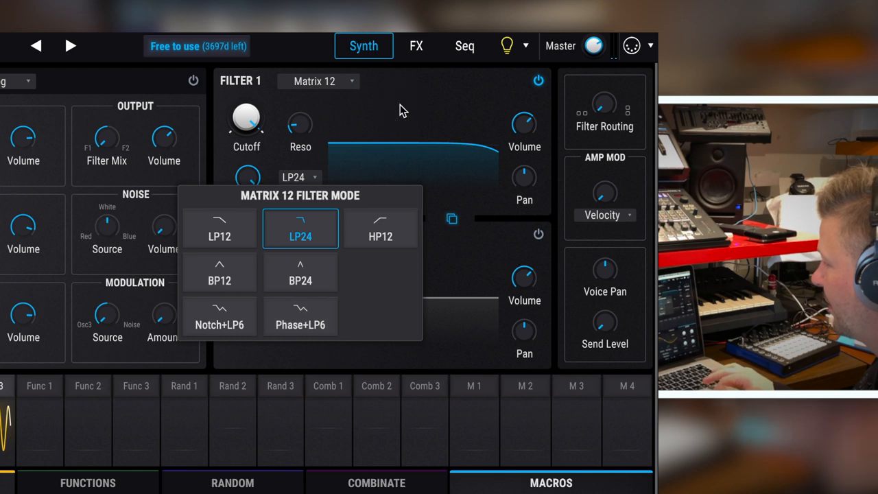
click(318, 81)
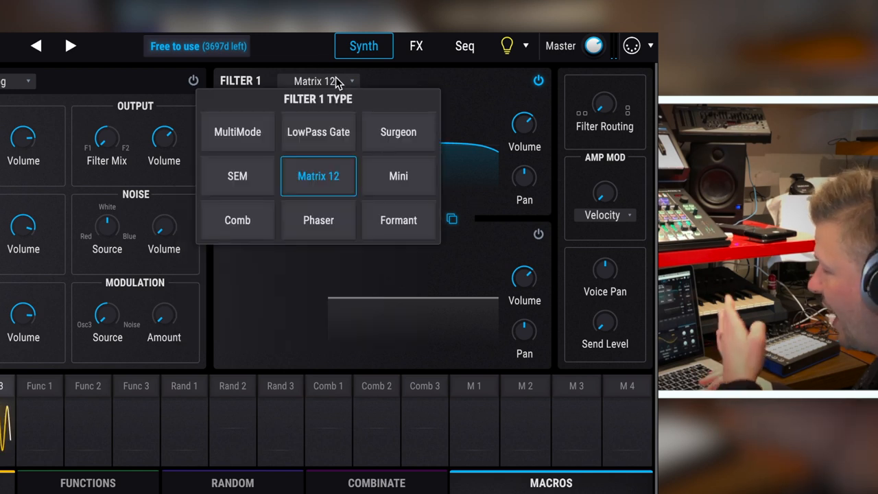
Switch Filter 1 to SEM and sweep its mode between low-pass and notch.
click(237, 175)
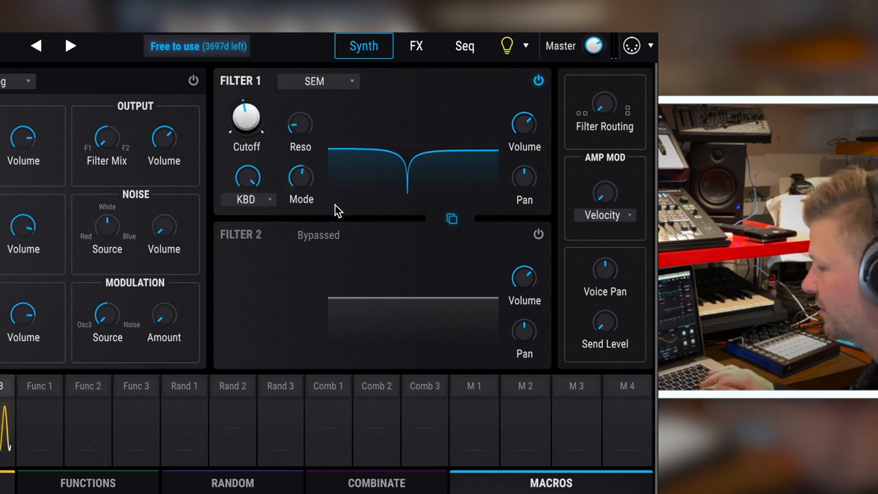
drag(300, 177, 301, 164)
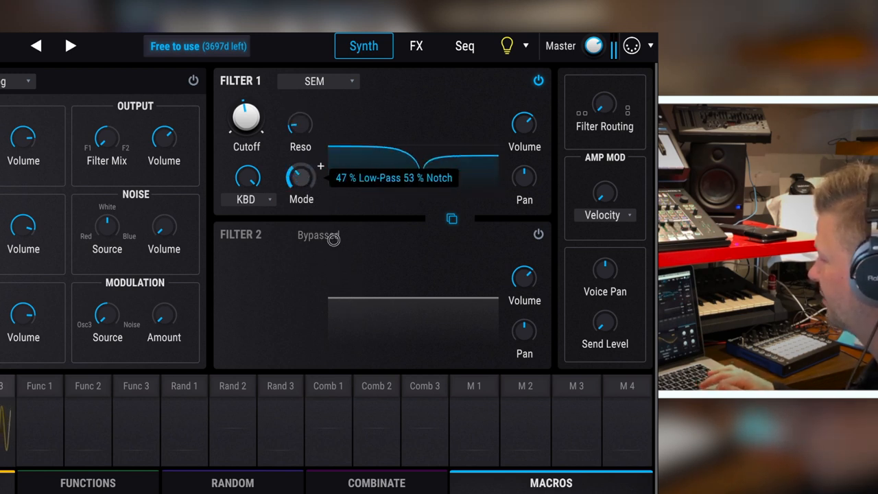
click(318, 81)
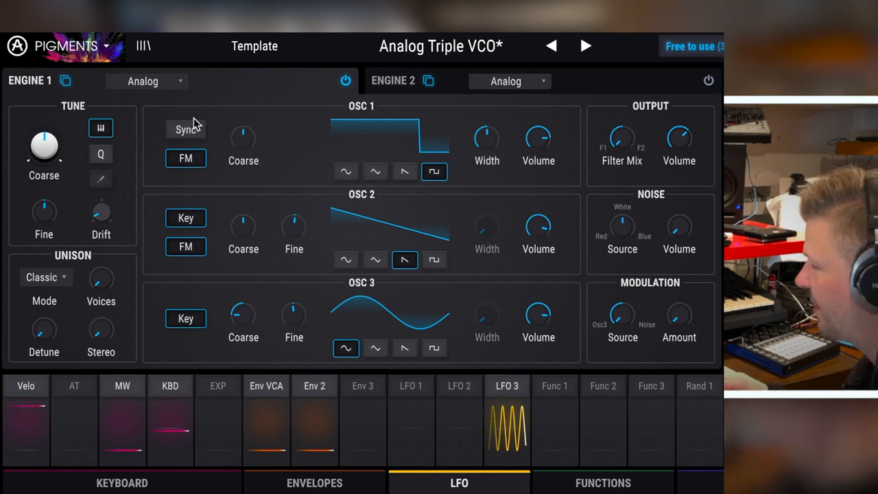
Change Engine 1's type from Analog to Wavetable.
click(147, 81)
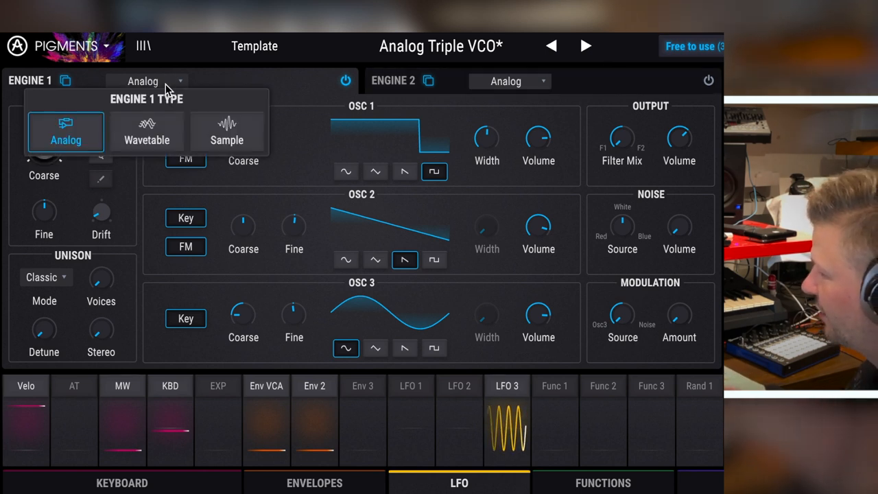
click(147, 135)
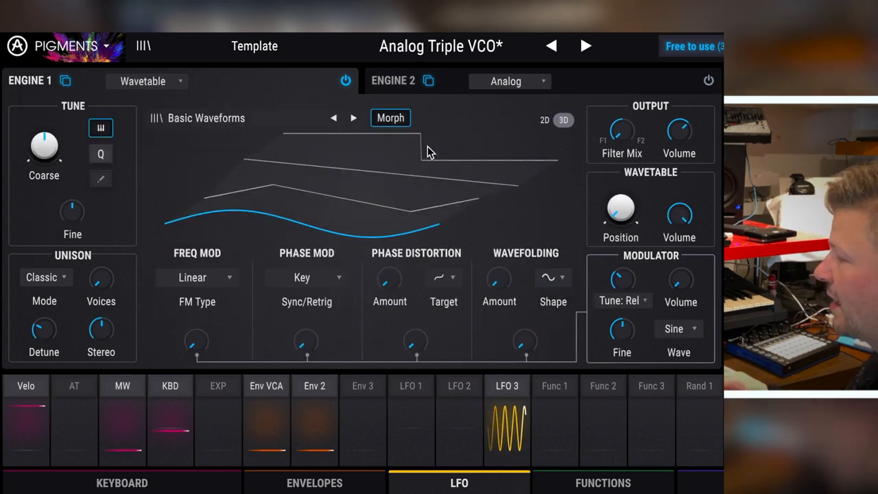
mouse_move(445, 144)
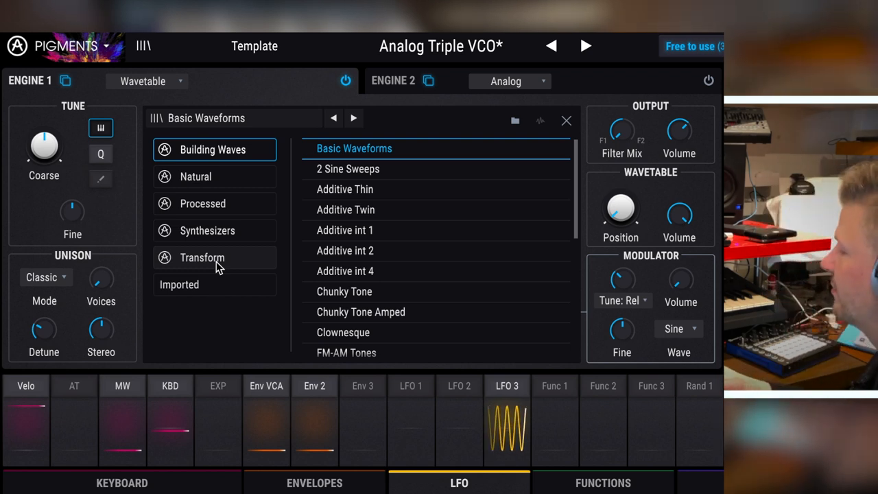
mouse_move(319, 171)
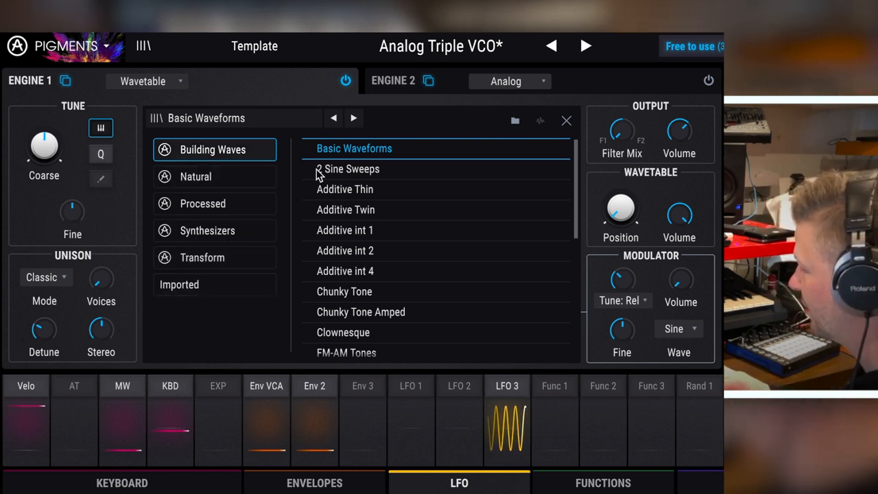
mouse_move(401, 291)
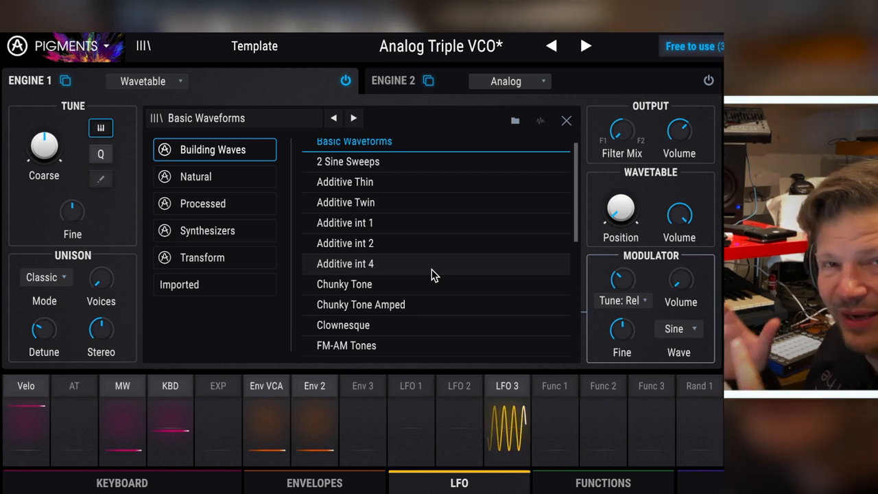
Audition Synthesizers wavetables (3OSC, Bass Morph, MB2 tables) and pick Pro VS Waves 1.
click(207, 231)
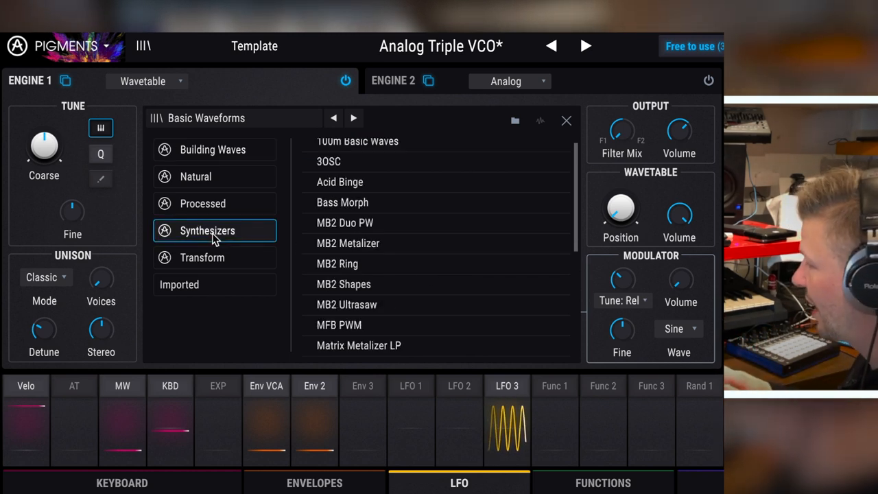
click(327, 161)
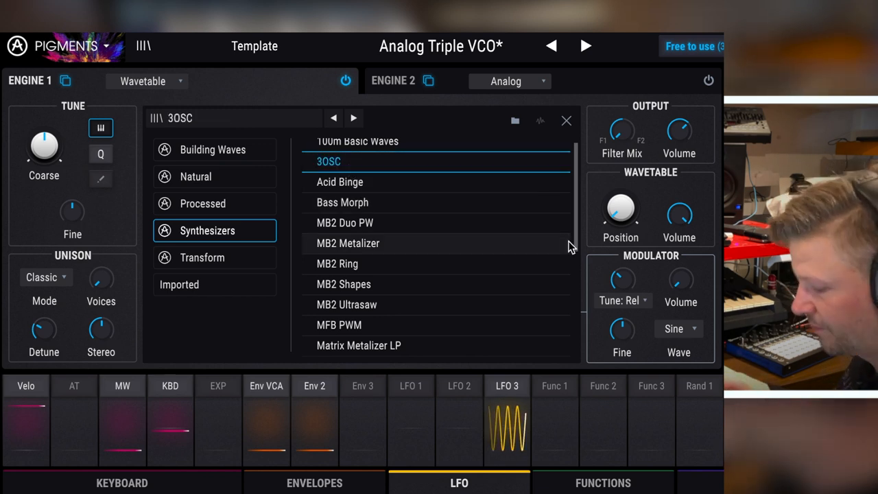
click(343, 202)
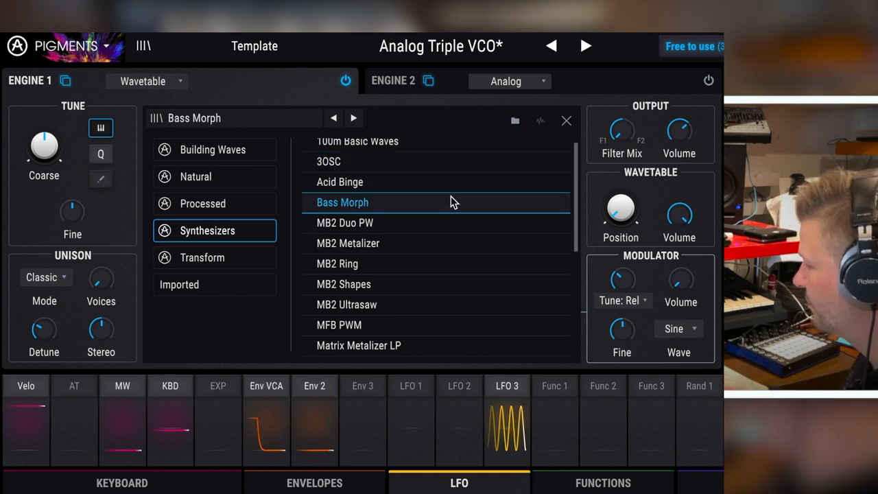
click(345, 222)
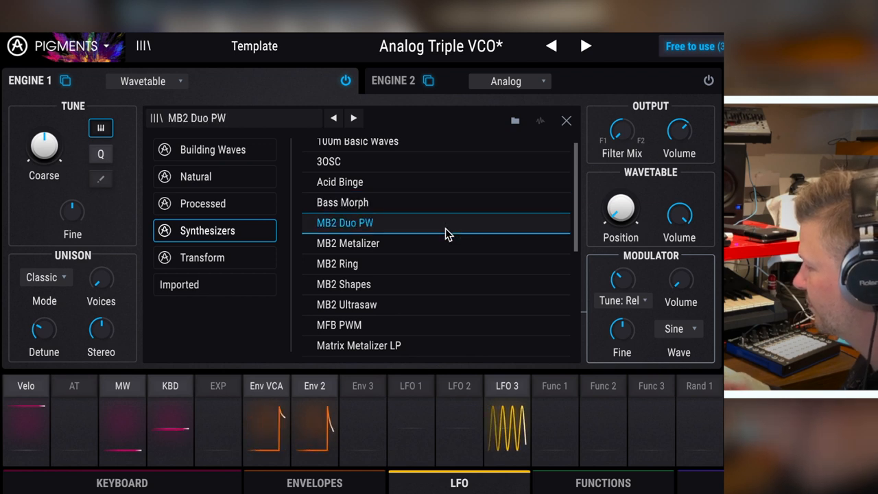
click(348, 243)
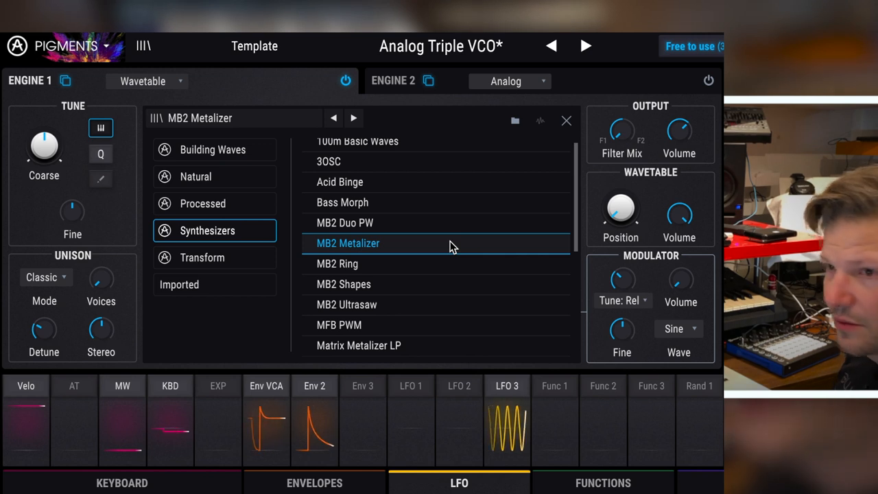
click(343, 284)
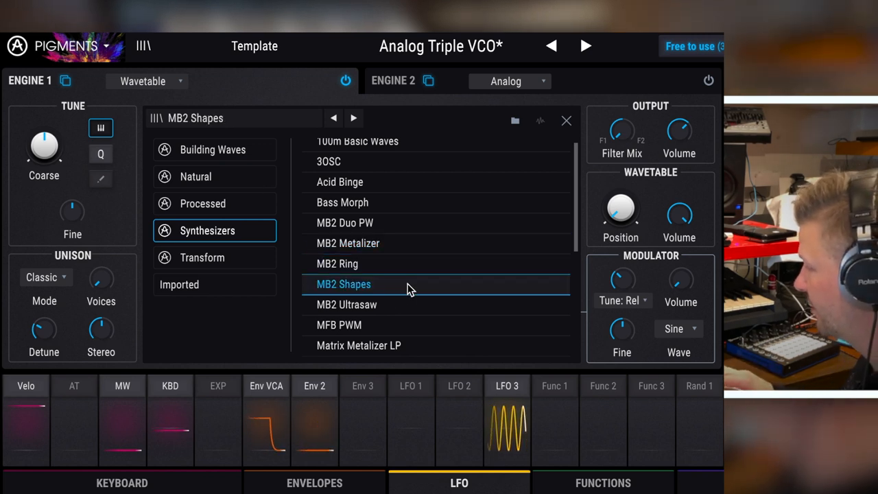
click(347, 304)
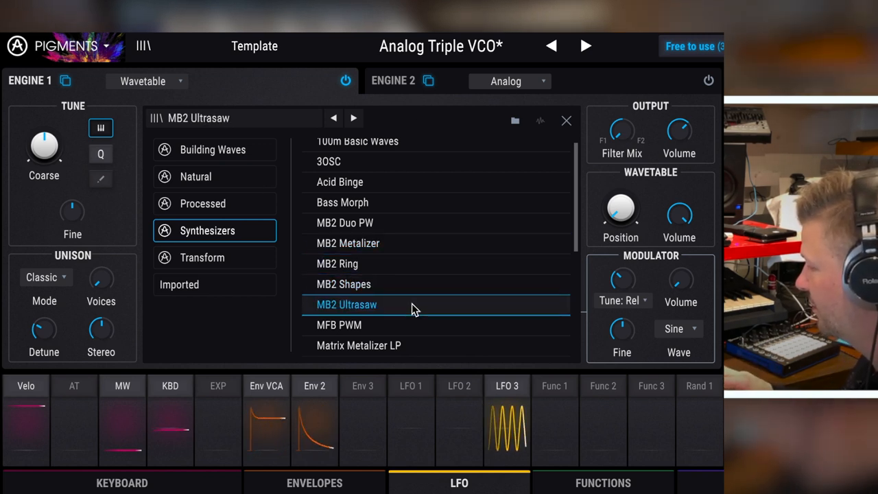
scroll(down, 3)
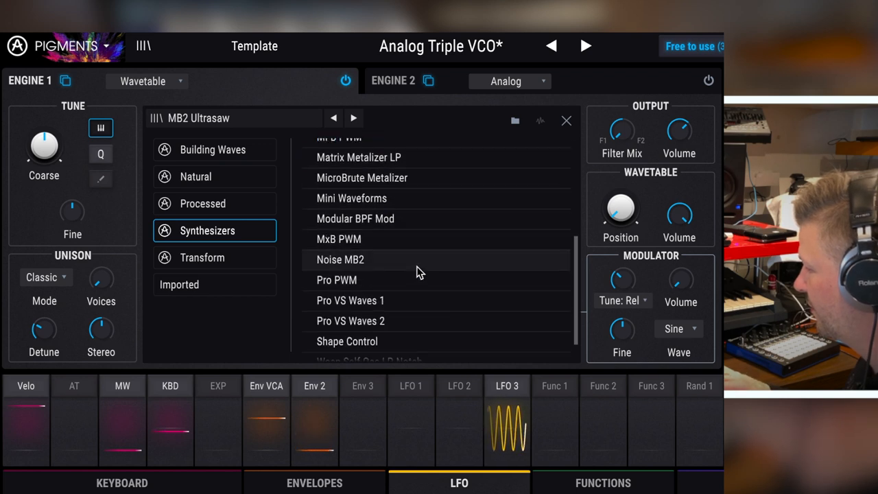
click(351, 301)
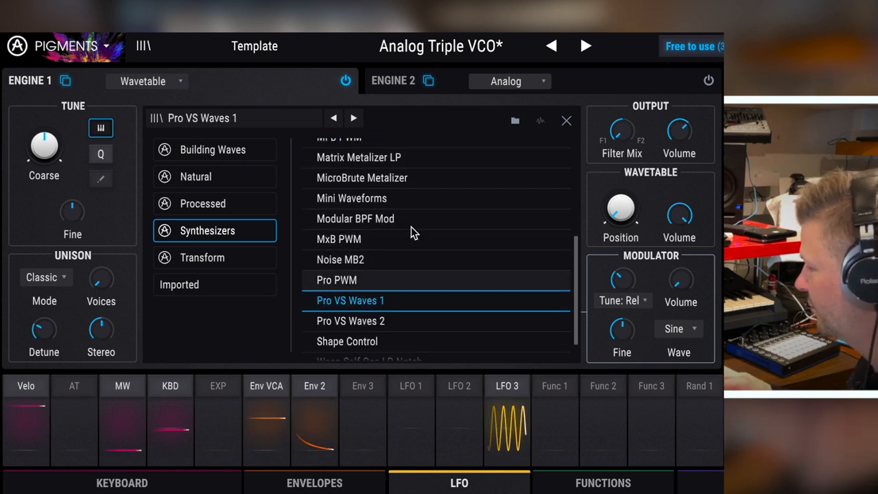
Close the wavetable browser and settle the Position knob at about 0.48.
click(566, 120)
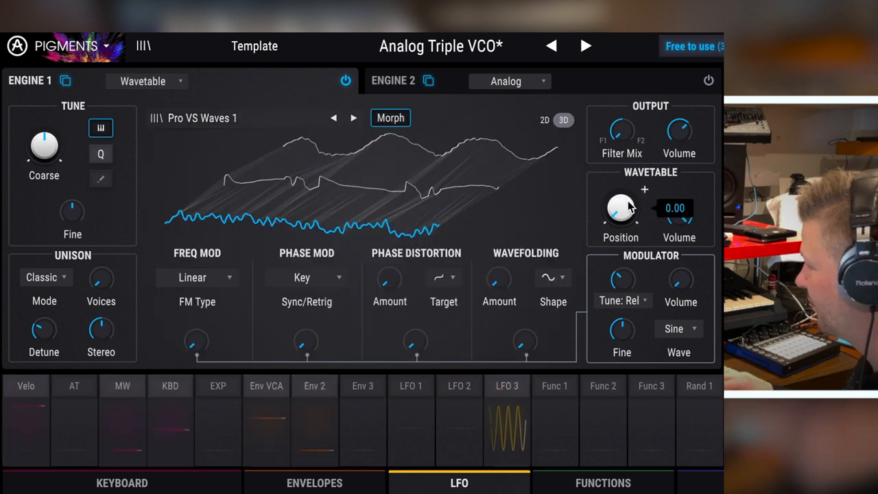
drag(621, 209, 631, 195)
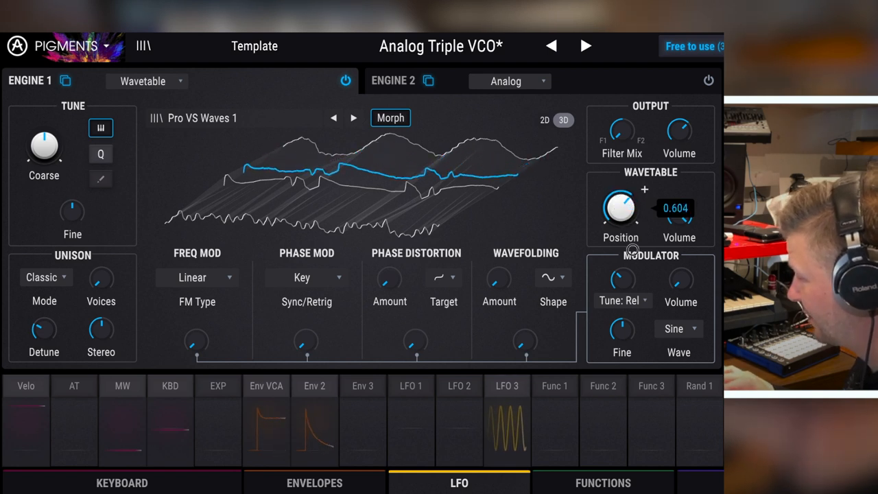
drag(620, 208, 620, 226)
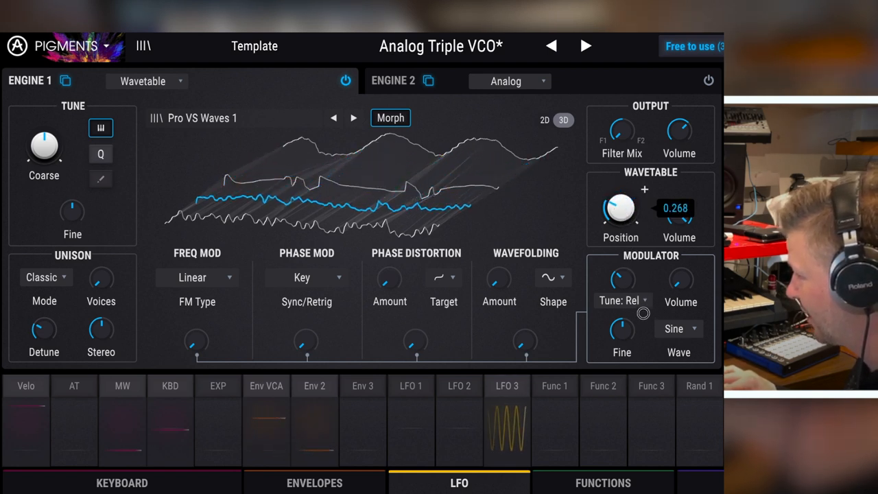
drag(621, 209, 621, 185)
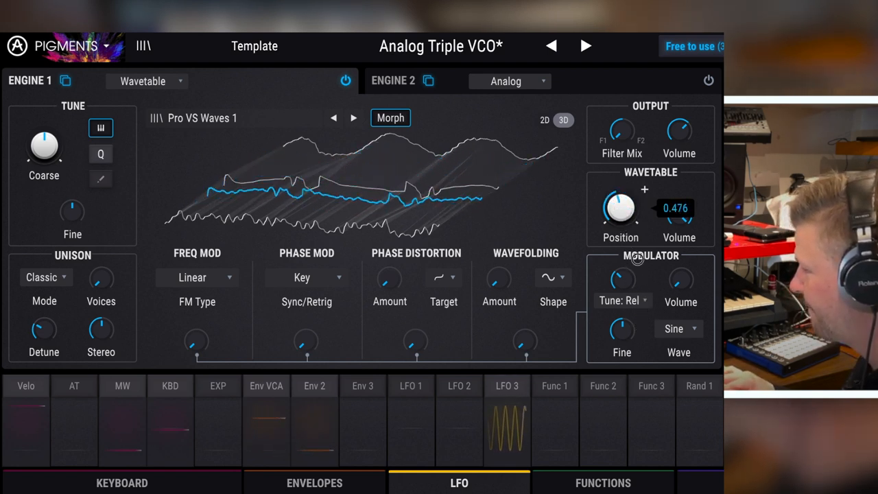
Browse the Processed and Synthesizers wavetables, load Matrix Metalizer LP, and sweep position to about 0.7.
click(201, 117)
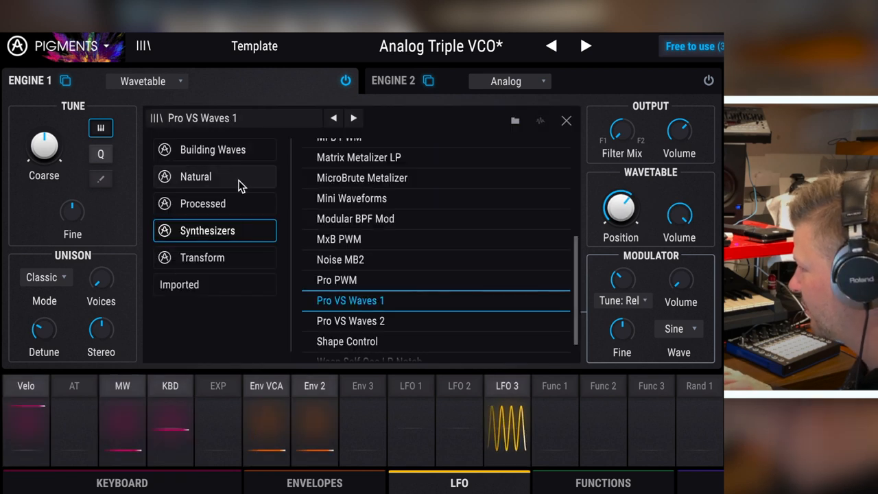
click(202, 203)
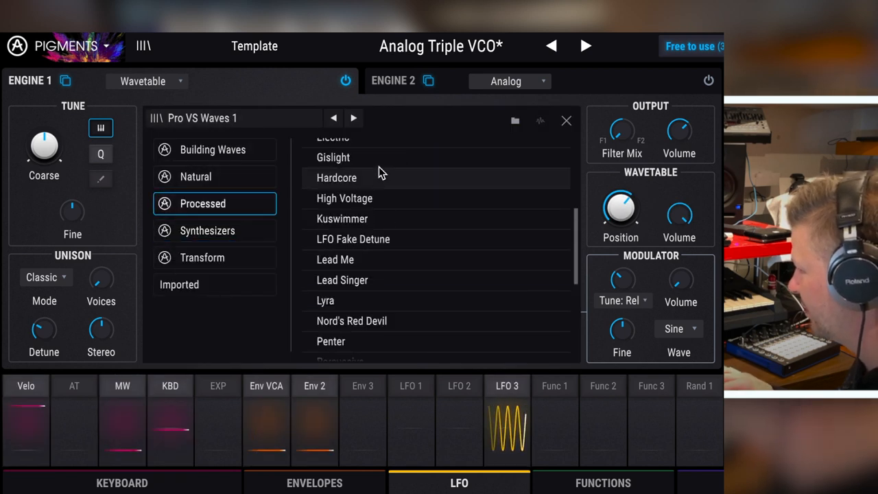
click(208, 230)
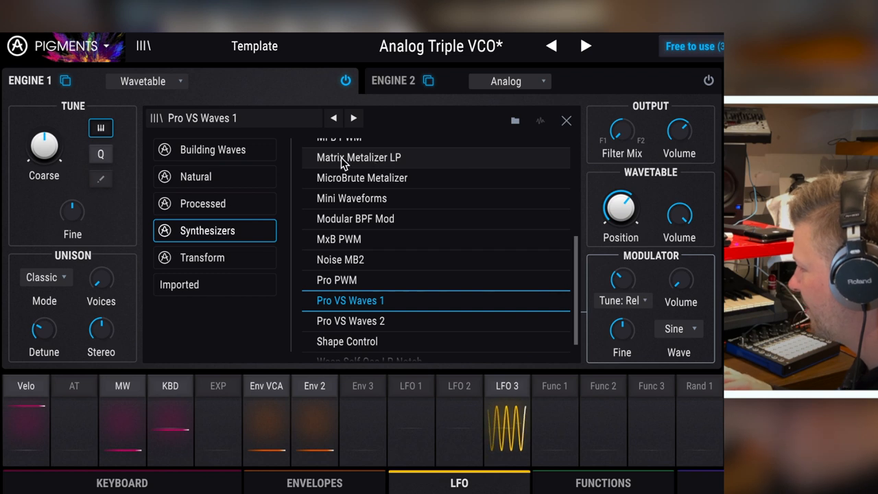
click(358, 157)
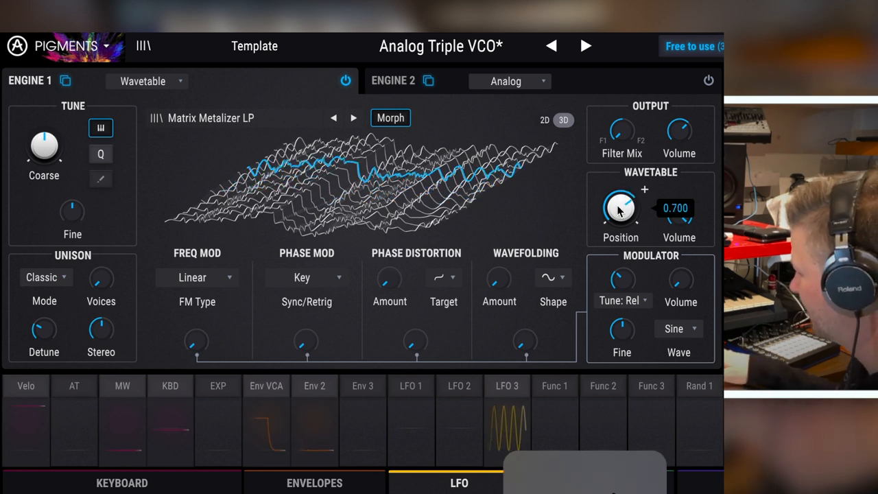
drag(621, 208, 621, 233)
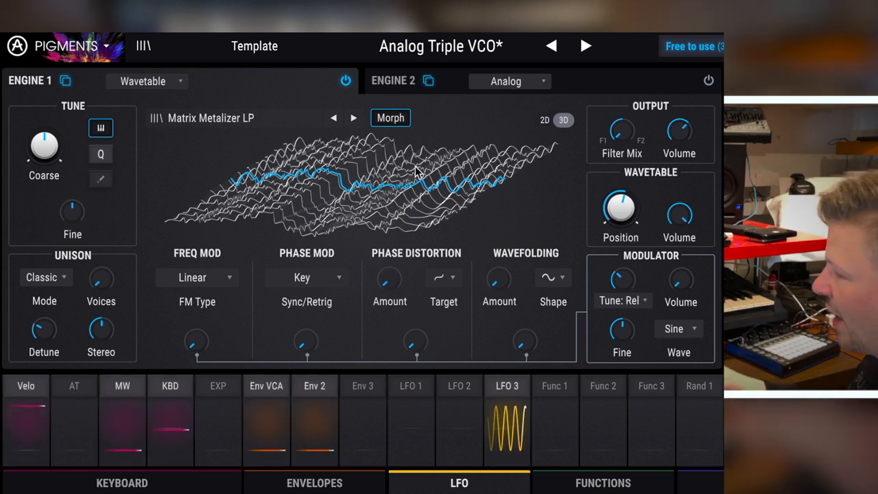
mouse_move(216, 283)
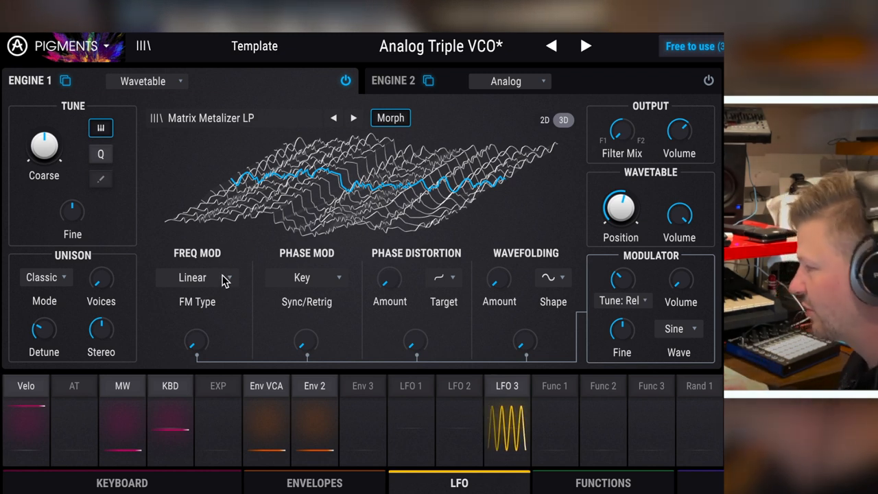
drag(196, 343, 197, 329)
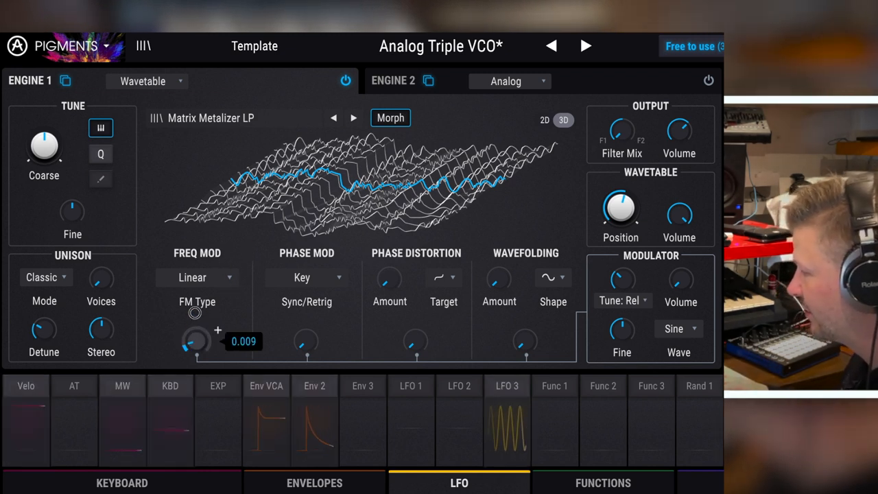
drag(194, 341, 198, 316)
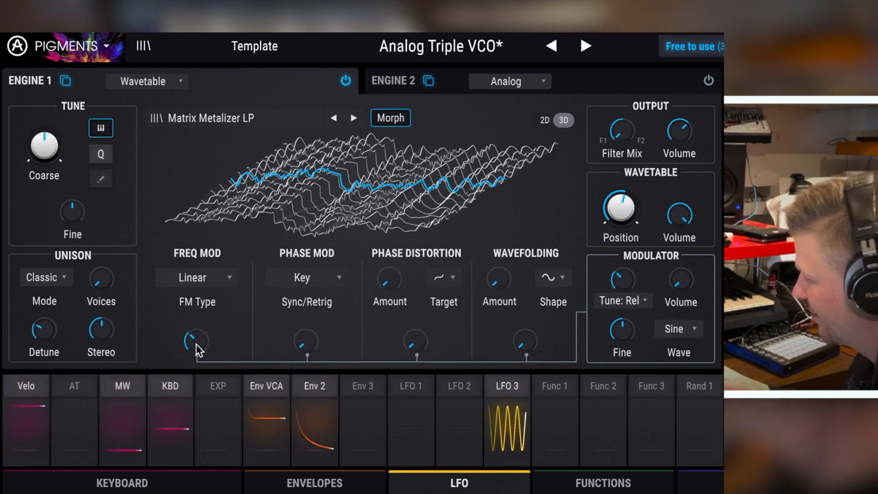
drag(197, 341, 196, 336)
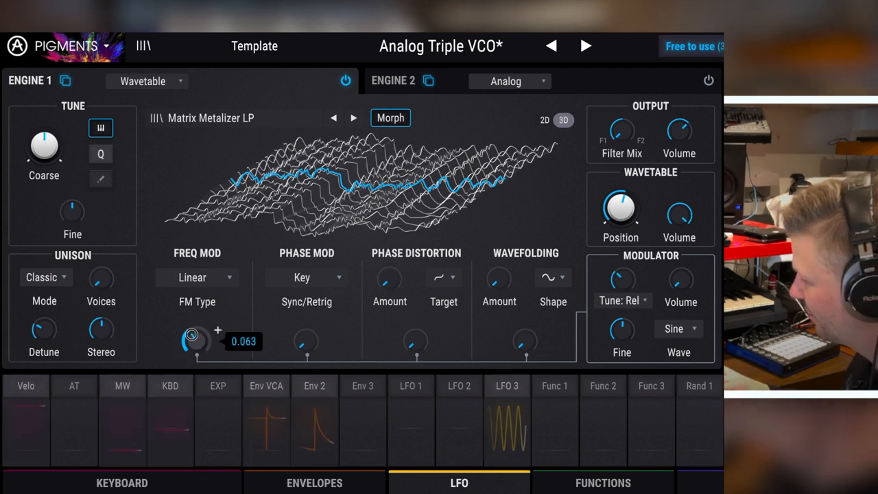
drag(196, 341, 197, 350)
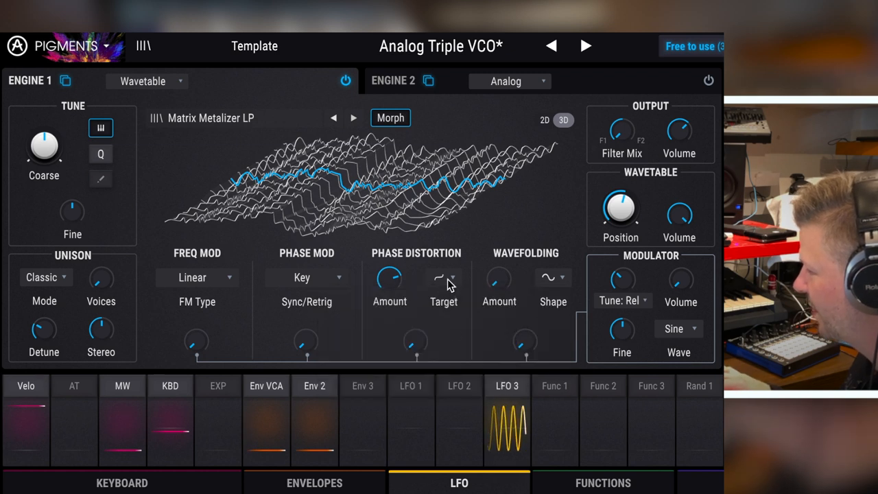
click(443, 277)
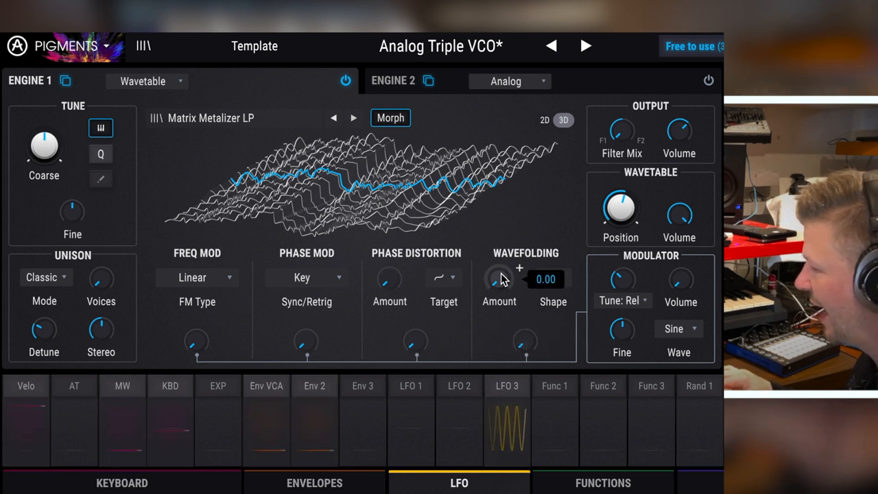
drag(499, 279, 499, 247)
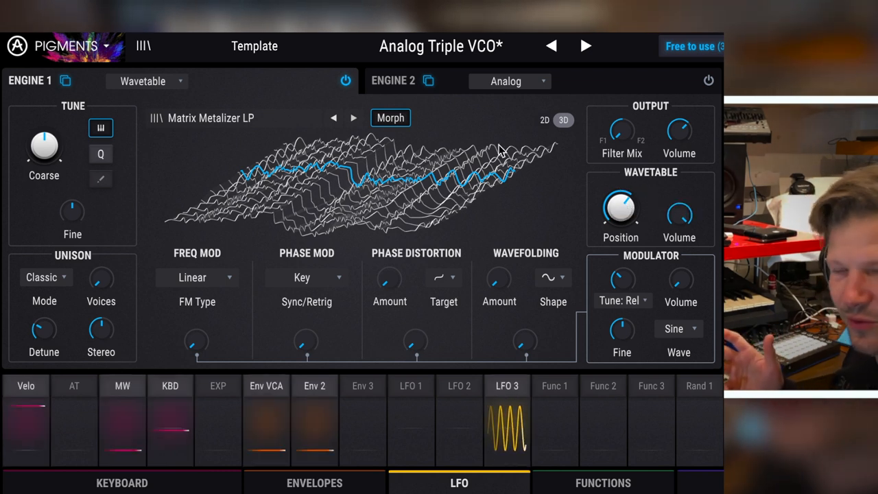
mouse_move(381, 141)
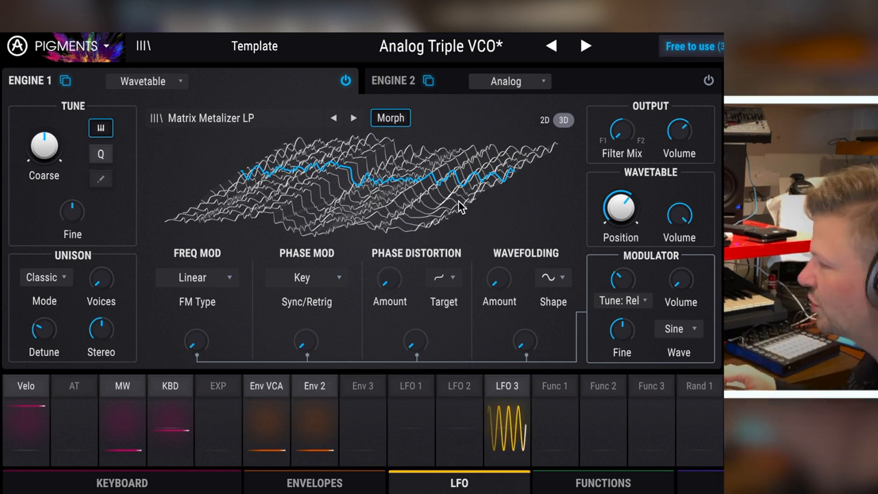
Make Engine 1 a Sample engine and load Chord Drop from the Granular Friendly samples.
click(147, 81)
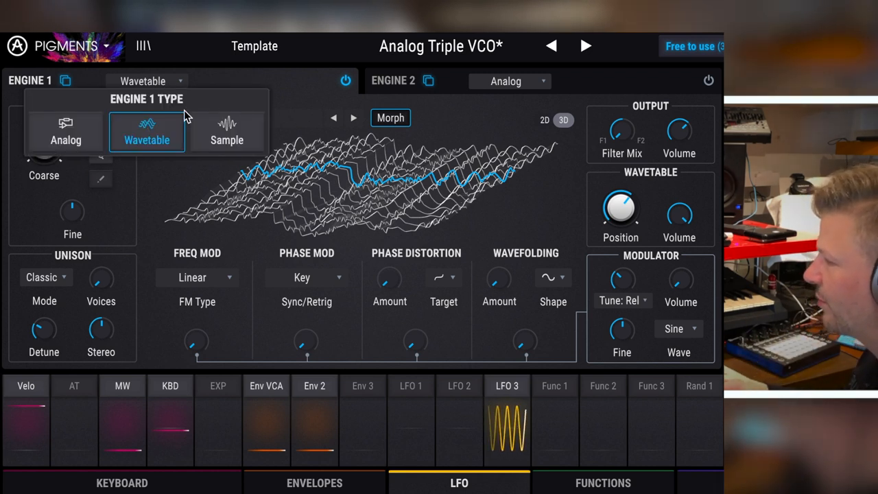
click(226, 131)
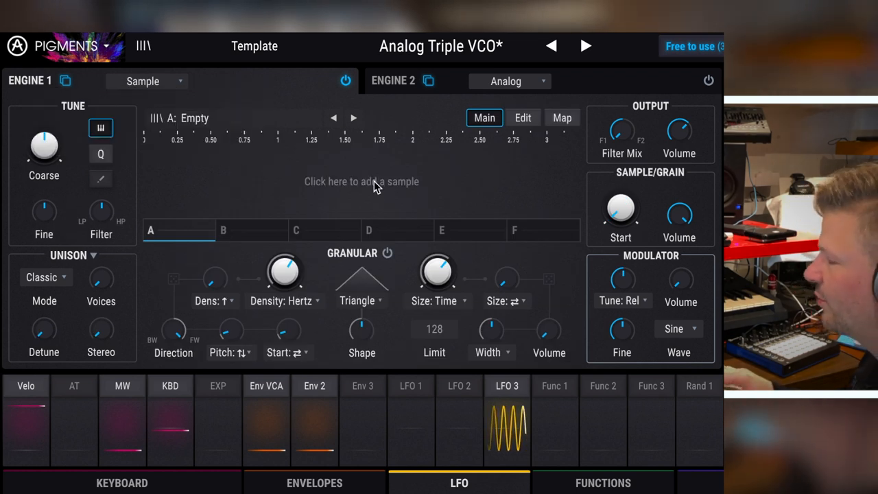
click(362, 181)
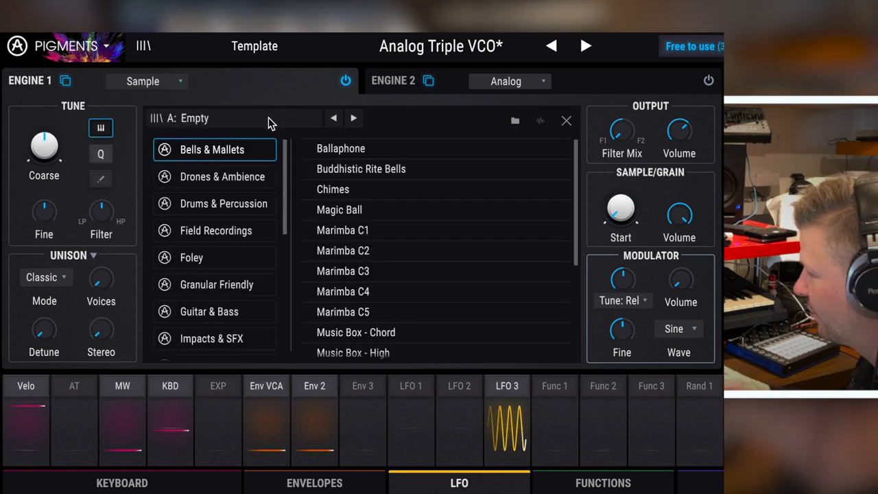
mouse_move(216, 284)
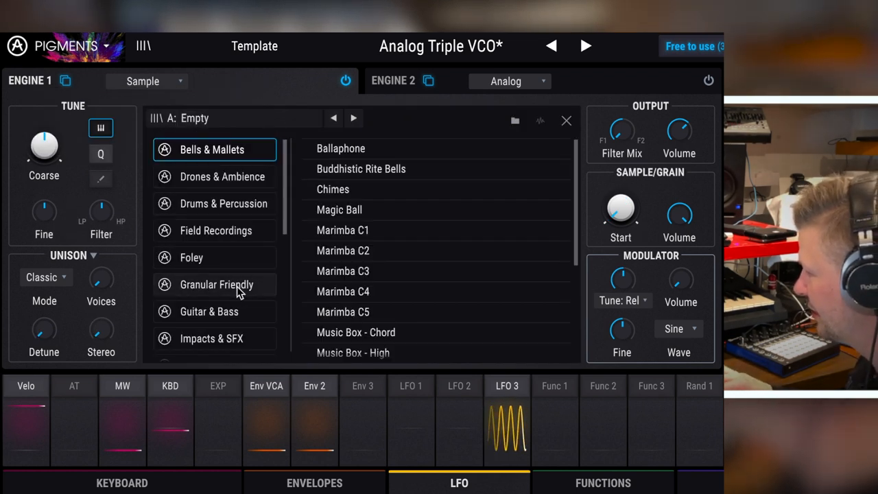
click(217, 284)
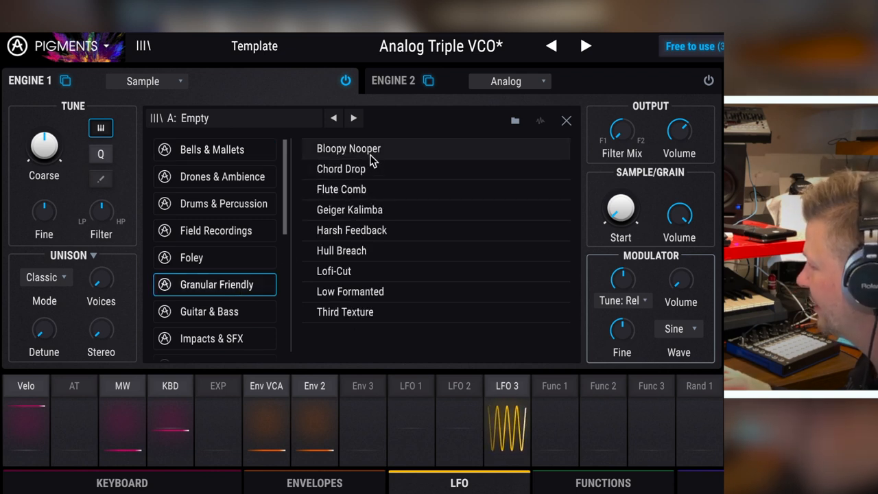
click(341, 169)
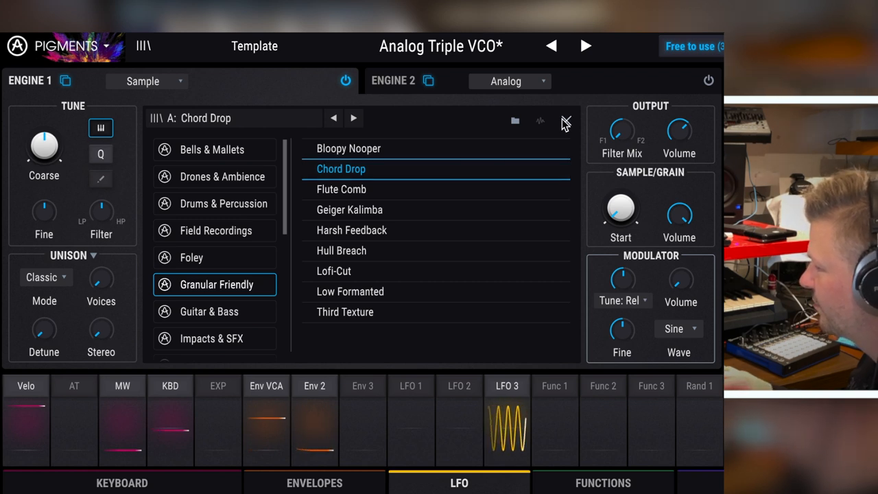
click(565, 122)
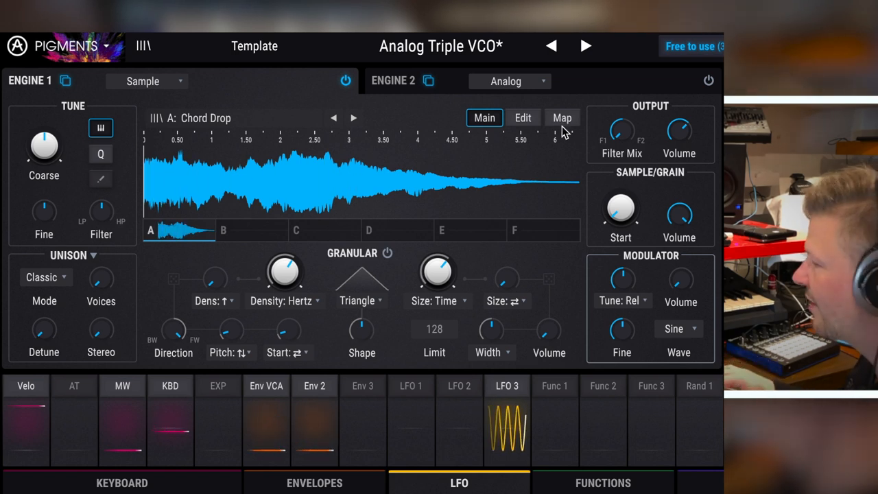
mouse_move(229, 113)
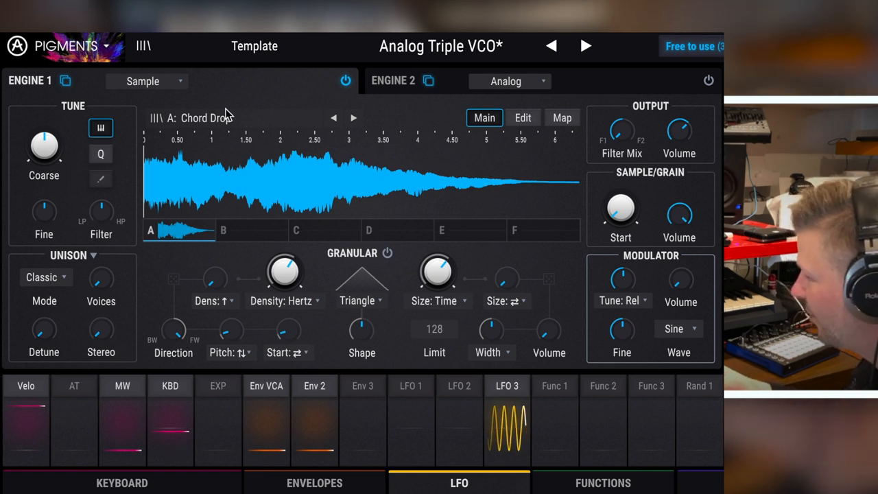
mouse_move(388, 127)
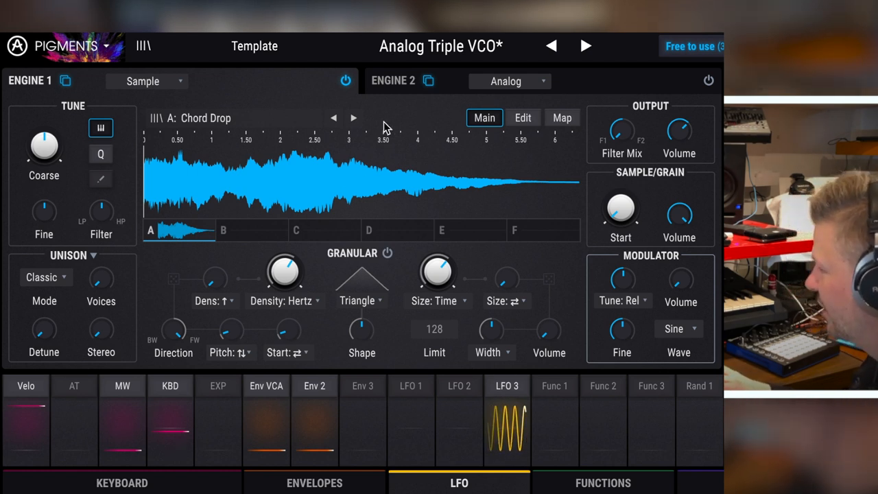
View slot A's Edit settings, check empty slot B, then return to Chord Drop's settings.
click(522, 117)
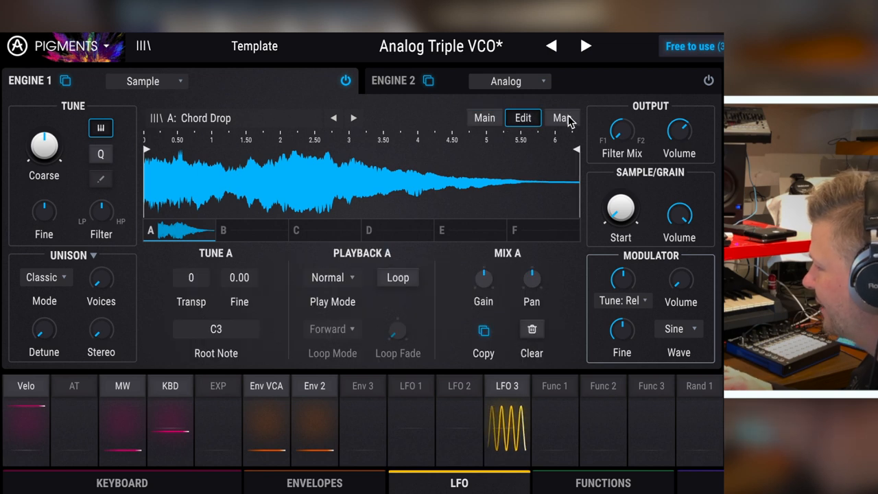
click(484, 117)
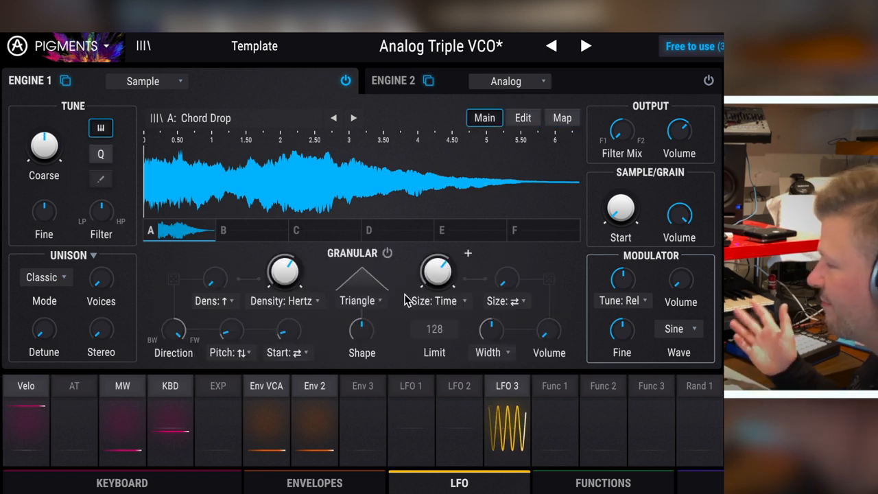
mouse_move(281, 168)
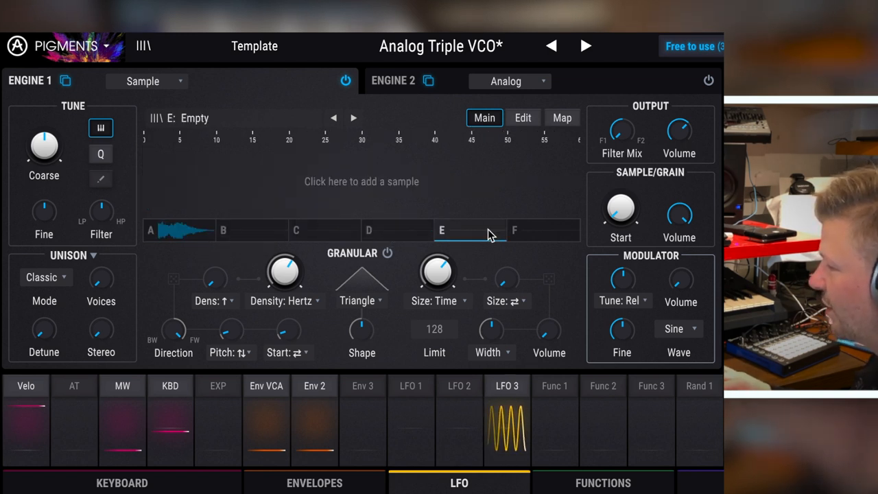
click(515, 230)
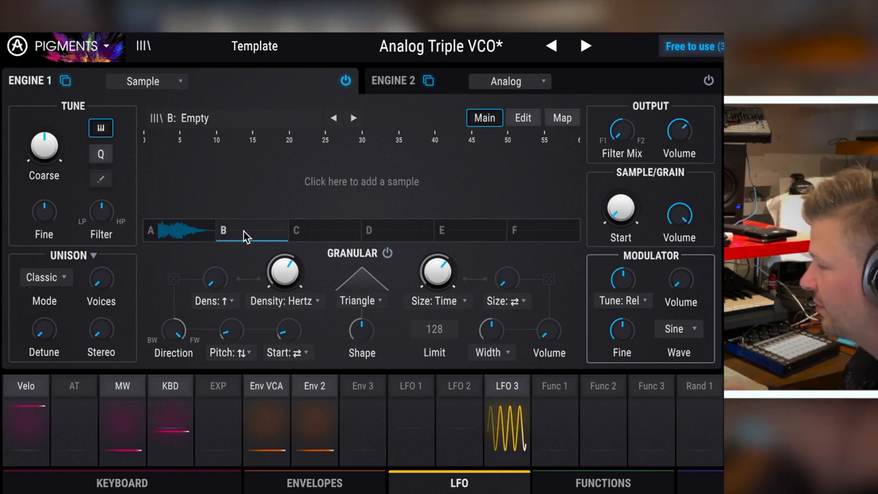
click(522, 117)
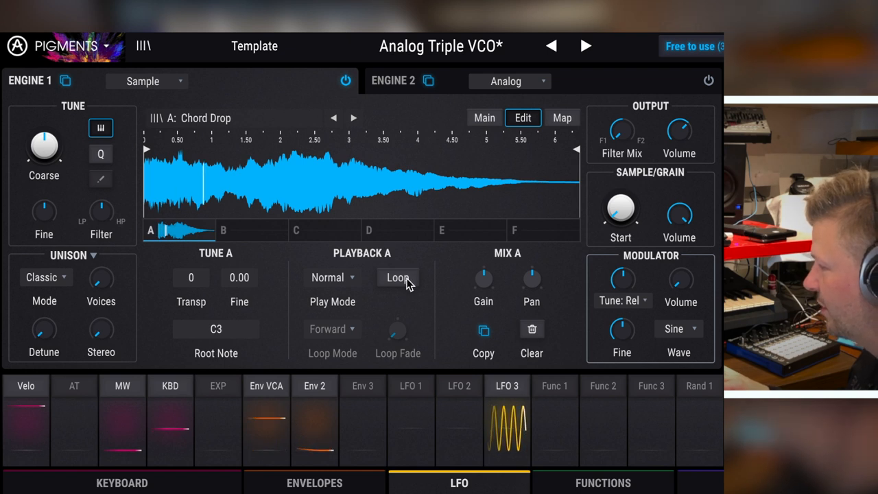
Enable looping on Chord Drop with loop end near 2.6 s in forward-and-back mode.
click(397, 278)
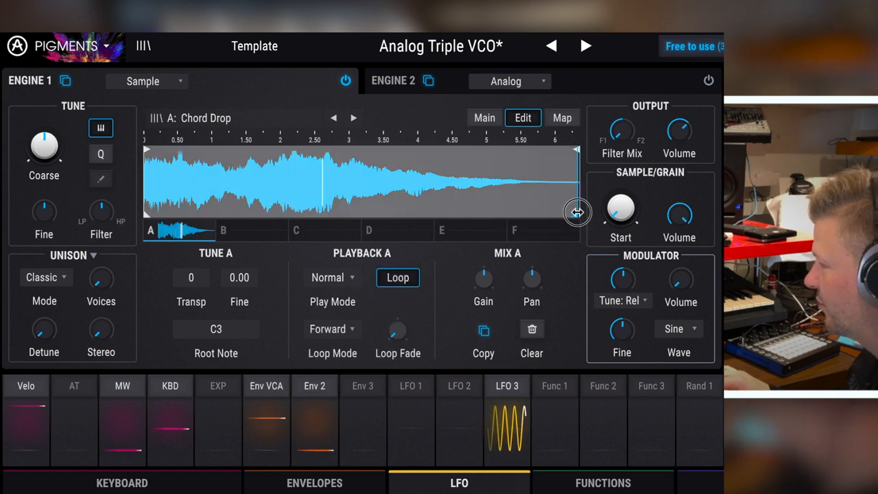
drag(577, 212, 333, 211)
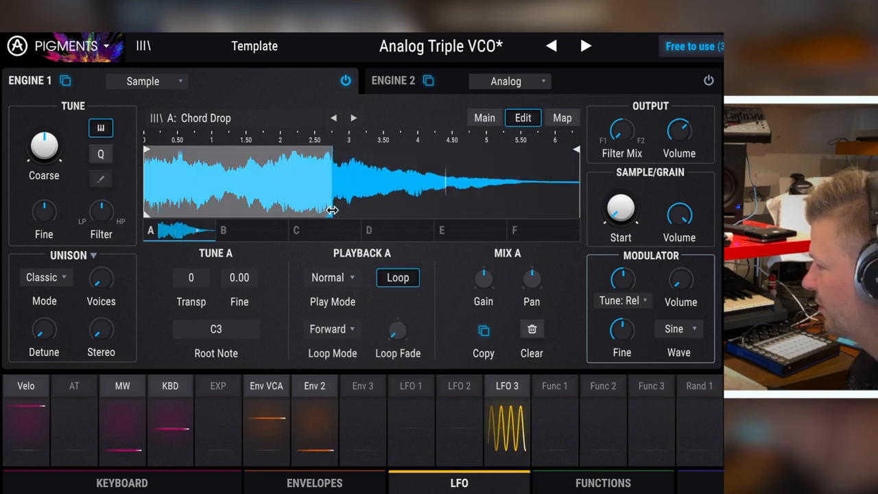
click(333, 329)
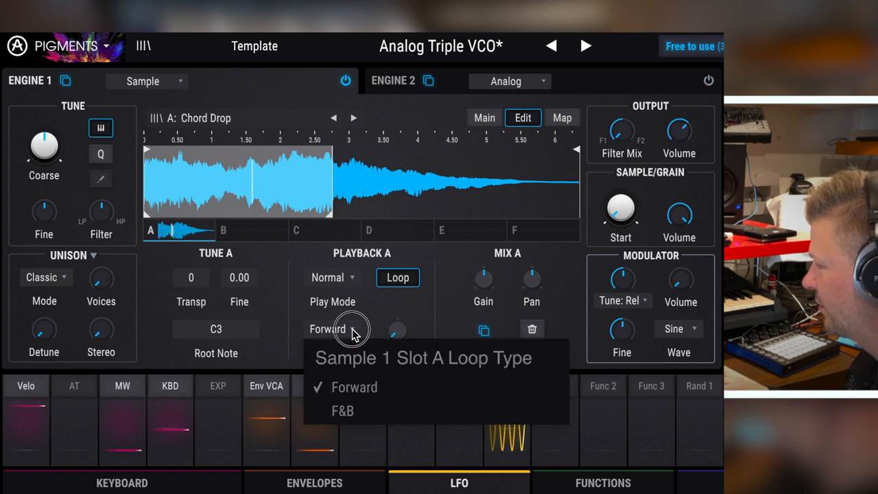
click(342, 410)
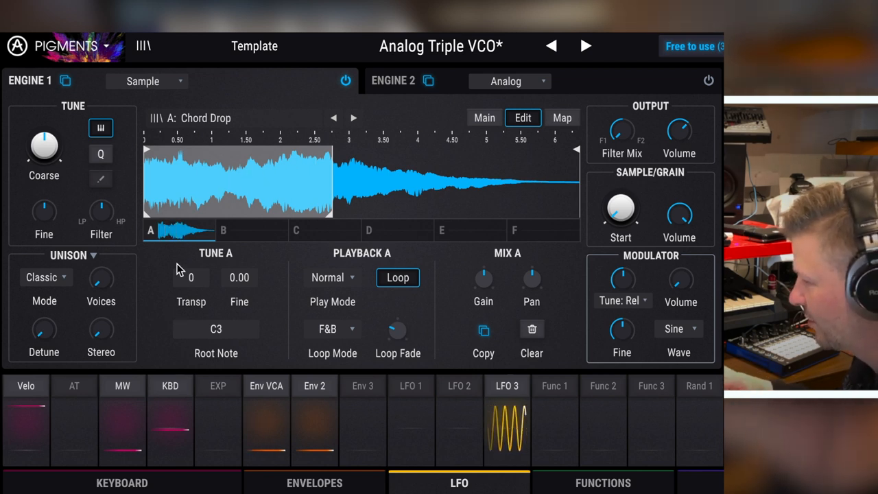
mouse_move(385, 353)
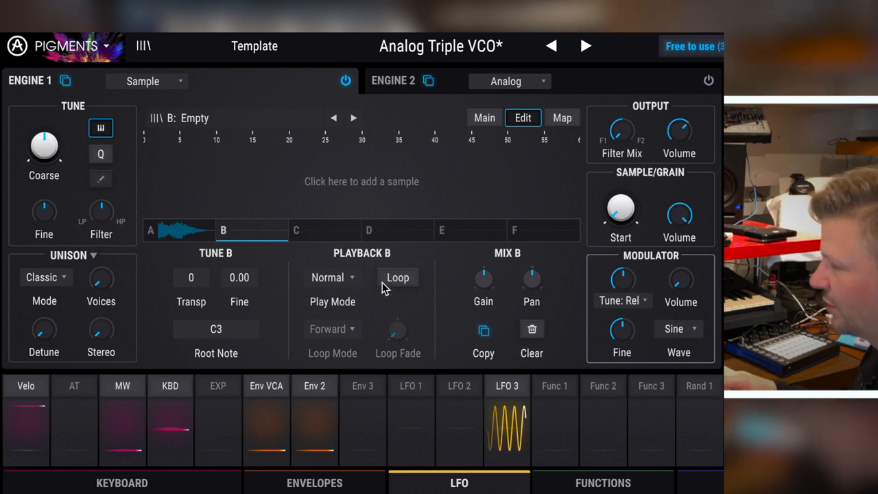
click(562, 117)
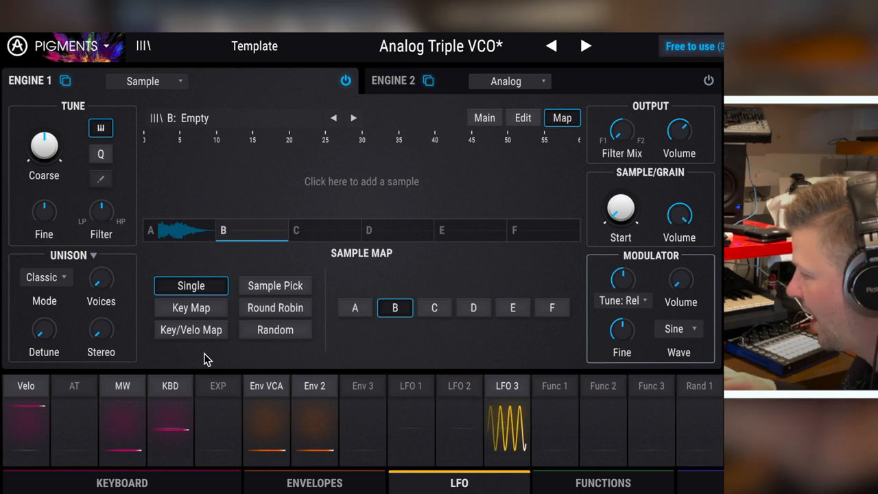
Try Key Map, Key/Velo Map, Sample Pick and Round Robin, then set the map to Random.
click(191, 307)
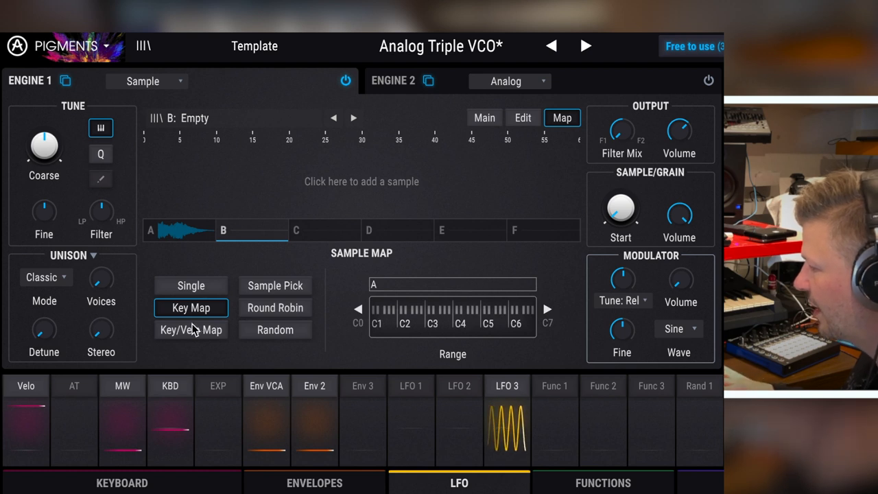
click(191, 330)
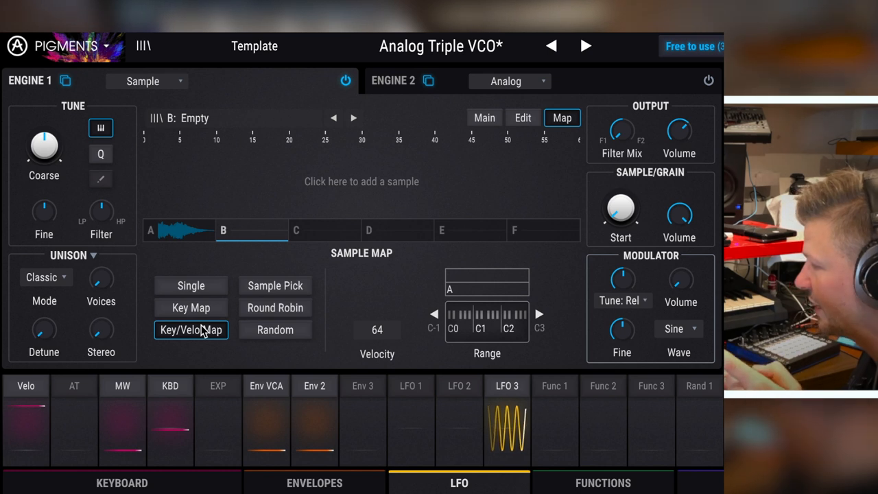
click(275, 285)
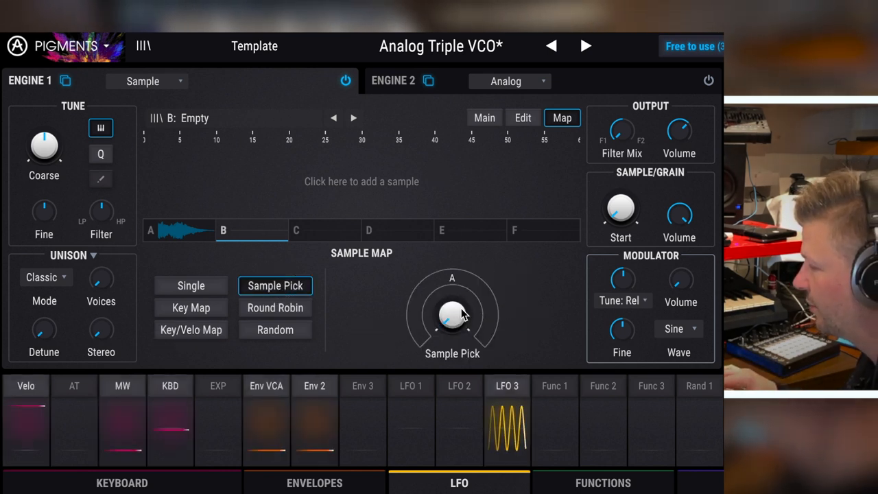
click(275, 308)
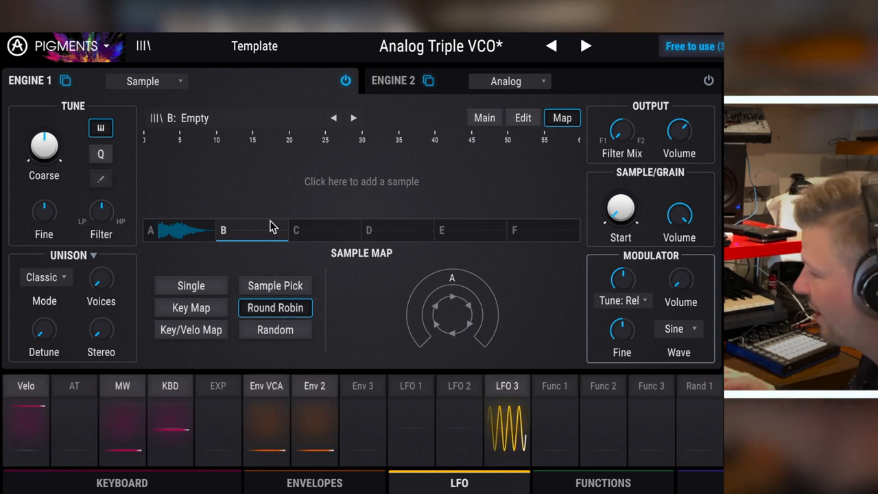
mouse_move(556, 232)
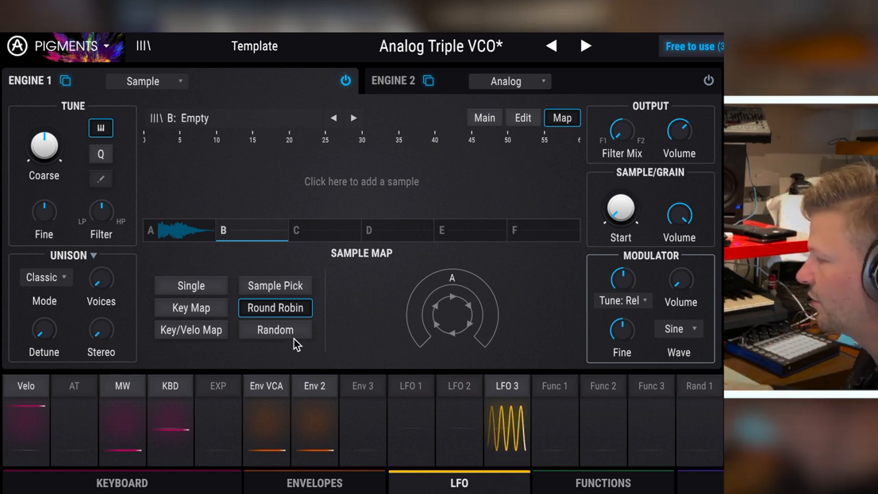
click(275, 330)
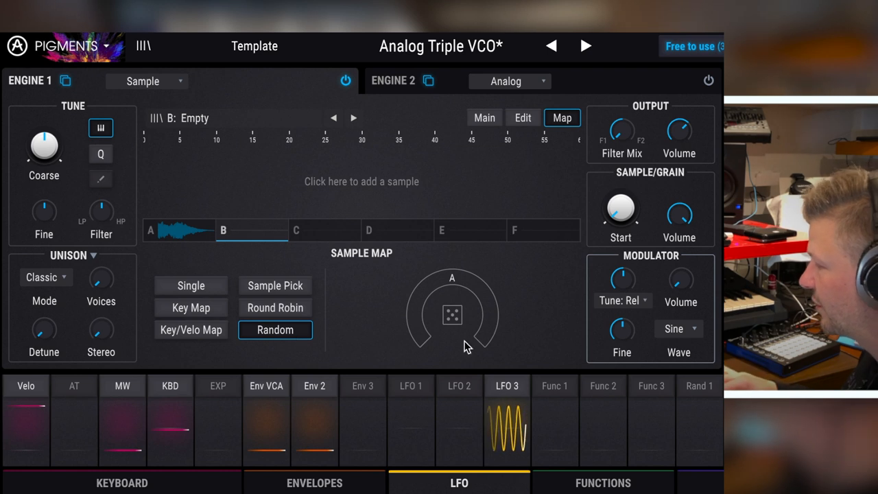
mouse_move(336, 212)
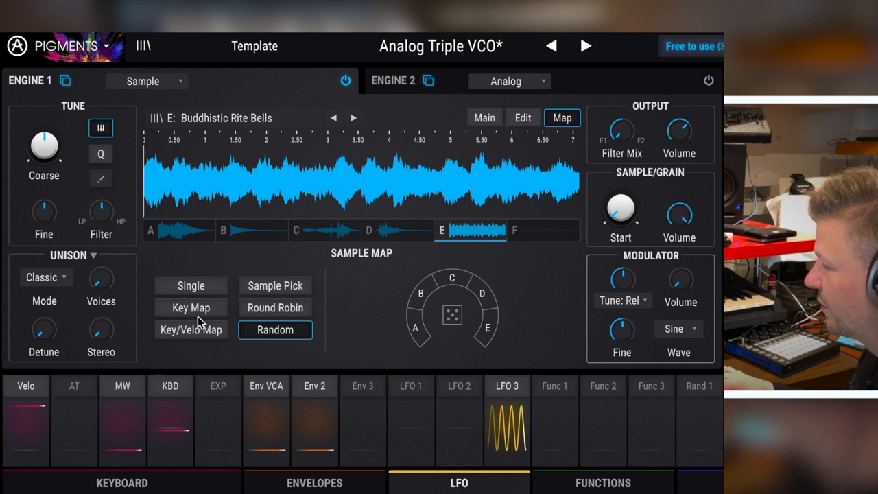
Set the sample map to Key Map, then Sample Pick, and select Chord Drop in slot A.
click(191, 307)
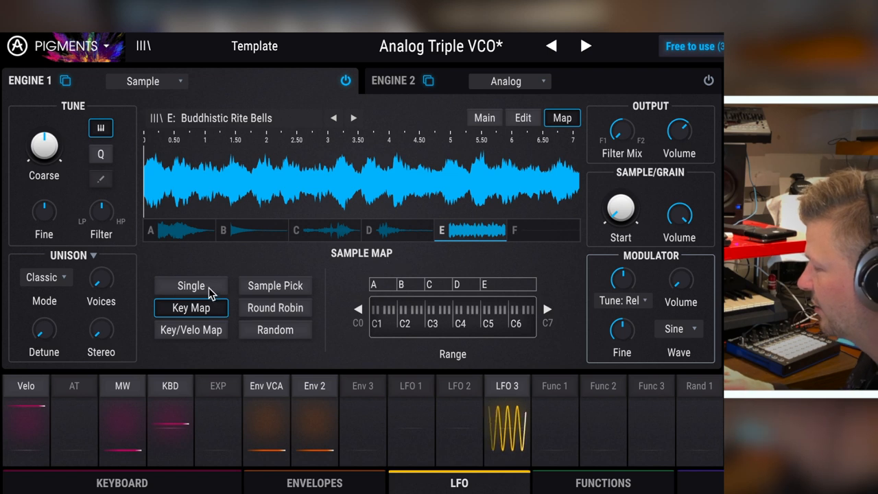
click(276, 286)
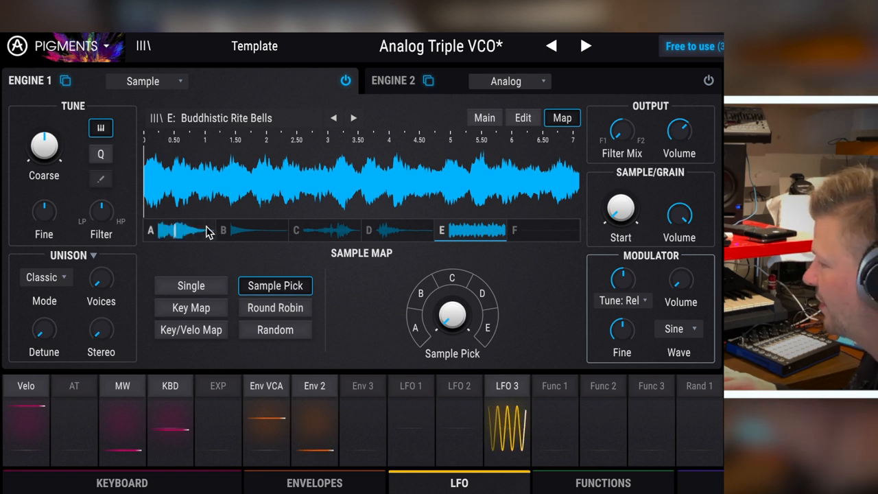
click(484, 118)
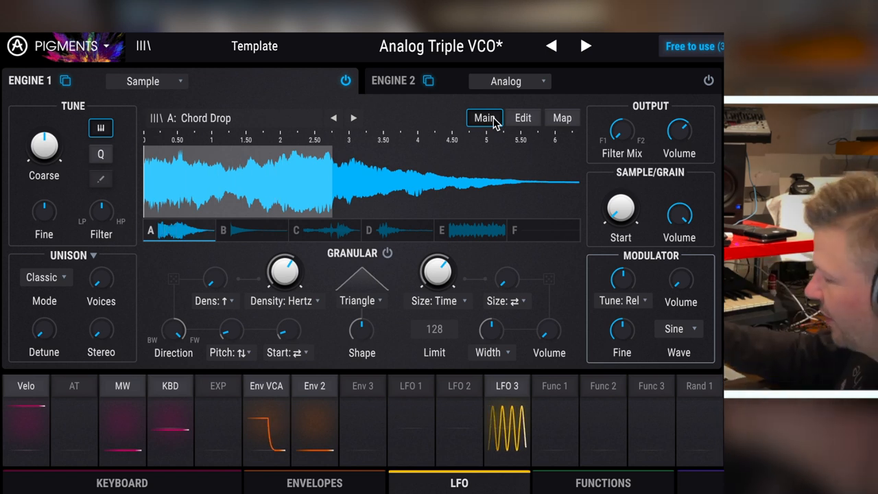
mouse_move(419, 252)
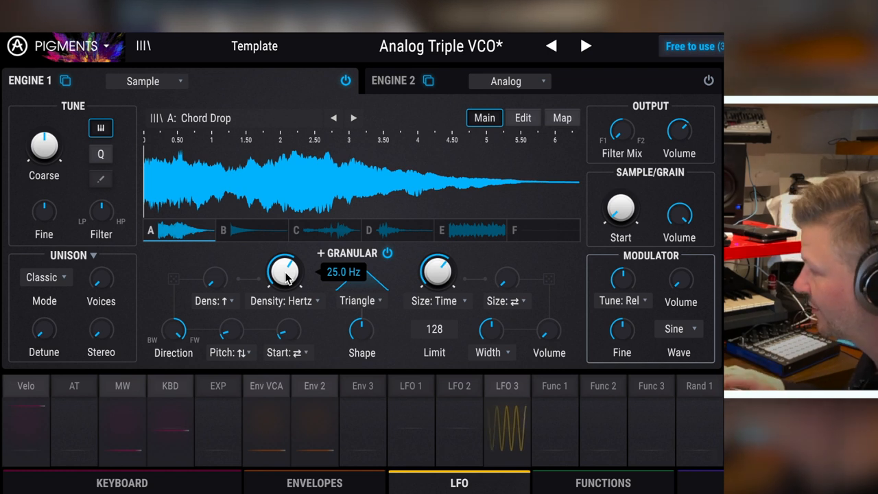
Adjust grain density (133 Hz, then 4.19 Hz) and make the grain window a symmetric triangle.
drag(284, 270, 284, 240)
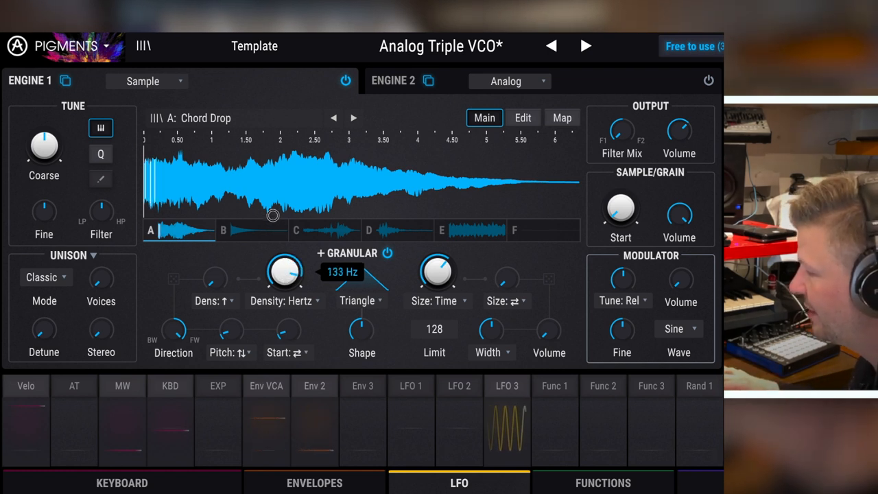
drag(283, 270, 284, 295)
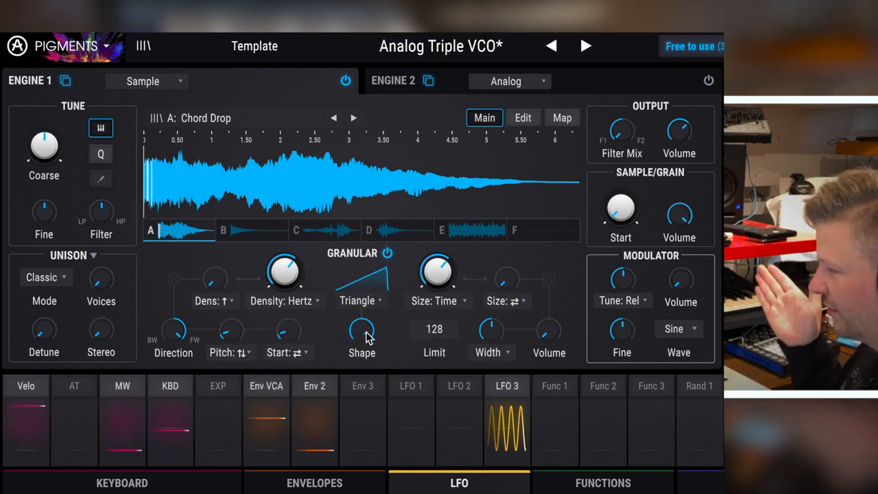
drag(362, 333, 361, 329)
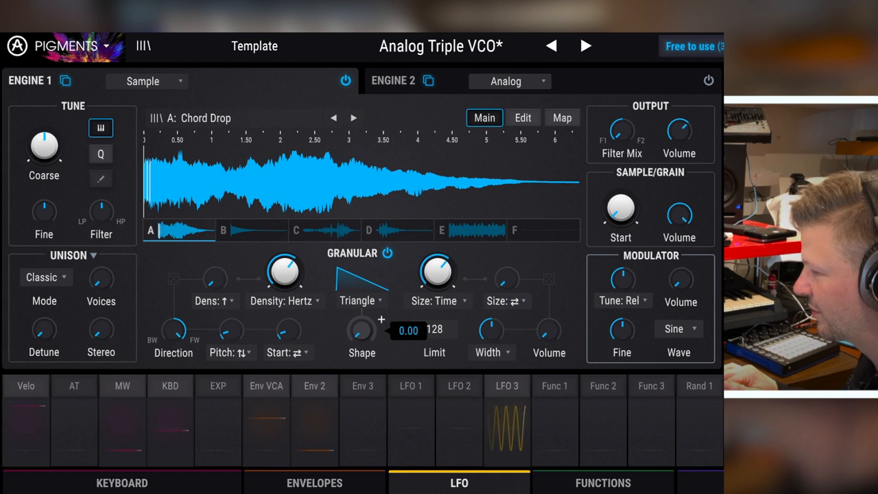
drag(361, 330, 349, 336)
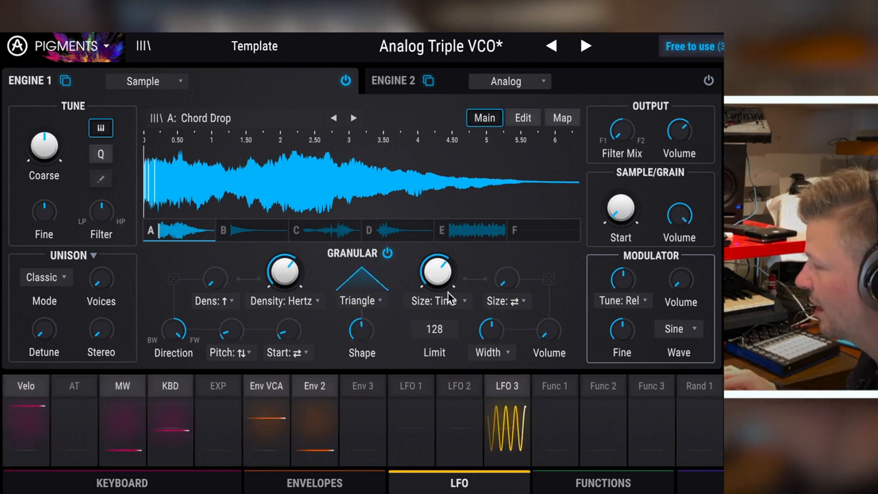
drag(438, 271, 438, 268)
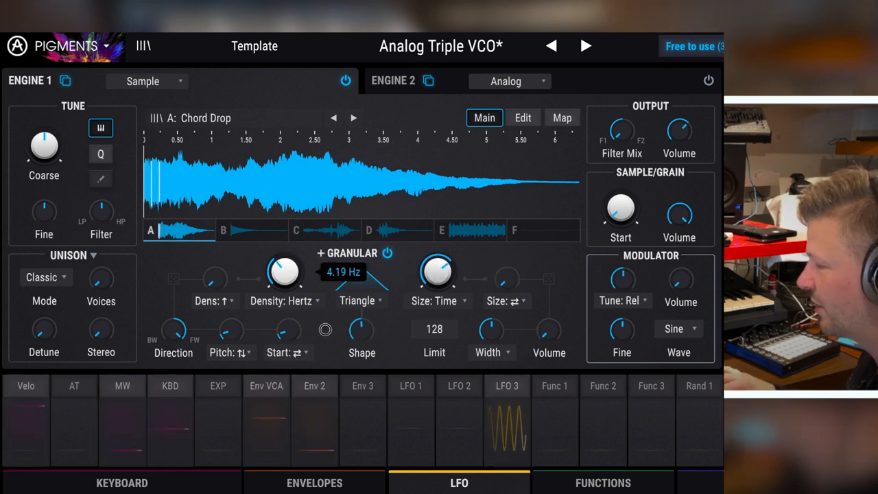
drag(437, 273, 439, 278)
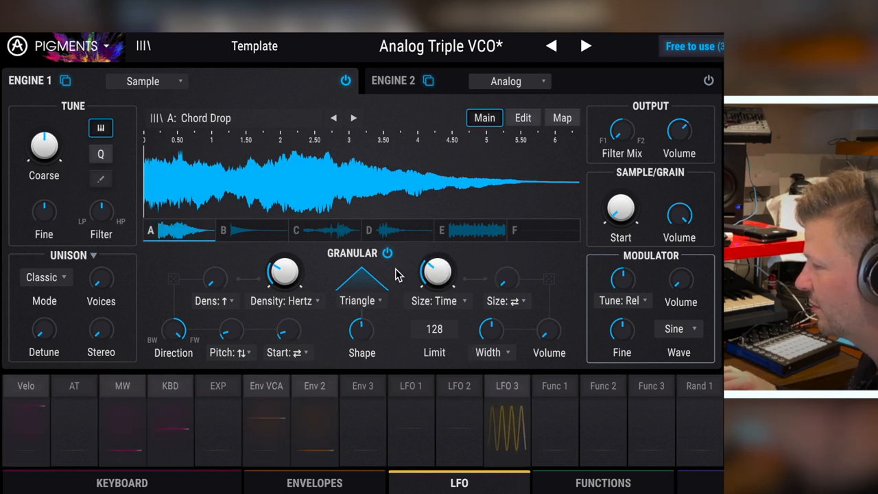
drag(285, 274, 288, 289)
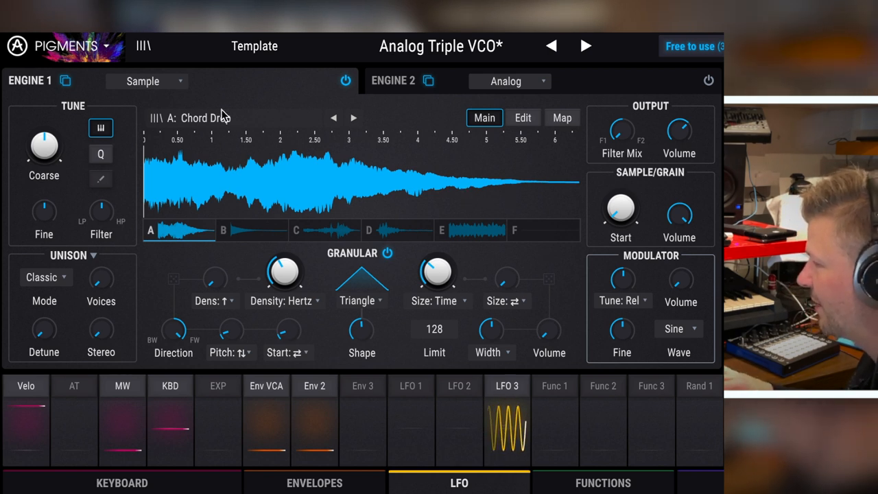
Load the imported REDUXVOCO16-Moosik sample into slot A from the sample browser.
click(206, 117)
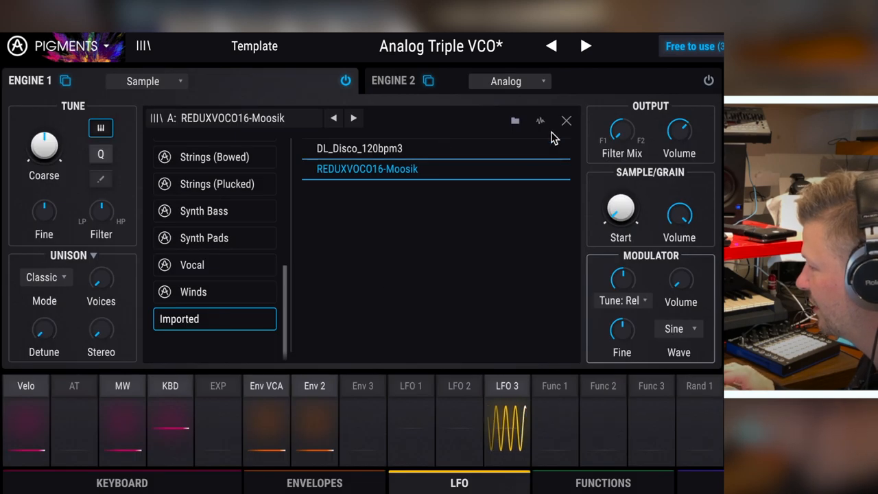
click(566, 120)
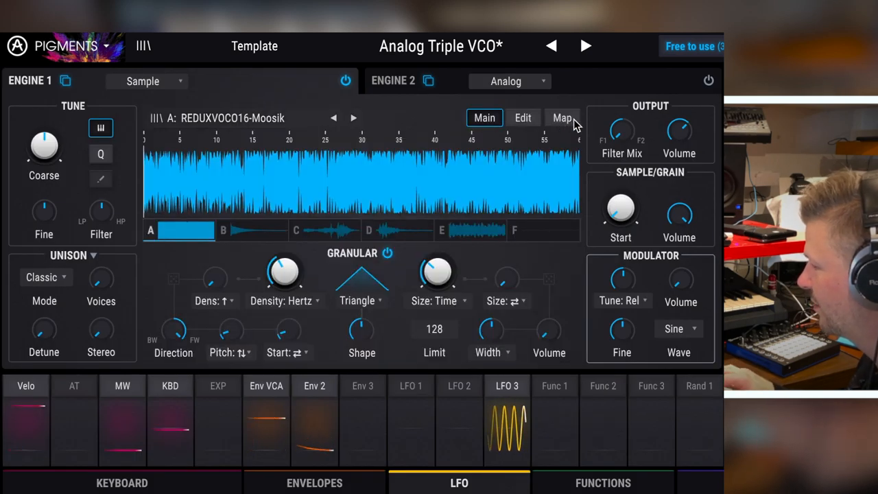
mouse_move(559, 133)
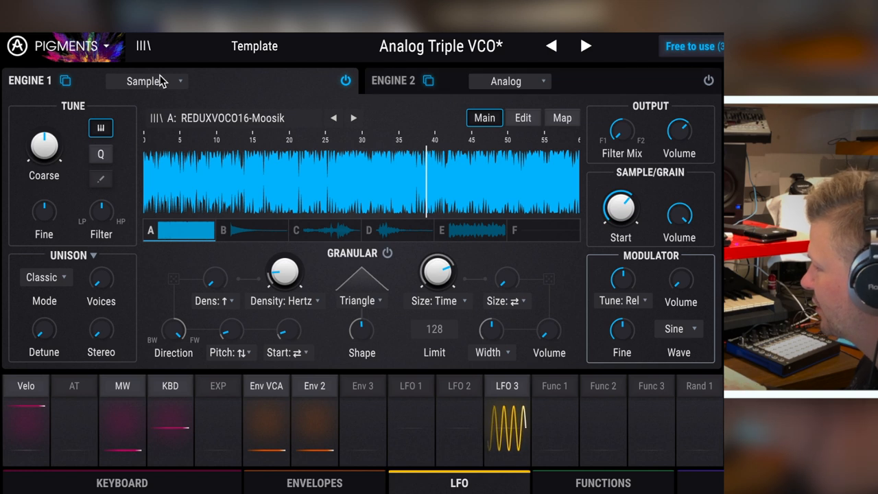
Switch Engine 1 to Wavetable and modulate the Phase Mod amount with LFO 1 at about -0.22.
click(147, 132)
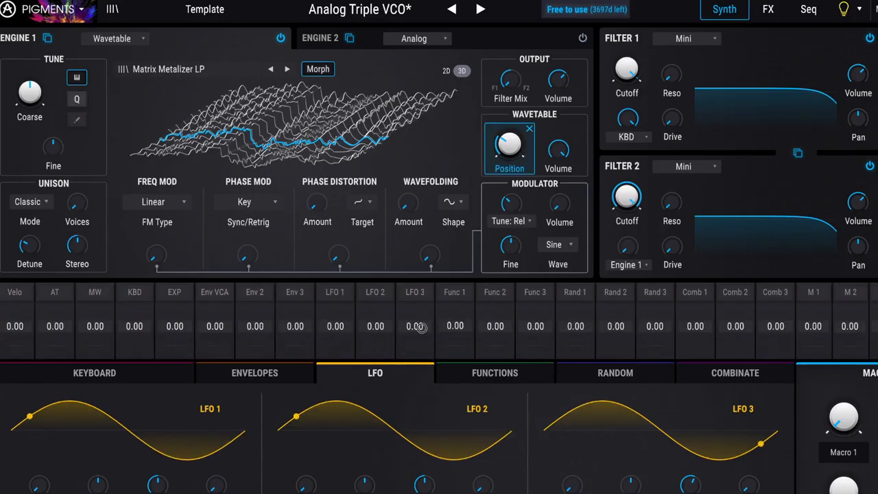
drag(415, 325, 415, 316)
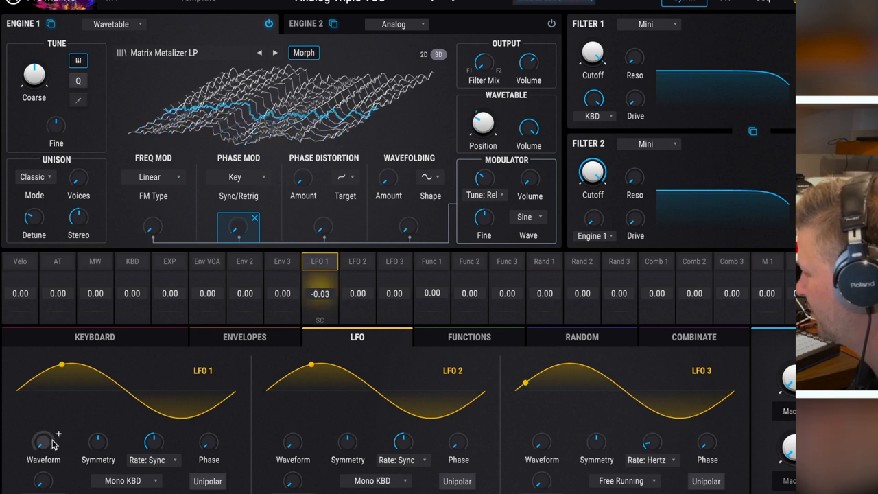
drag(153, 442, 158, 412)
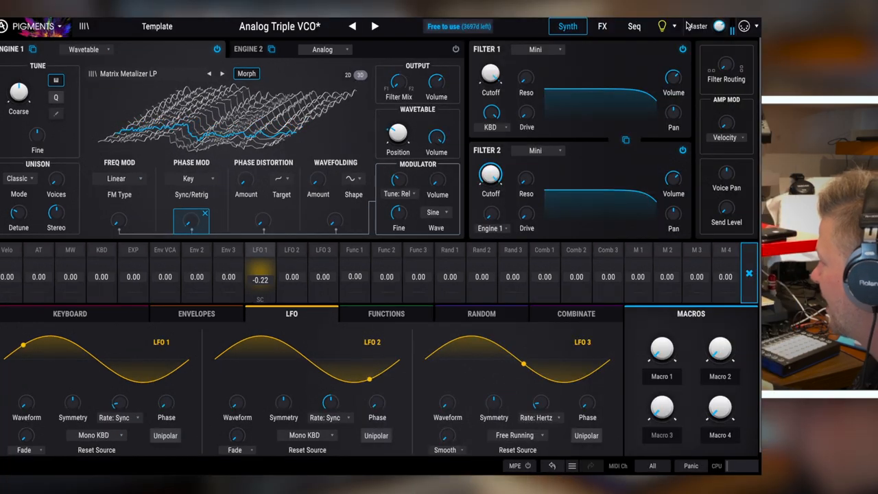
On the arpeggiator/sequencer page, try Arp mode, then switch to Seq mode.
click(633, 26)
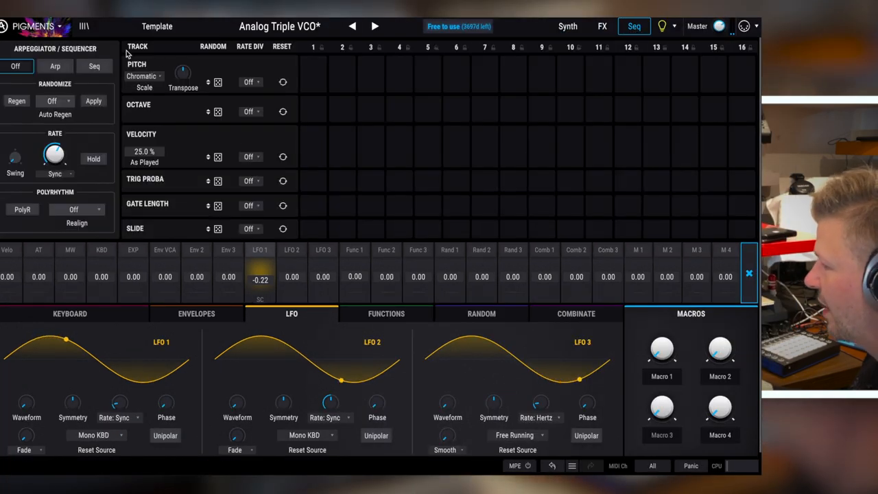
click(54, 66)
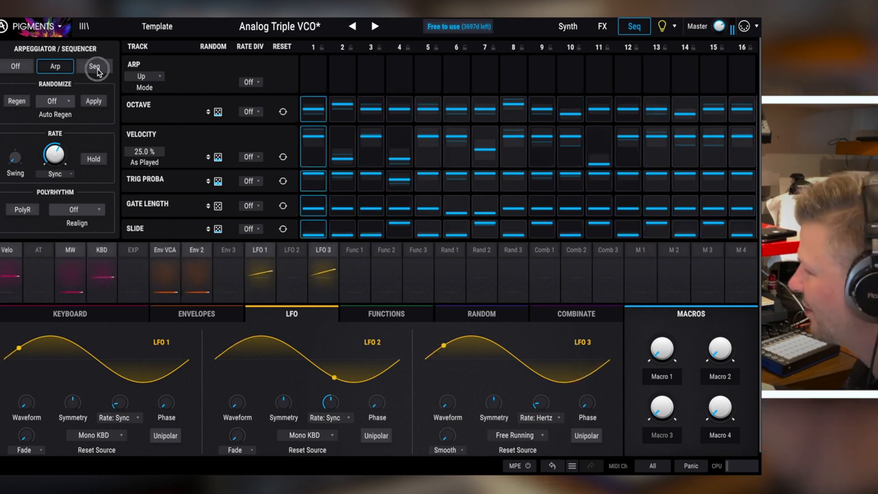
click(94, 66)
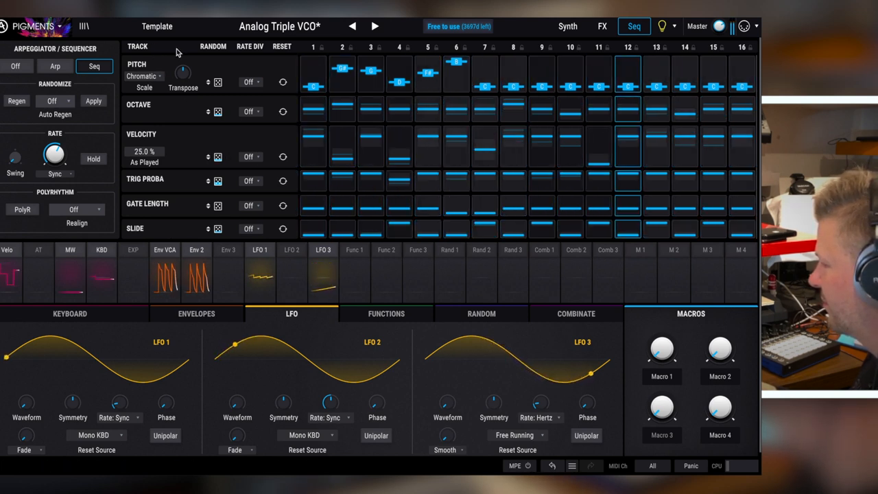
Load the Step Sequencer Random Lydian template, then advance to the next preset, Granular Pad.
click(279, 26)
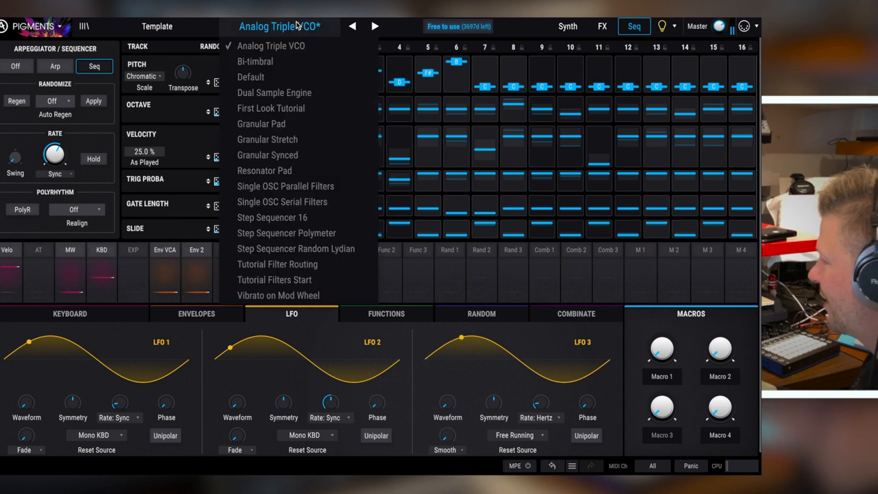
mouse_move(296, 248)
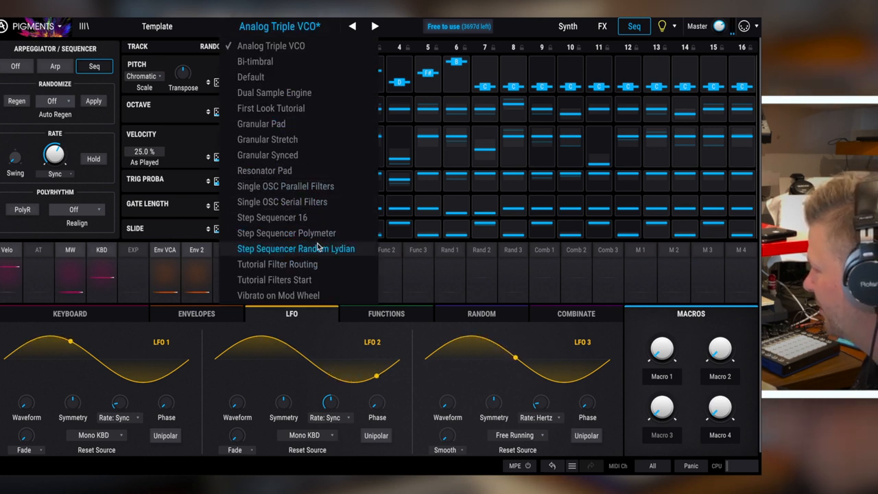
click(287, 232)
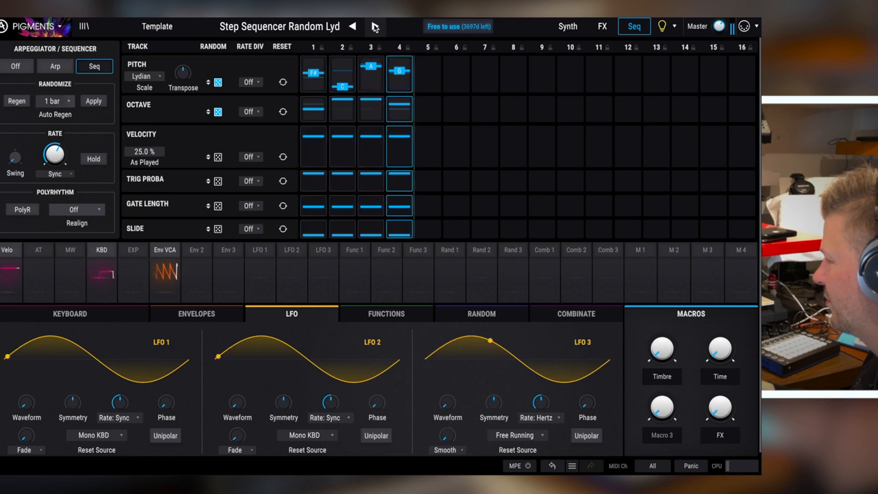
click(375, 27)
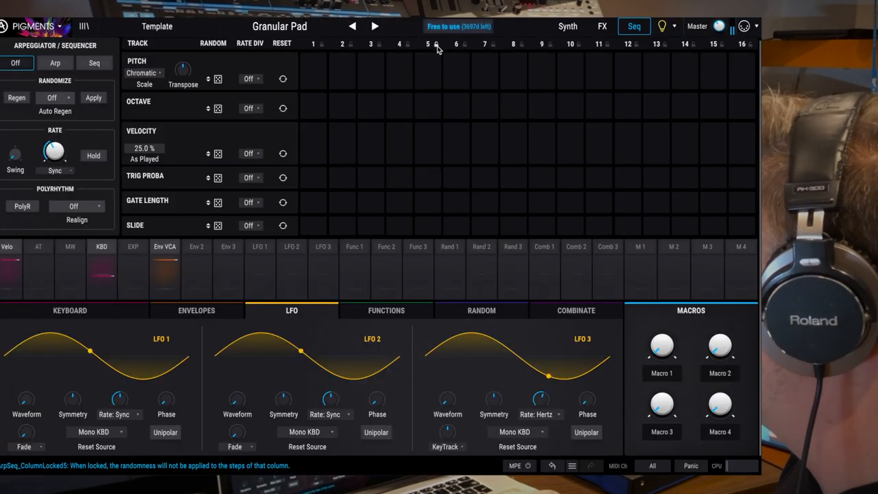
In the preset browser, try Granular Stretch and Granular Synced, then filter to Strings.
click(568, 26)
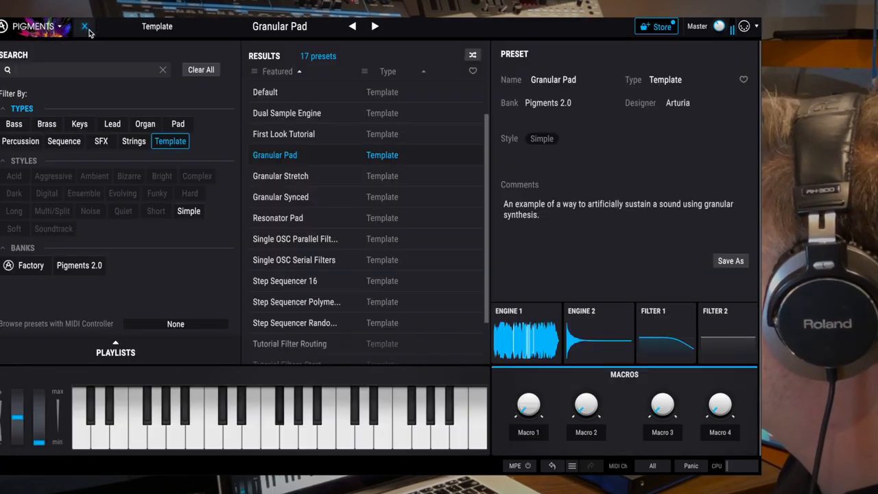
click(281, 176)
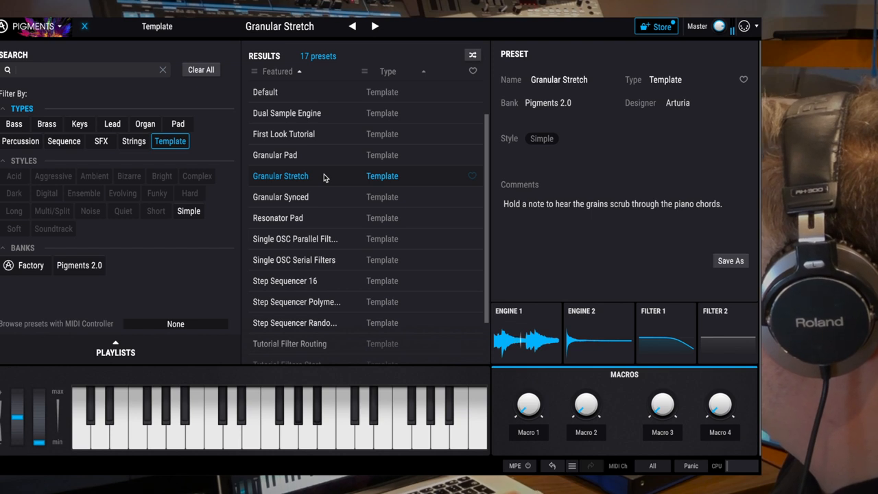
click(280, 197)
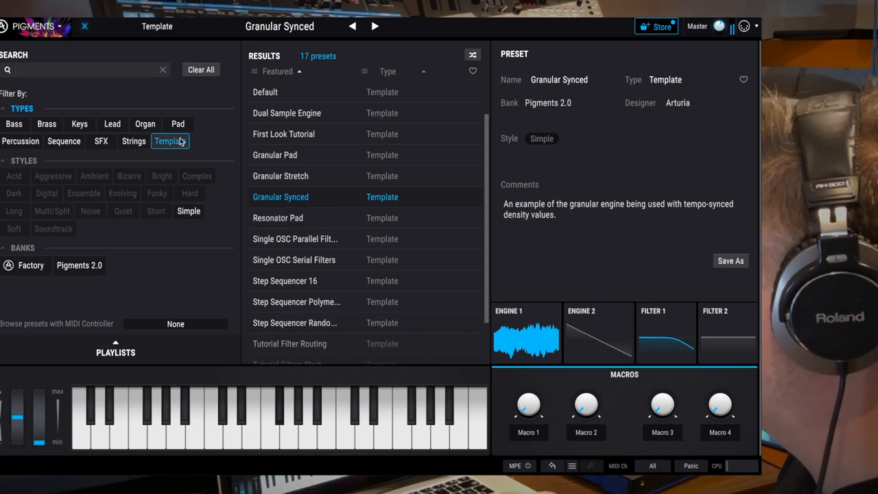
click(133, 140)
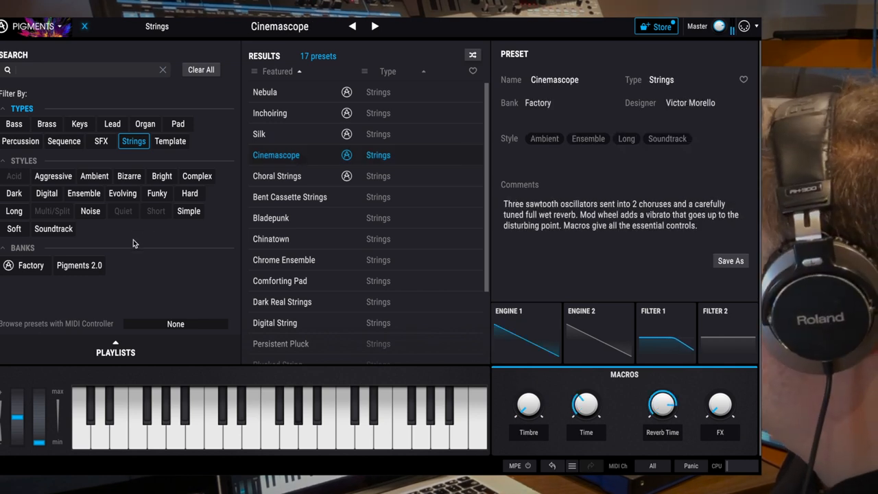
Limit Strings results to the Pigments 2.0 bank, try Bladepunk, then load Steel Acoustic.
click(79, 265)
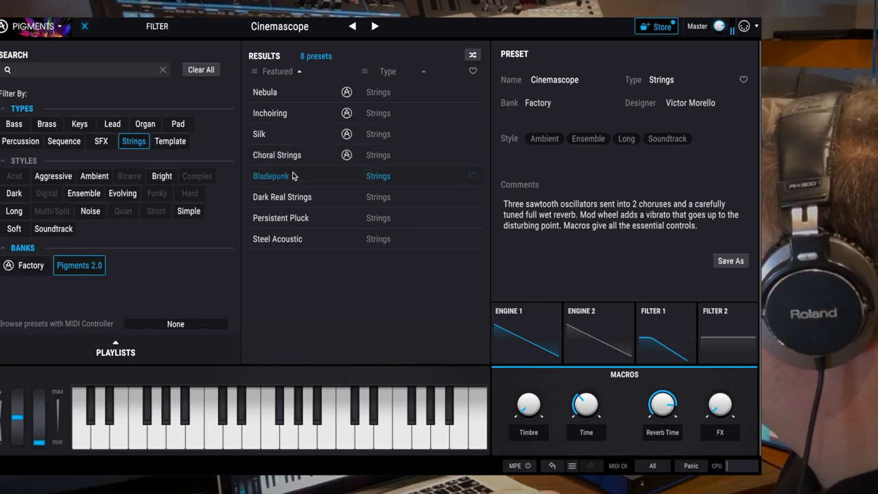
click(270, 176)
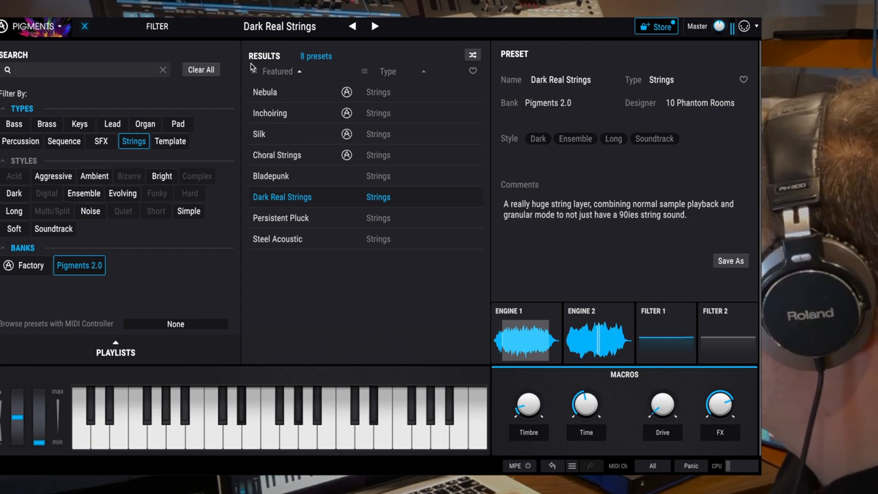
mouse_move(325, 238)
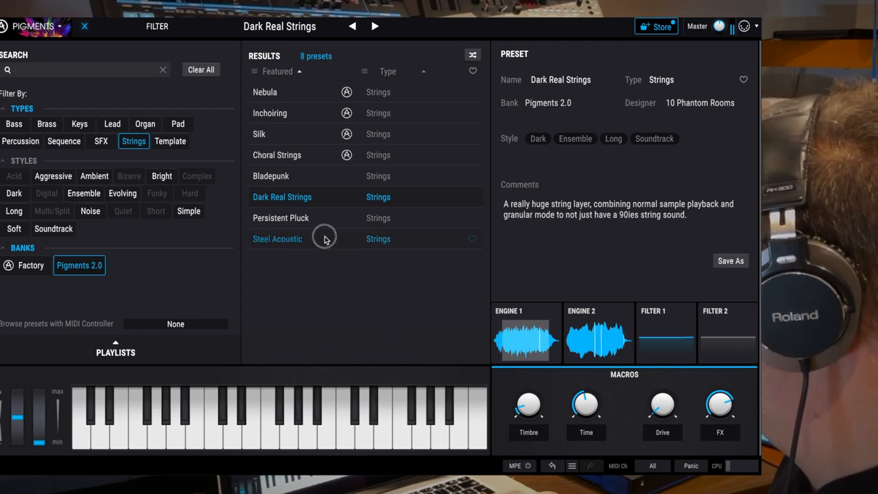
click(278, 239)
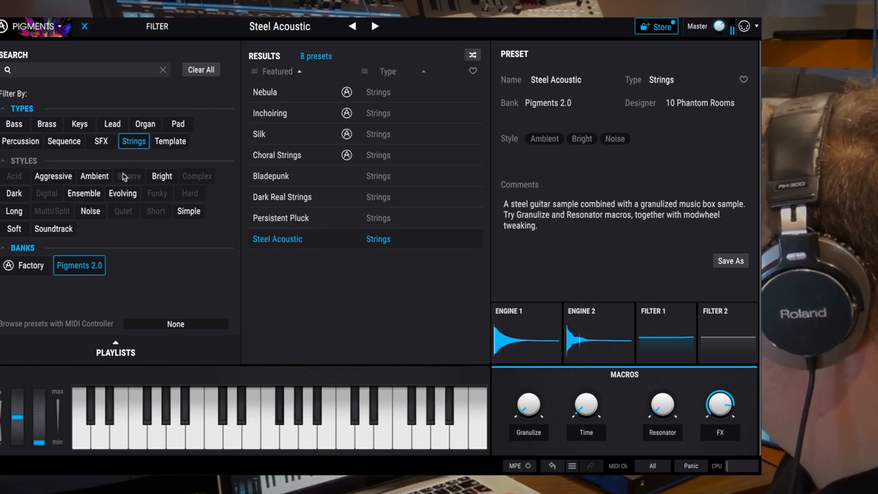
mouse_move(14, 124)
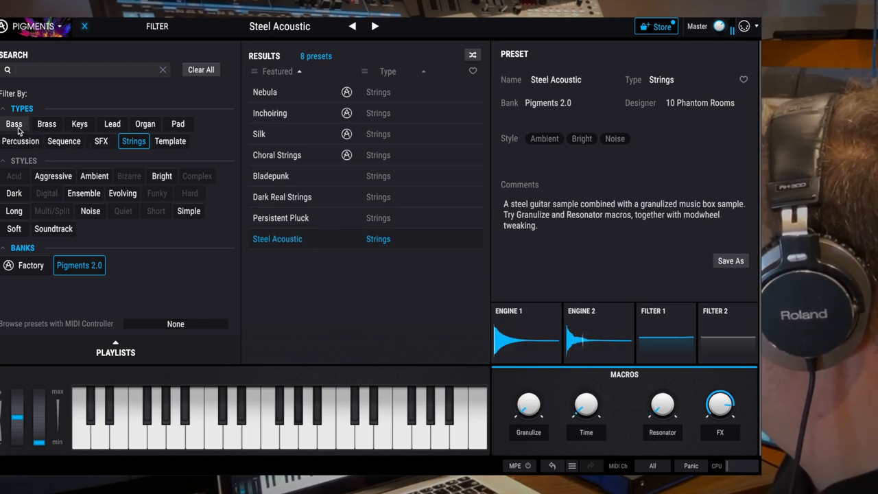
Filter Pigments 2.0 presets to Brass, audition Wagner Brass and Granular Air, then load Fouse.
click(46, 123)
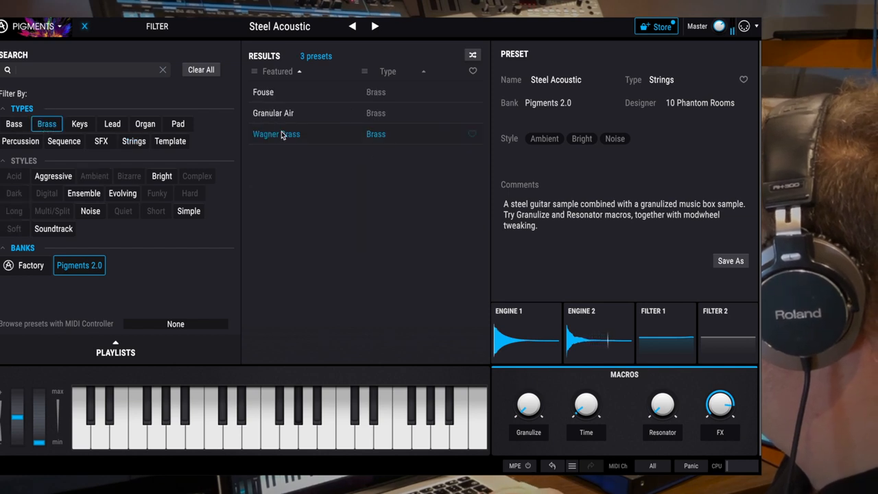
click(276, 133)
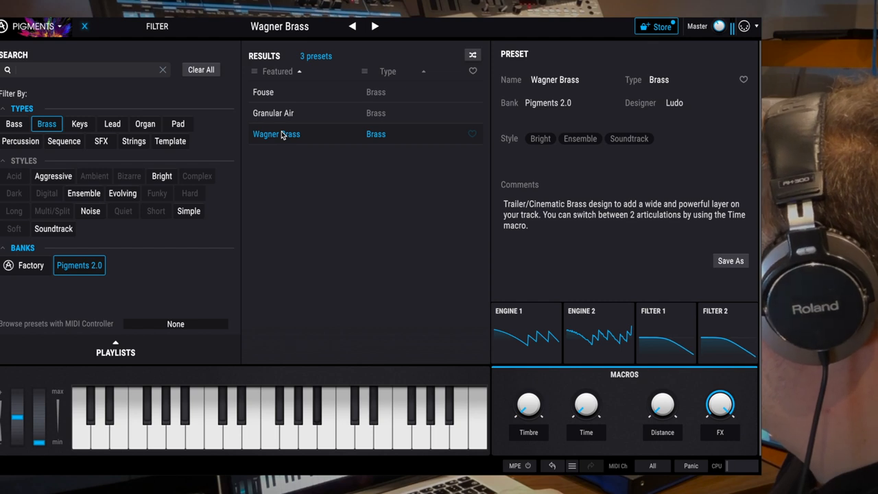
click(273, 113)
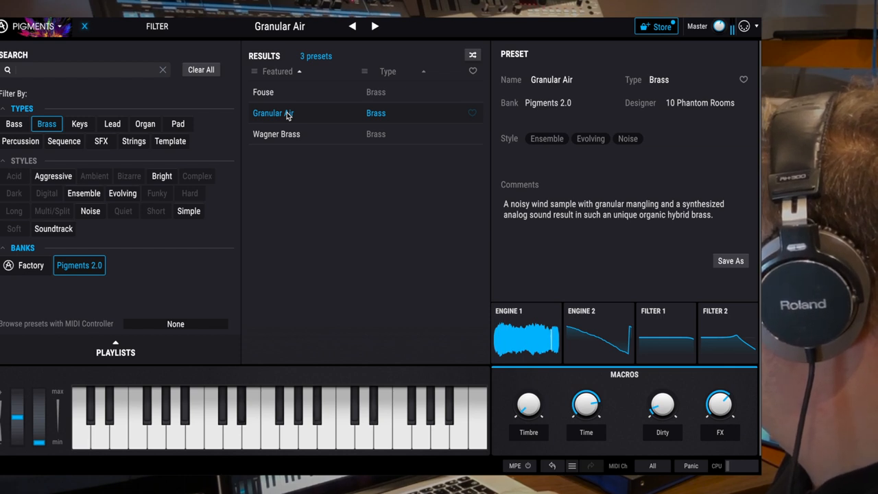
click(263, 92)
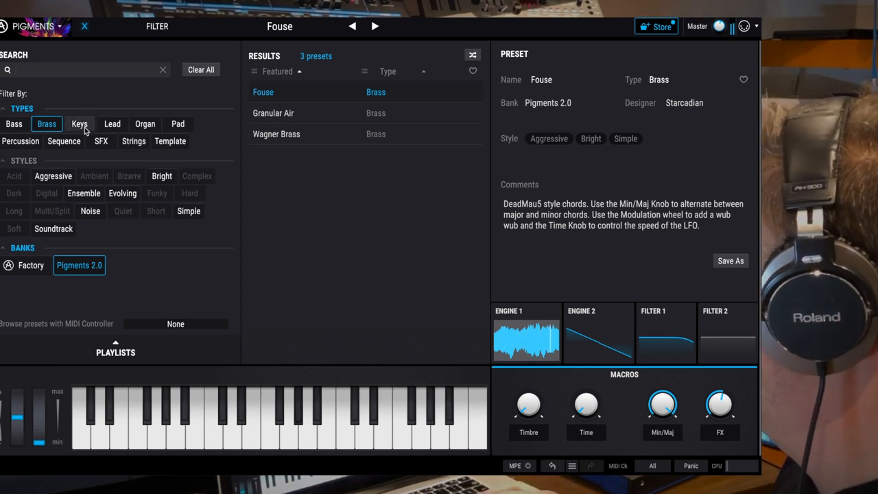
Filter to Lead presets and audition Demonic Lead, French Guitar, Onion, Super Jupiter and System Shock.
click(112, 124)
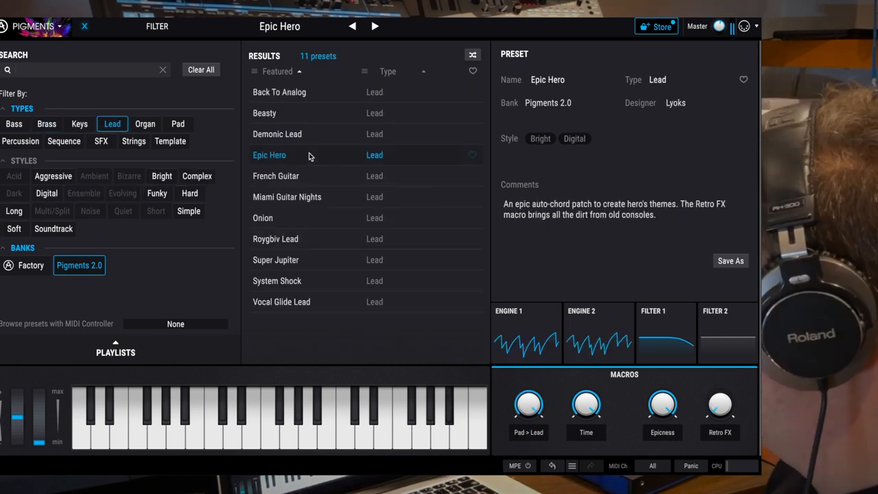
mouse_move(302, 134)
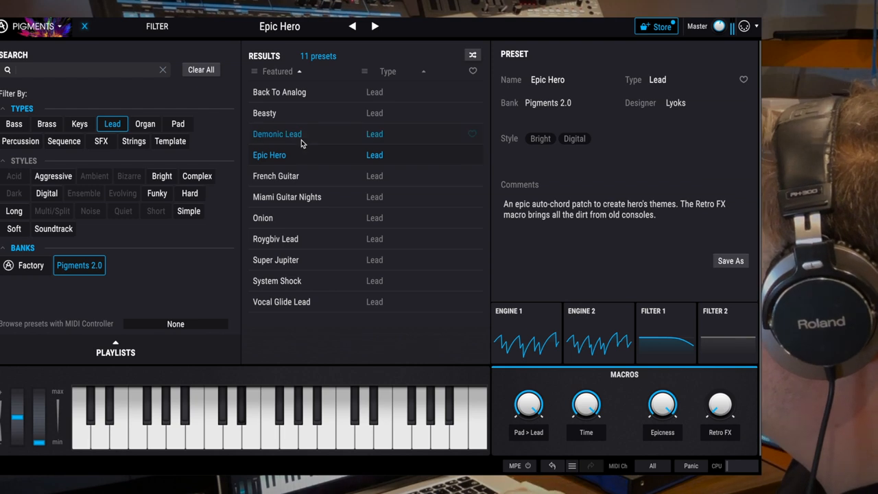
click(277, 133)
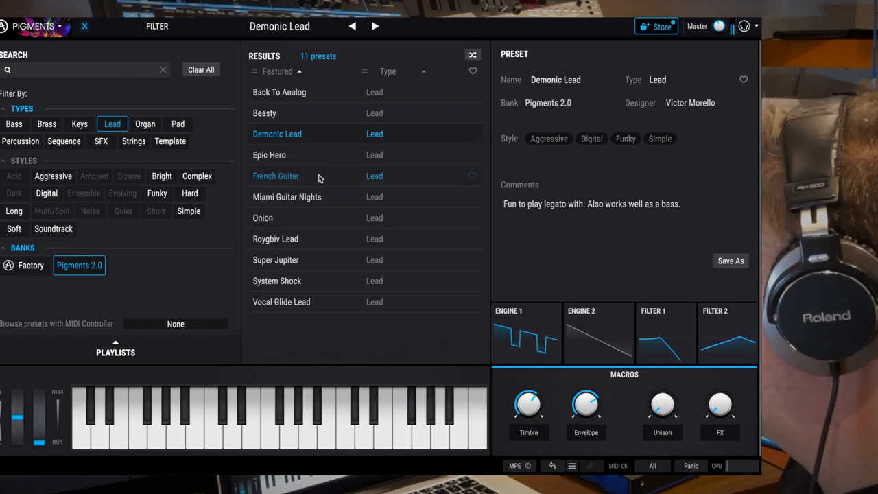
click(276, 175)
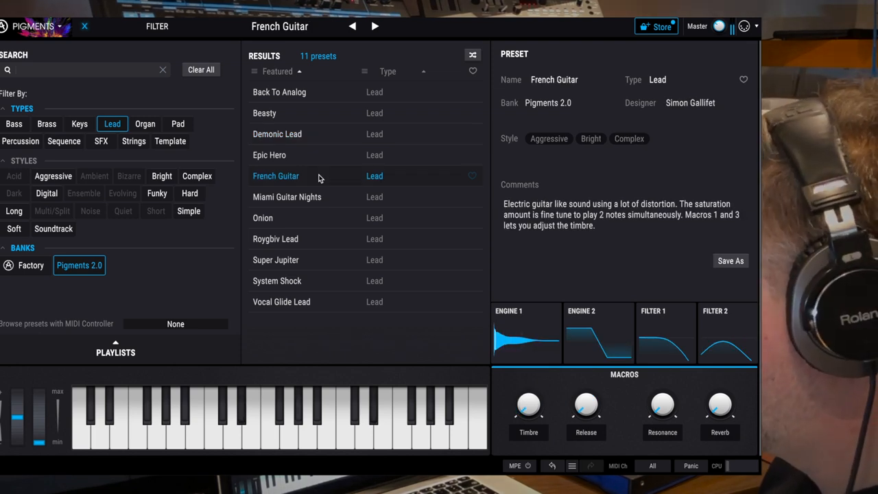
mouse_move(287, 197)
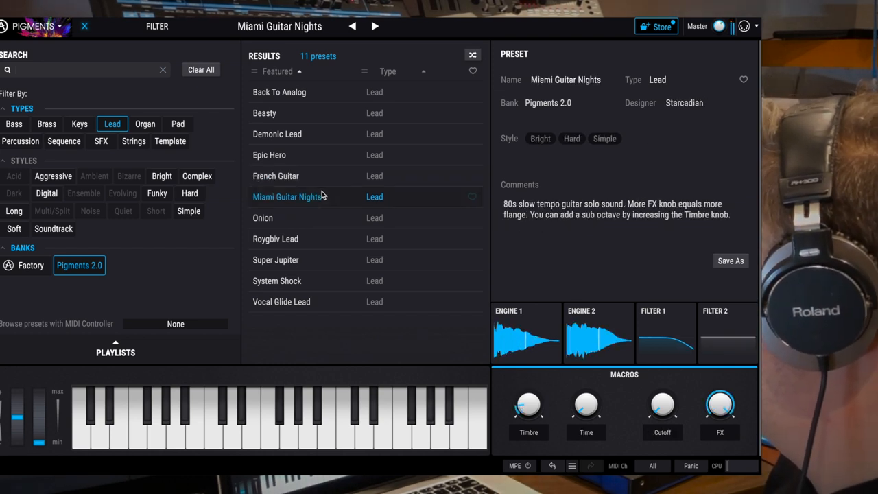
mouse_move(316, 217)
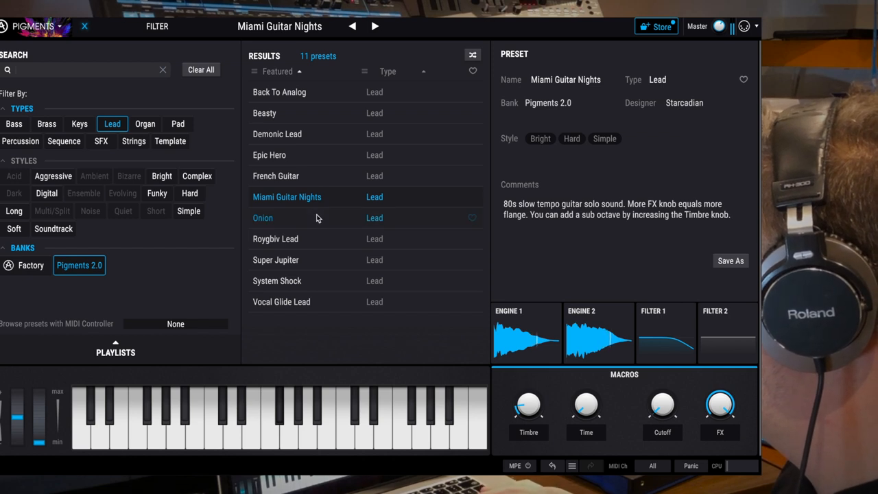
click(263, 218)
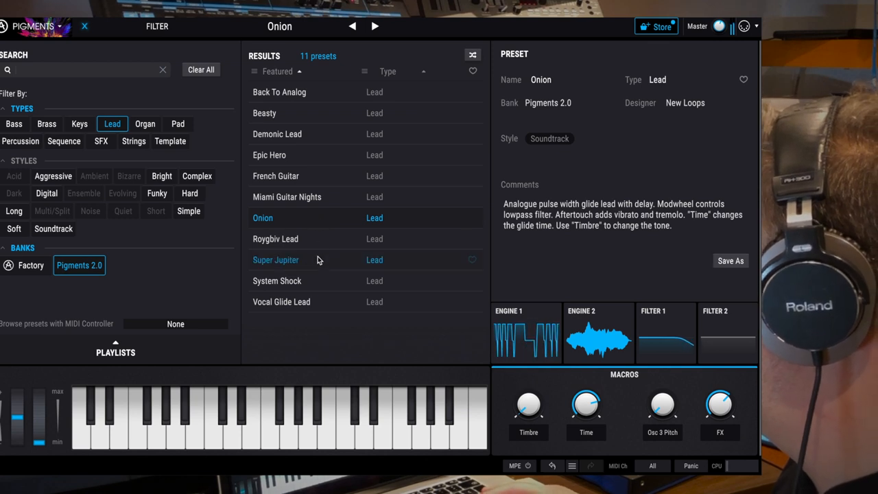
click(276, 259)
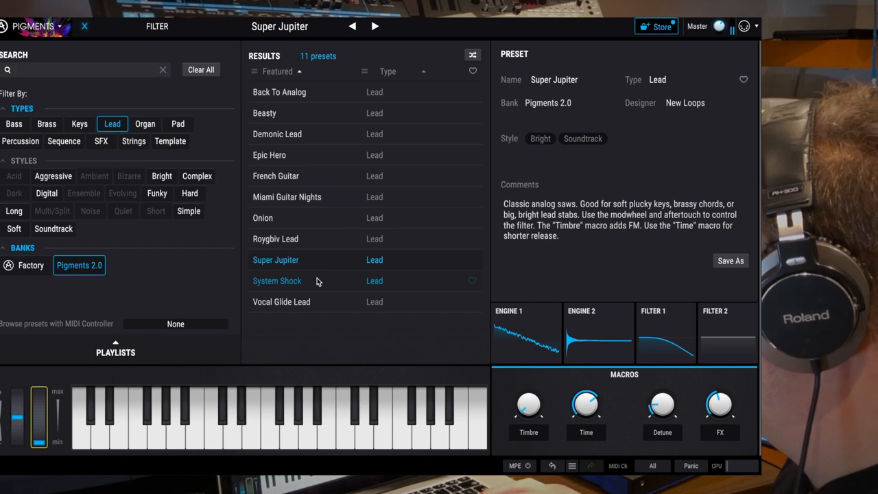
click(277, 280)
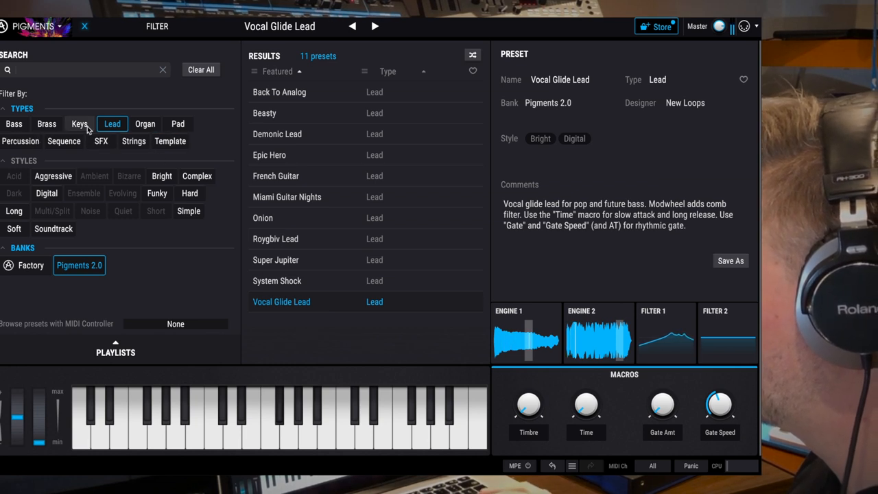
Filter to the 45 Pad presets and load Ancient Beings further down the list.
click(178, 124)
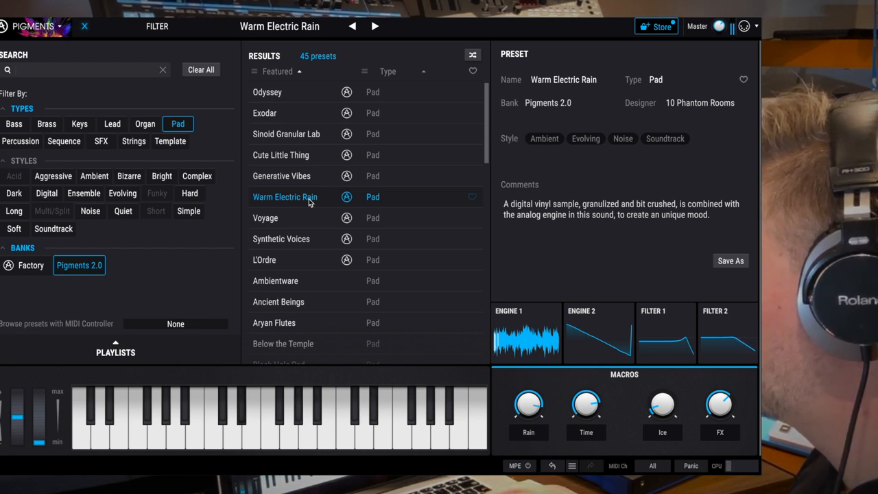
scroll(down, 3)
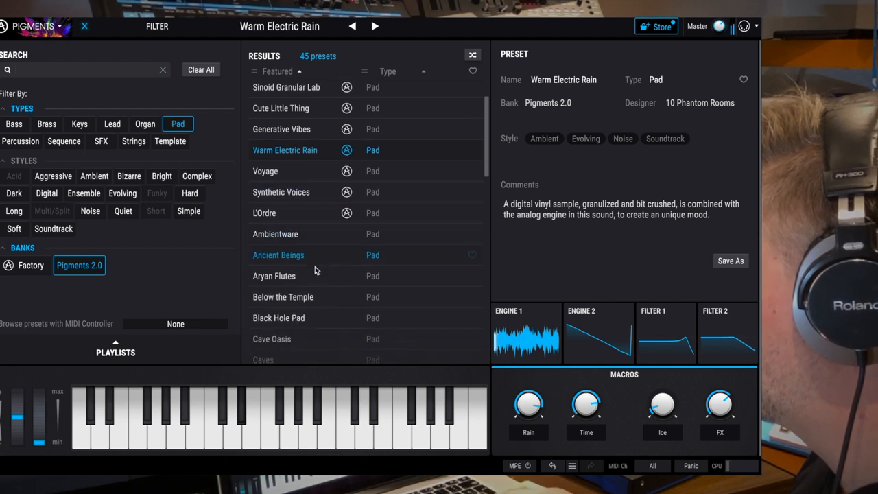
click(278, 318)
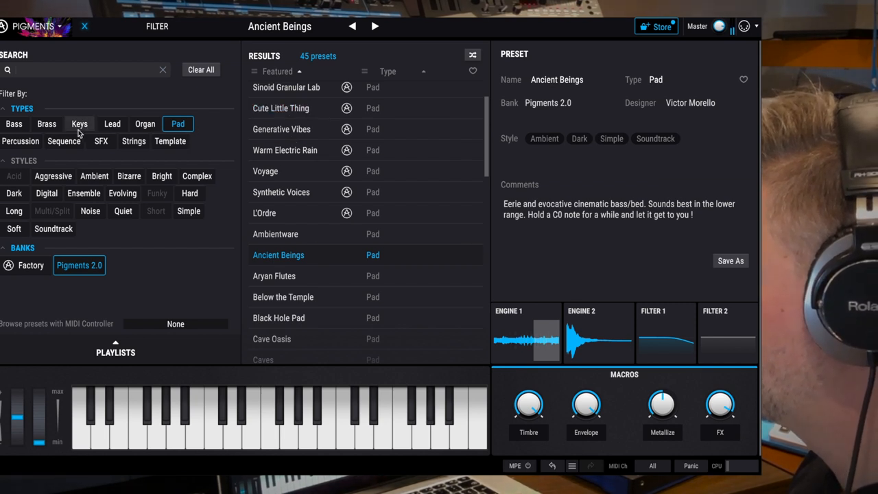
Filter to Bass presets and audition Bass City, Battle Horn, Boss Fight Bass and Chiptune Rave Sweep.
click(14, 123)
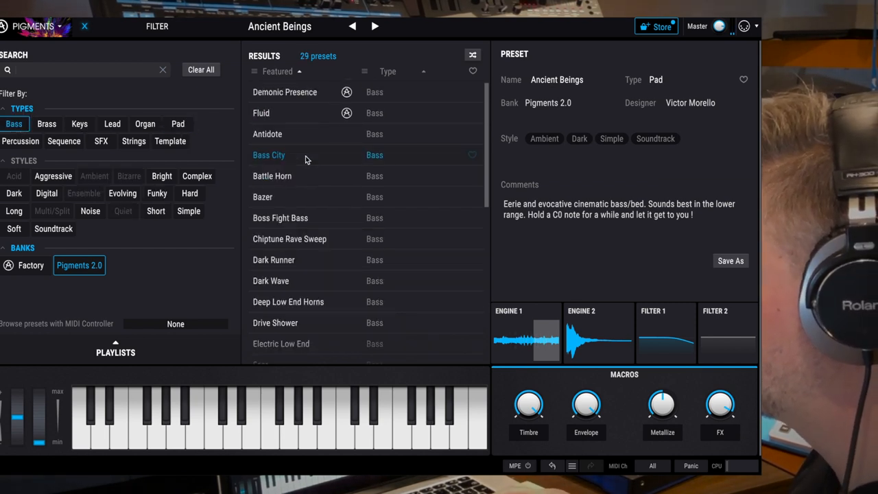
click(269, 154)
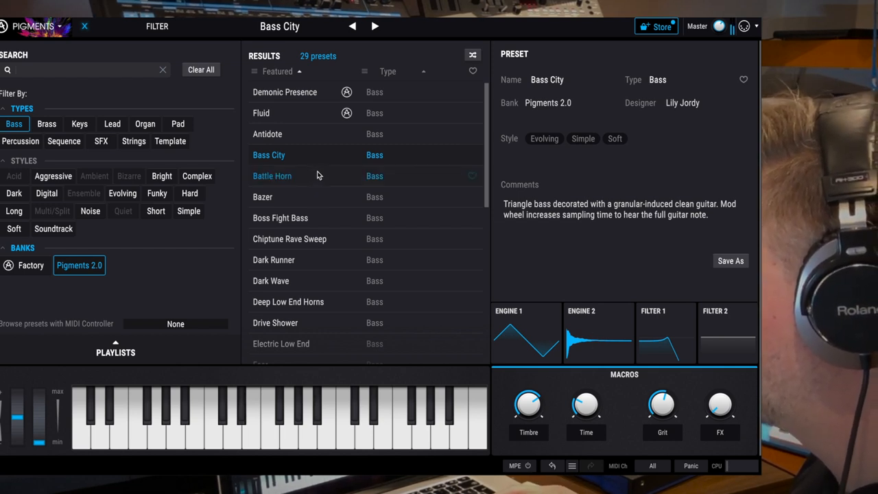
click(273, 176)
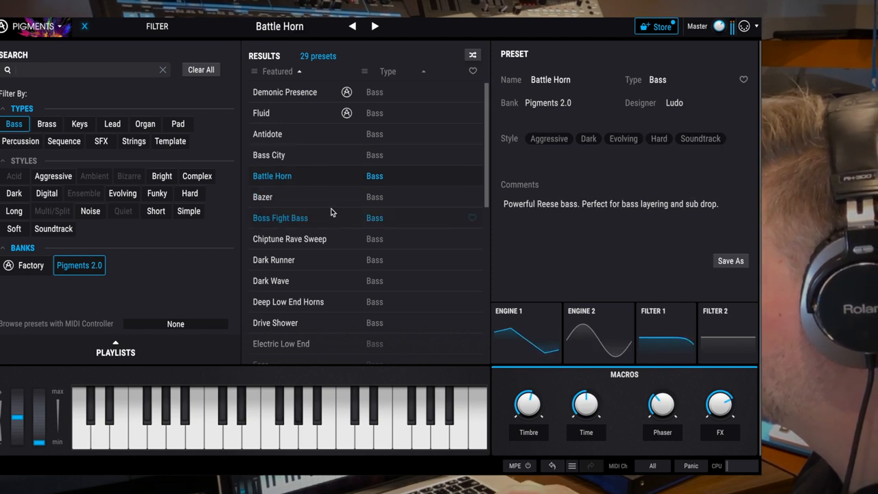
click(280, 218)
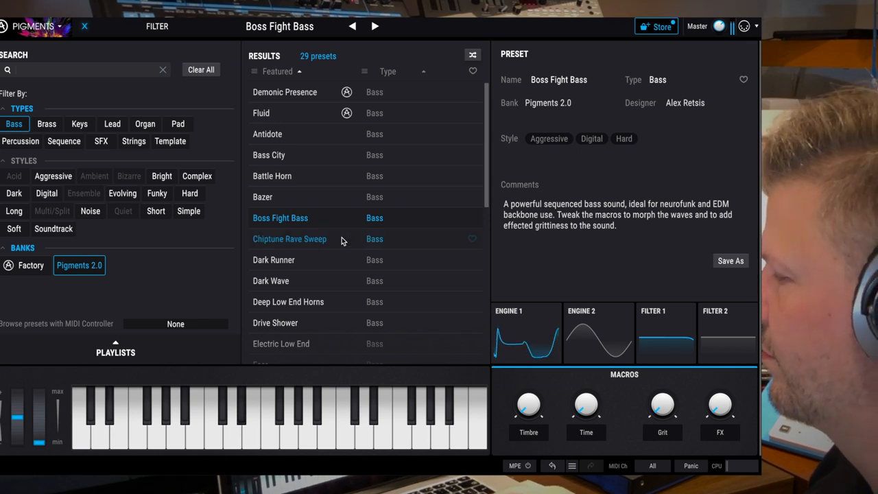
click(289, 239)
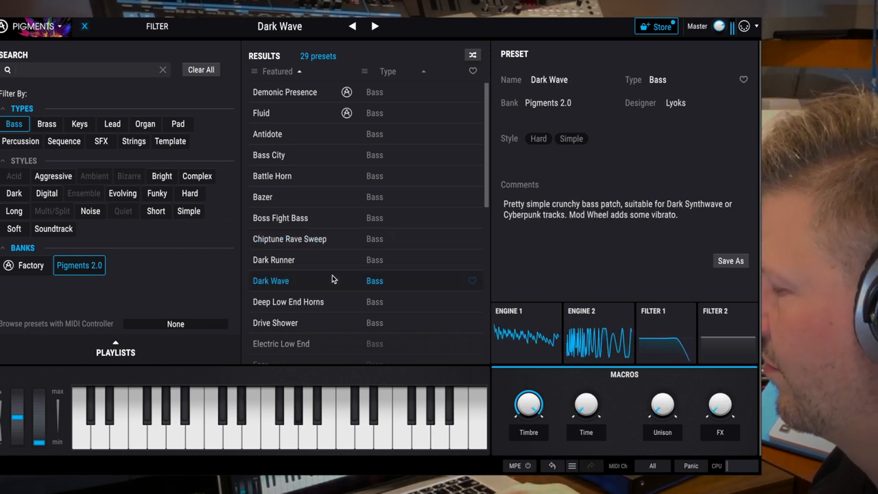
mouse_move(335, 322)
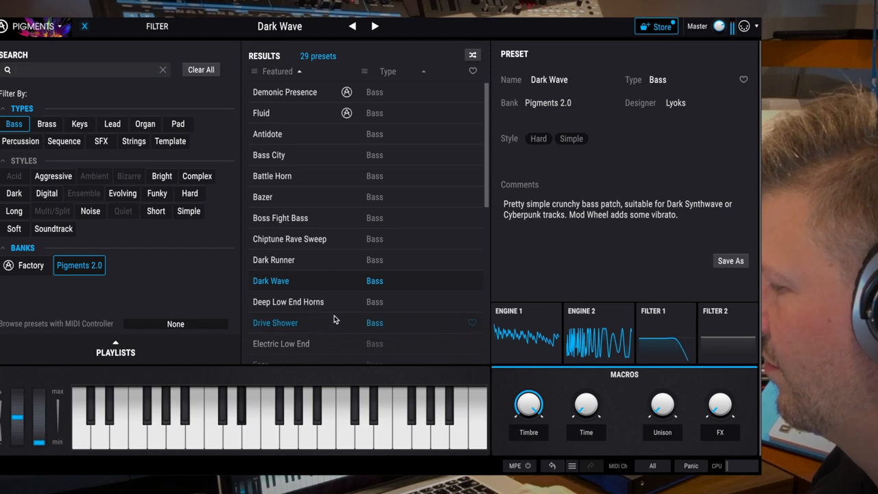
Further down the Bass list, try The Biz, then load the Tohosis patch.
scroll(down, 3)
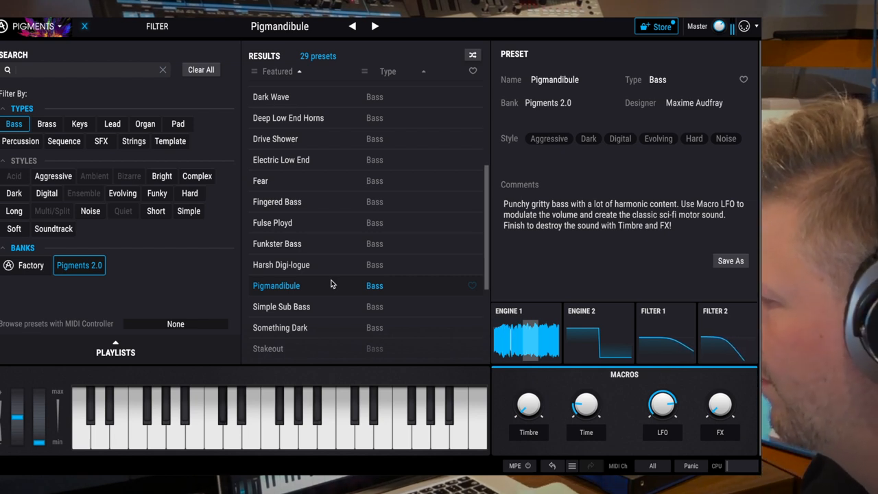
scroll(down, 3)
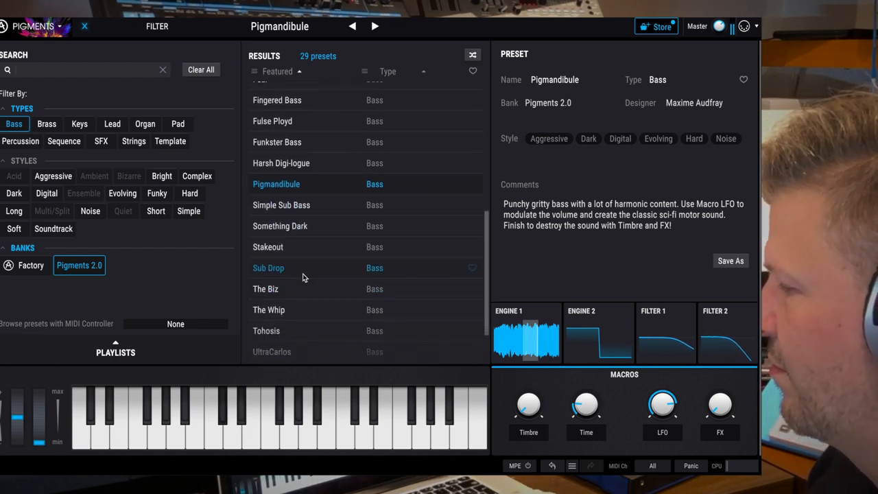
mouse_move(306, 289)
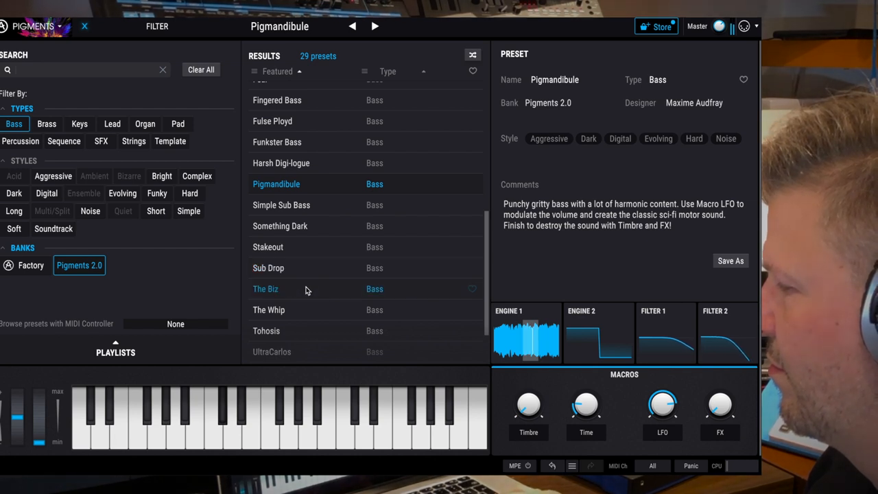
click(266, 289)
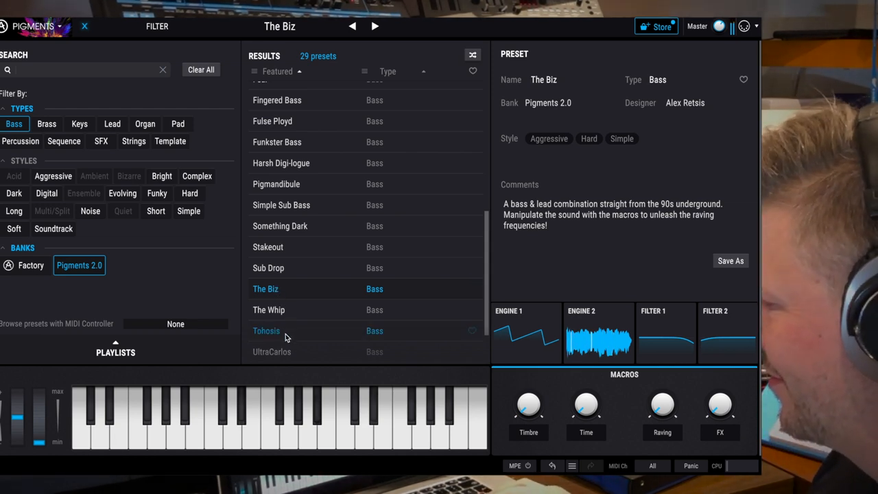
click(266, 331)
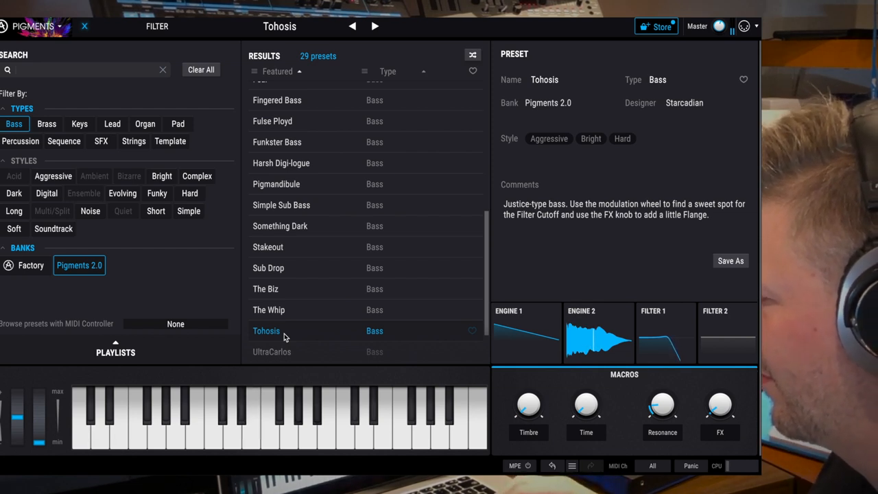
scroll(down, 3)
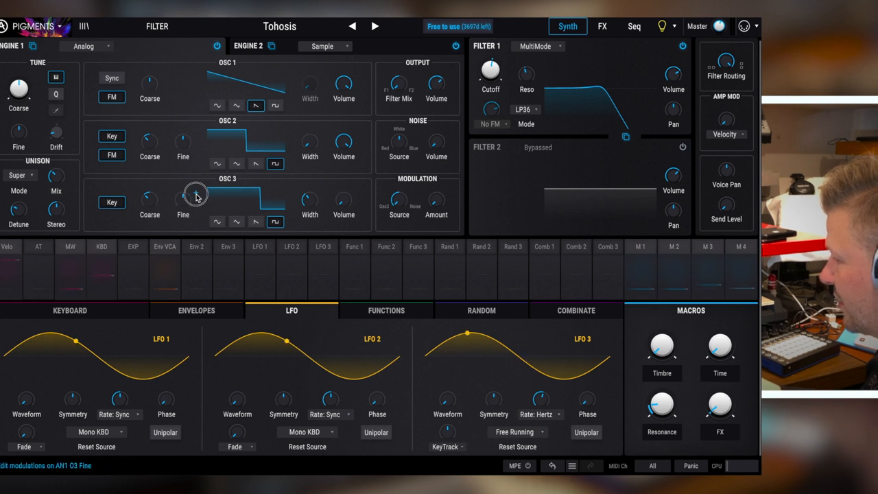
Set OSC 2 in Engine 1 of the Tohosis patch to a triangle waveform.
click(182, 199)
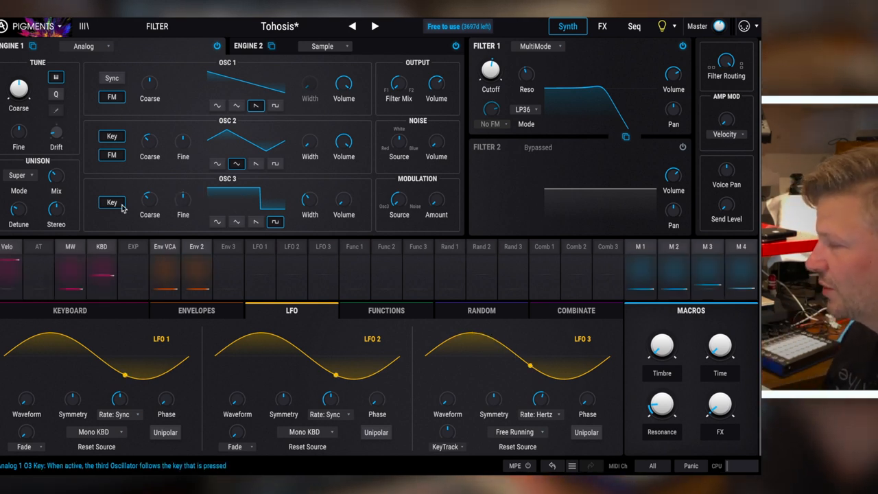
mouse_move(117, 239)
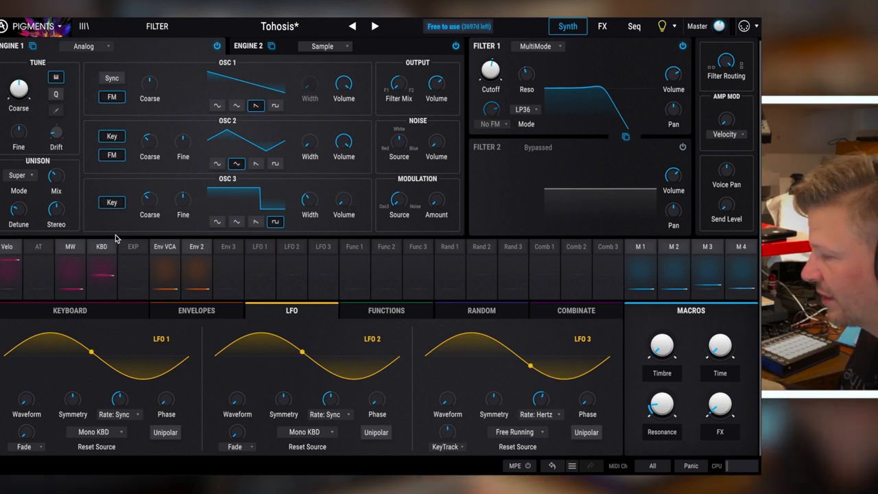